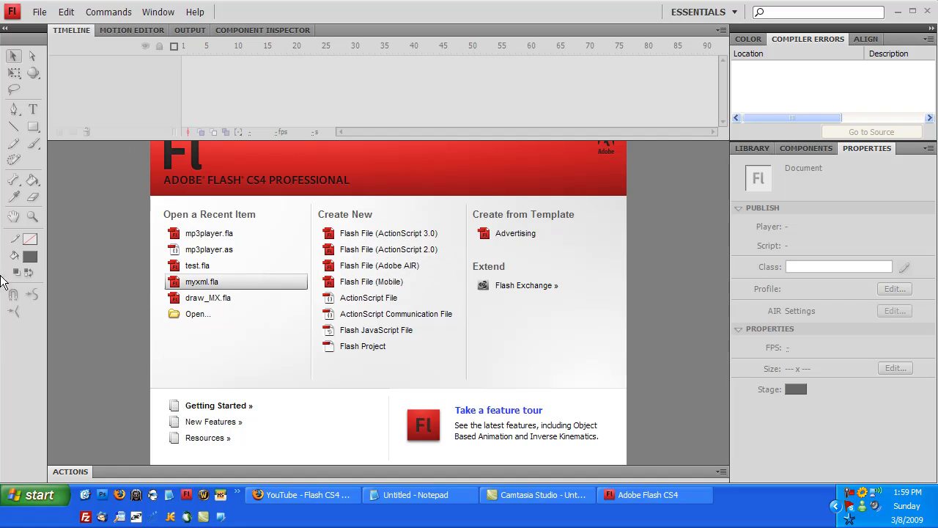
pyautogui.moveTo(726, 205)
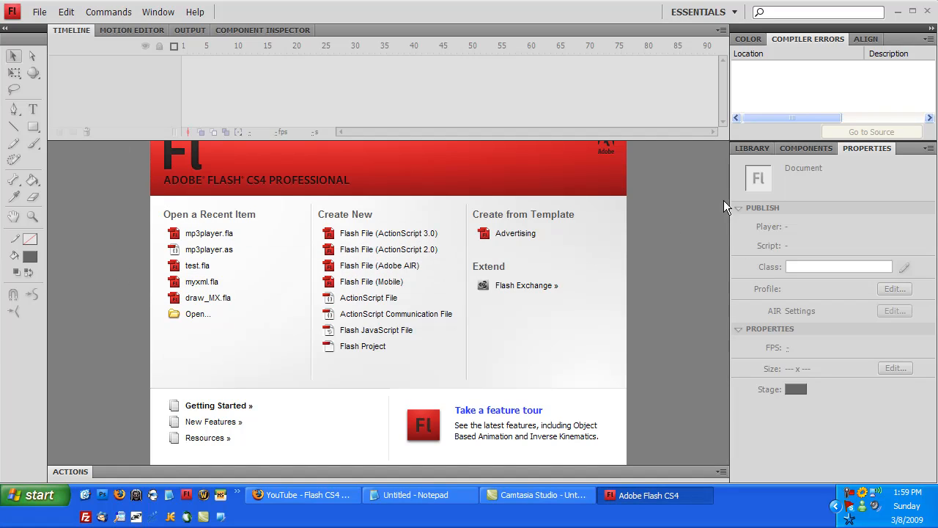
pyautogui.moveTo(390, 249)
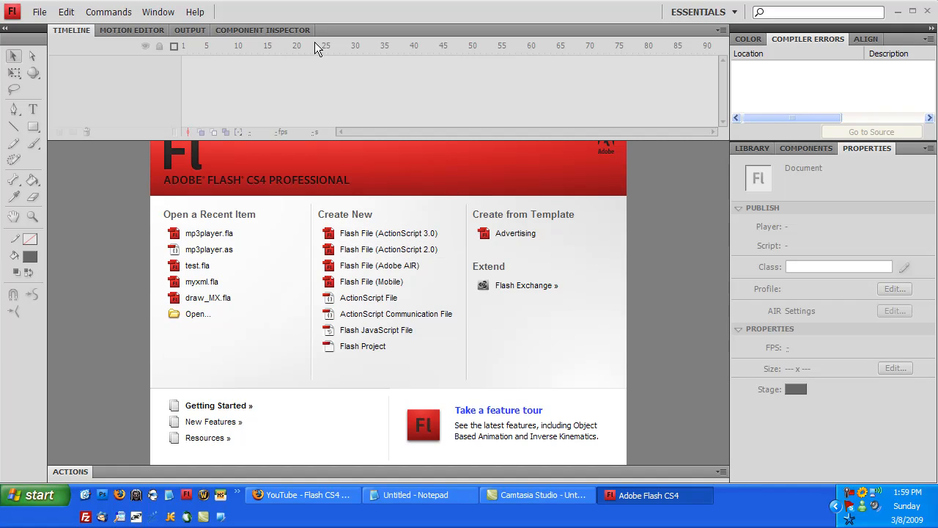
pyautogui.moveTo(425, 231)
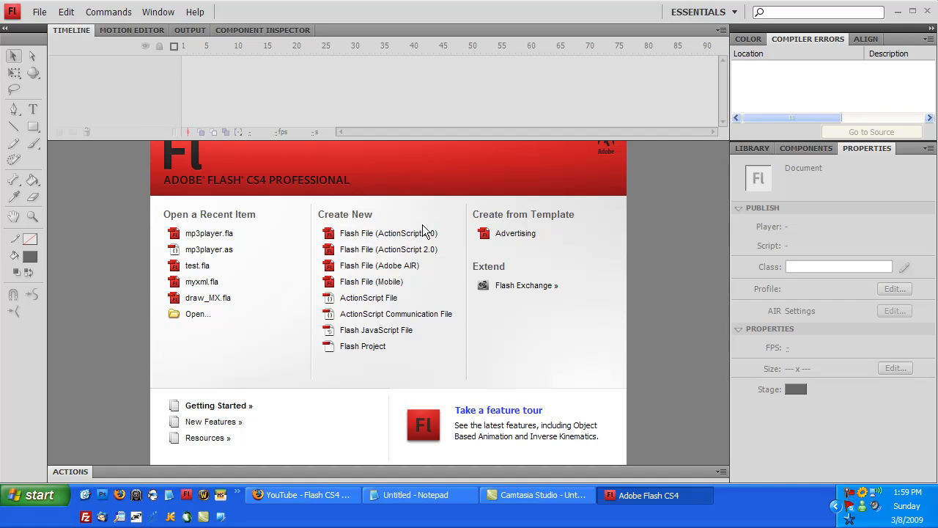
pyautogui.moveTo(440, 185)
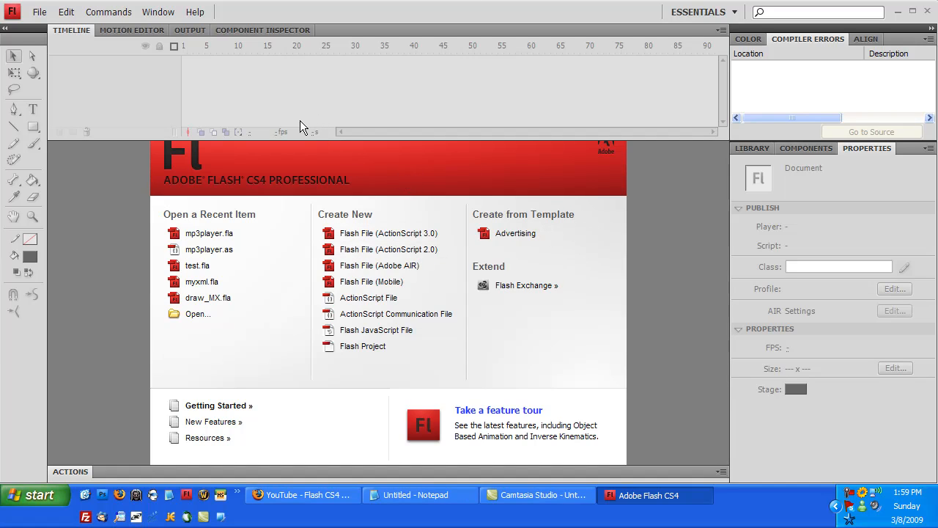
pyautogui.moveTo(316, 109)
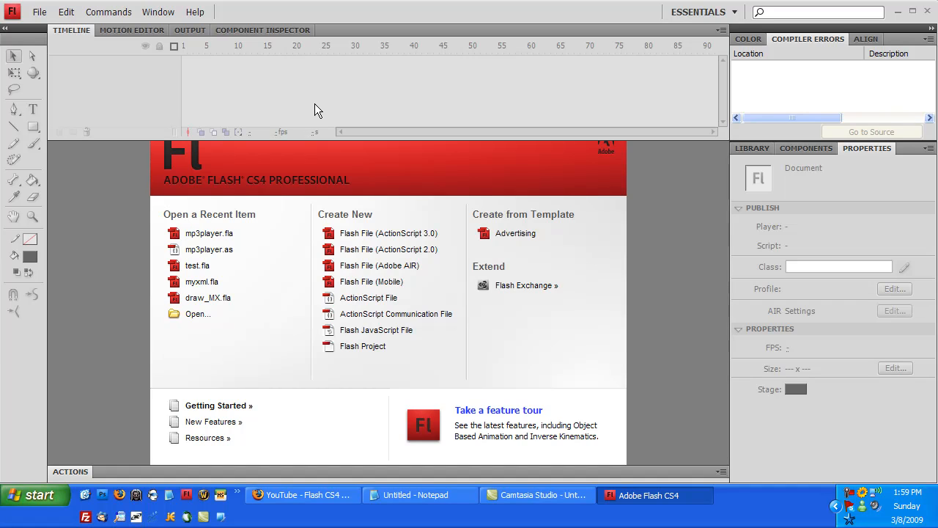
pyautogui.moveTo(396, 195)
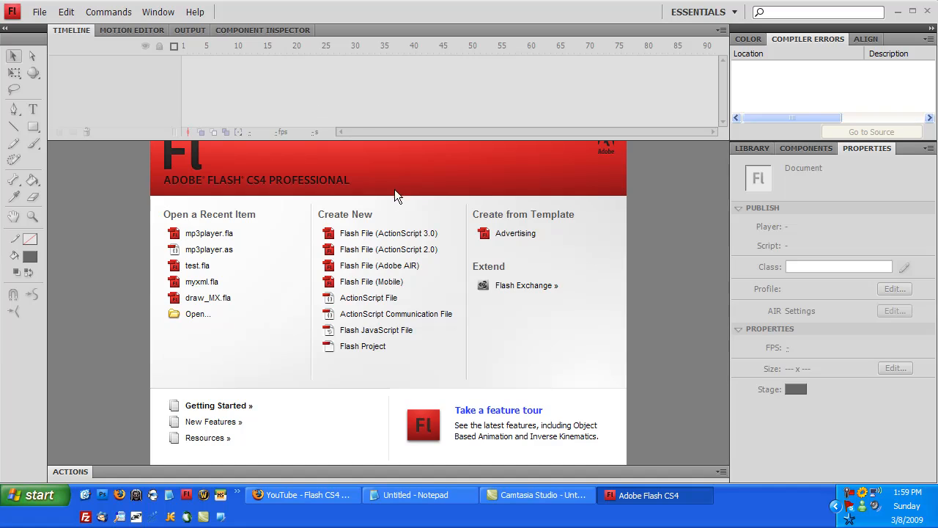
pyautogui.moveTo(409, 207)
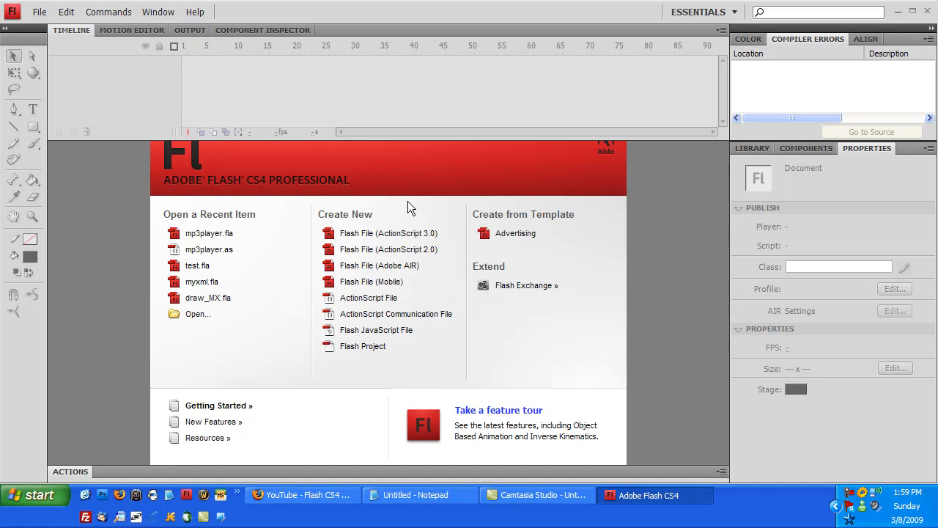
pyautogui.moveTo(321, 267)
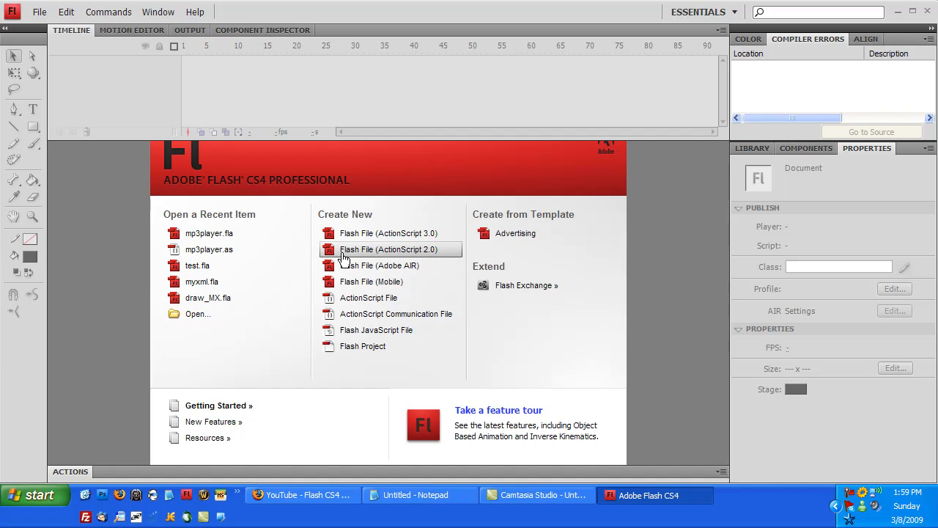
pyautogui.moveTo(367, 256)
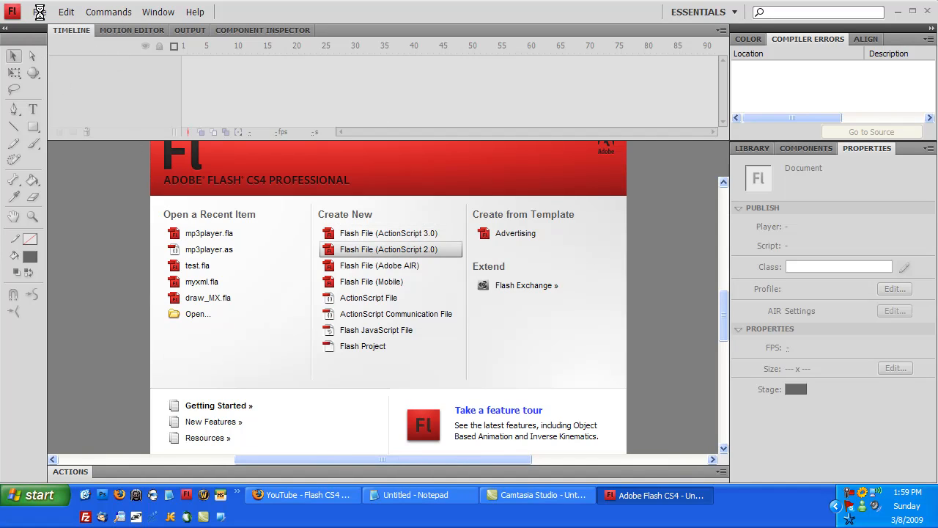
# Browse the New Document General and Templates tabs, ending on Flash File (ActionScript 2.0).
pyautogui.click(389, 249)
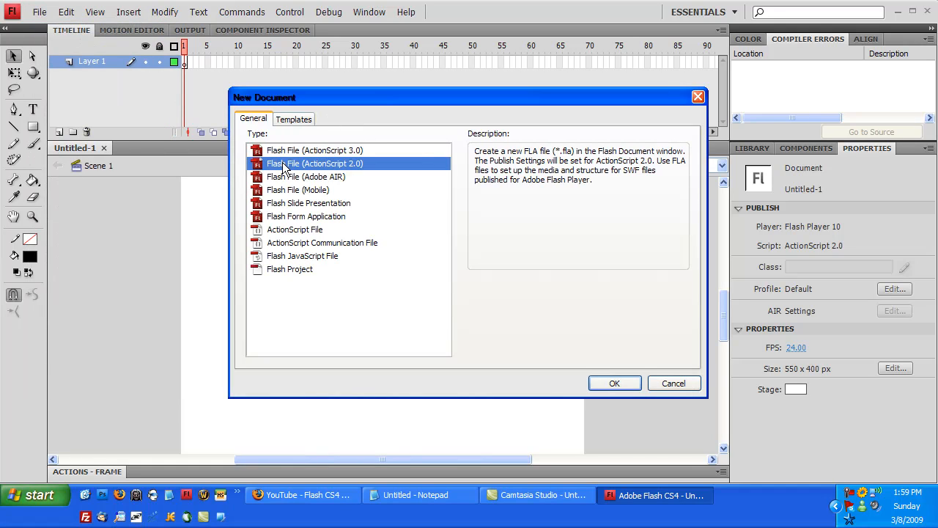
pyautogui.moveTo(319, 211)
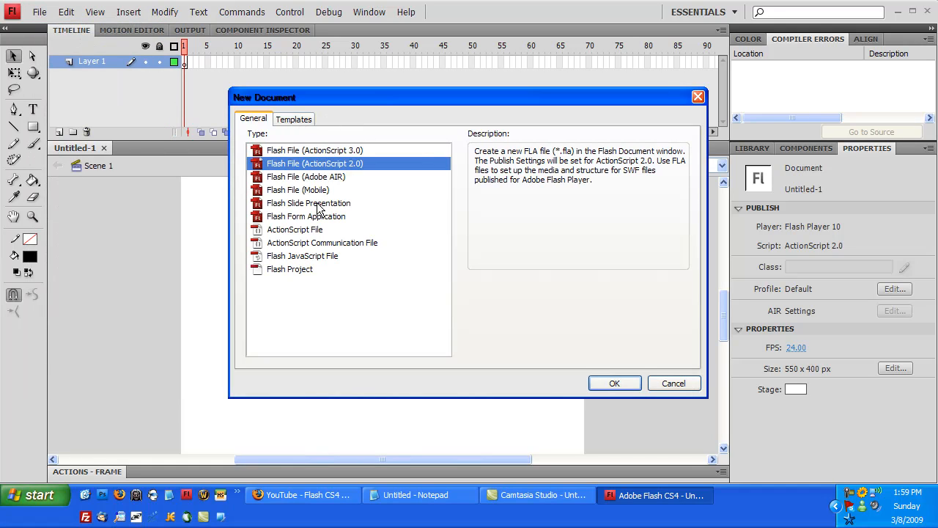
pyautogui.click(290, 269)
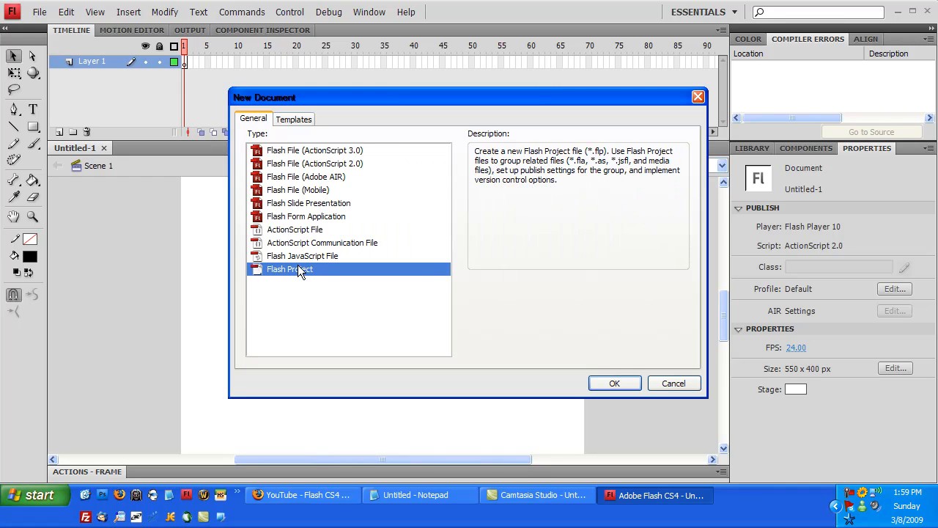
pyautogui.click(293, 118)
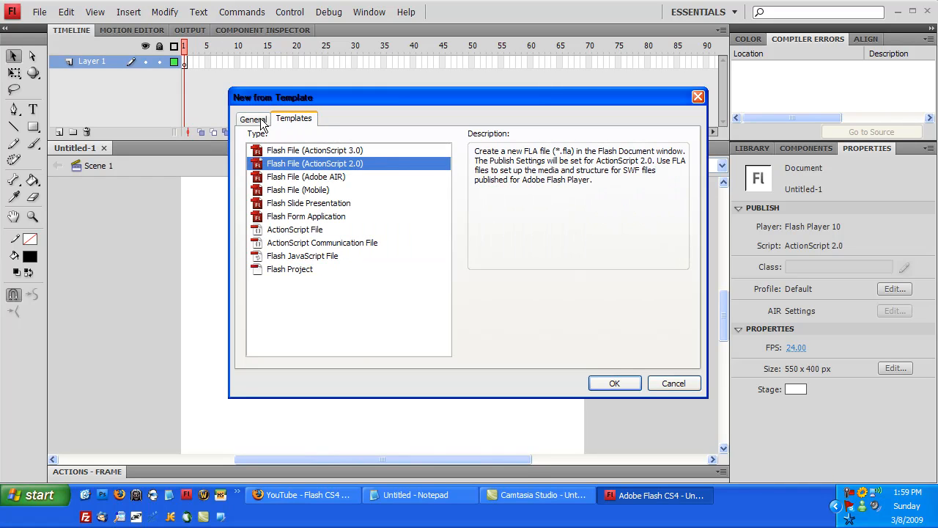
pyautogui.click(293, 118)
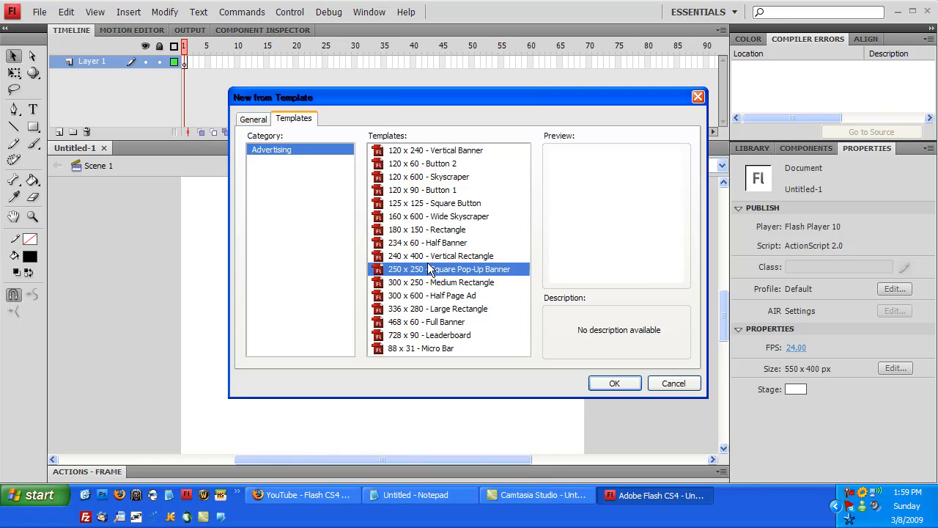
pyautogui.click(421, 348)
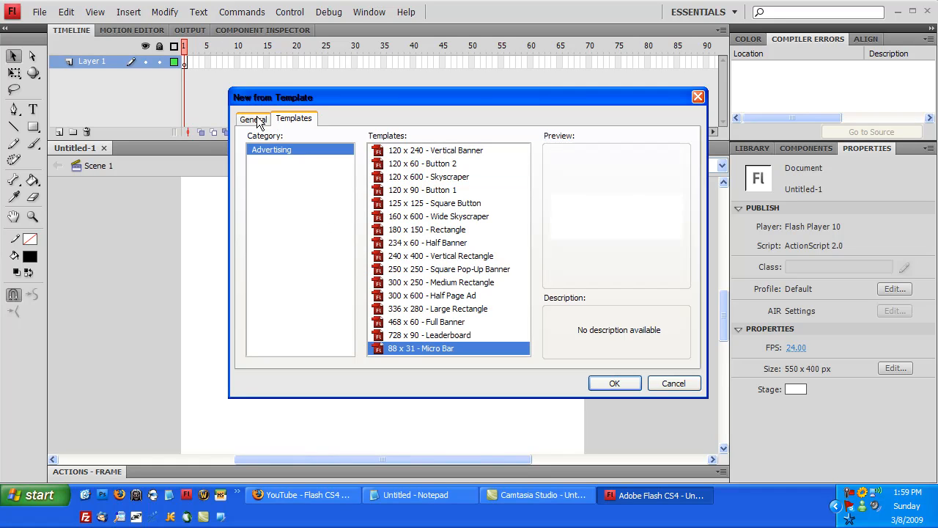
pyautogui.click(253, 118)
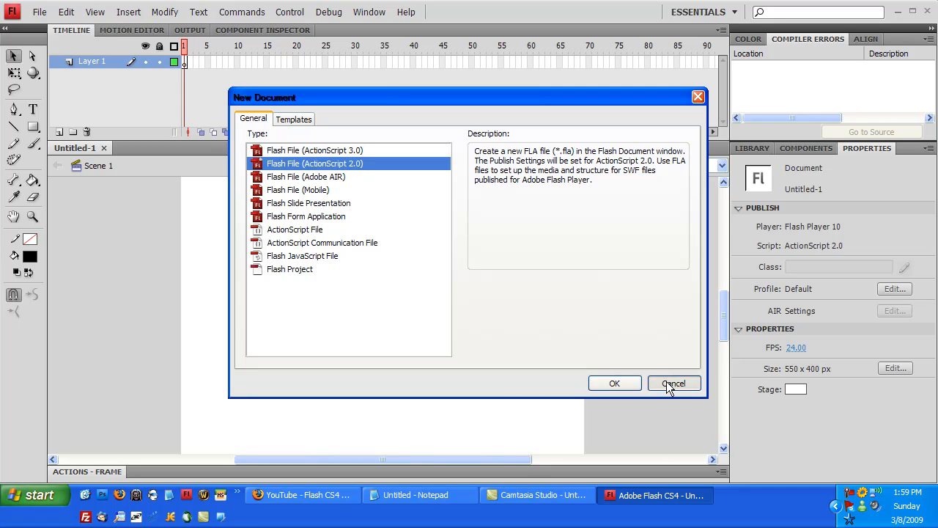
# Dismiss the new-document dialog and activate the Paint Bucket tool.
pyautogui.click(615, 382)
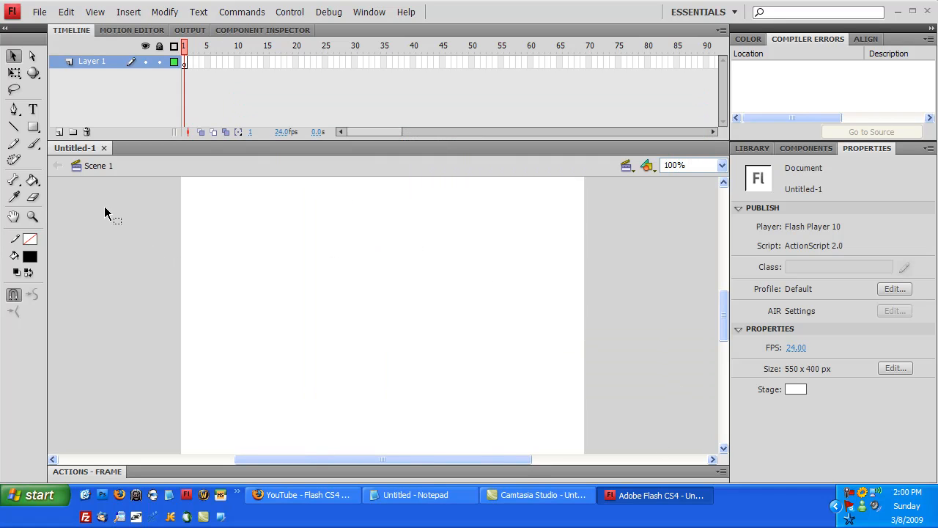
pyautogui.moveTo(168, 242)
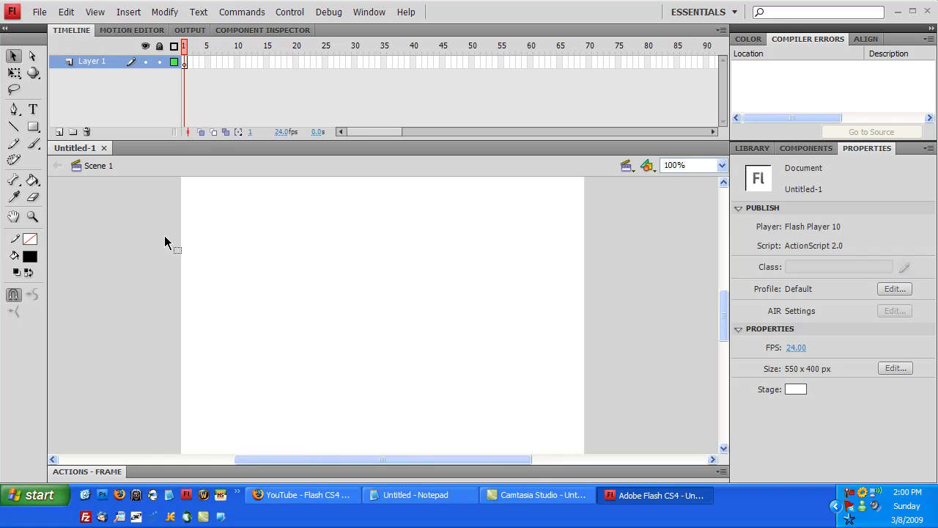
pyautogui.moveTo(346, 277)
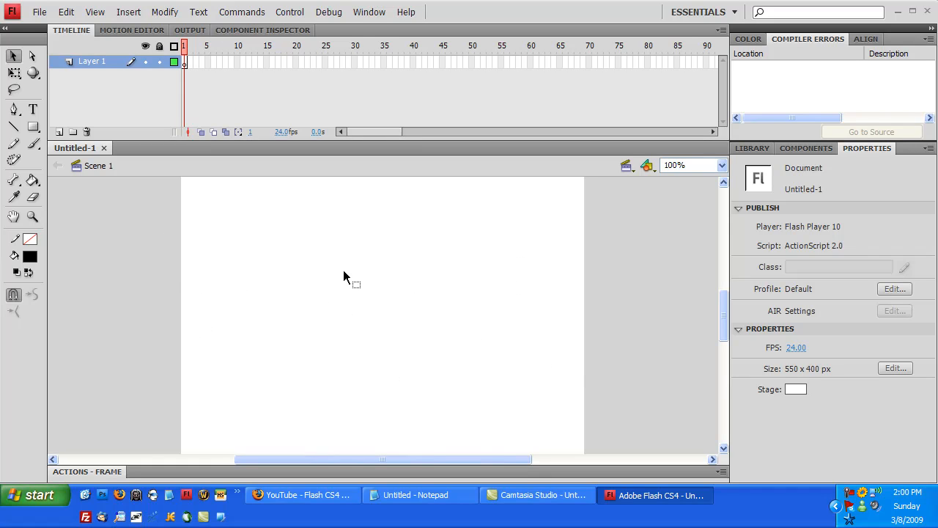
pyautogui.moveTo(311, 261)
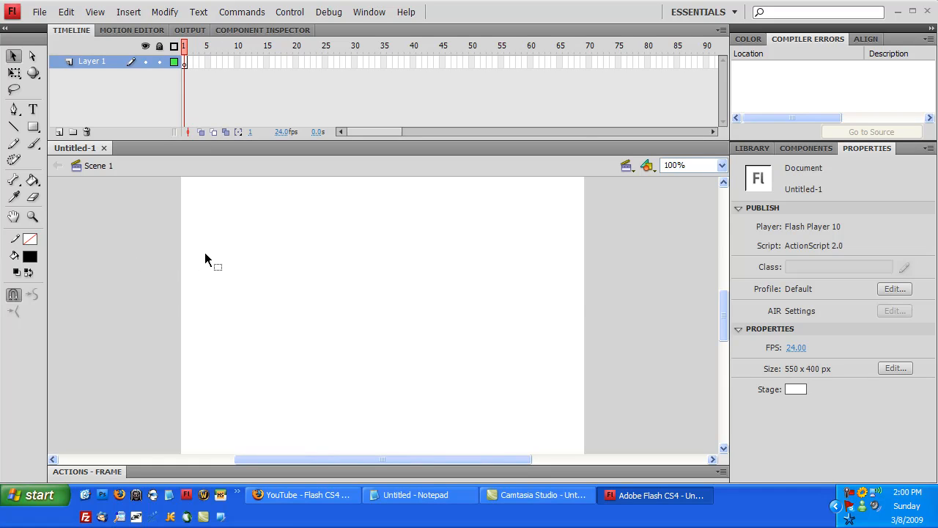
pyautogui.moveTo(472, 285)
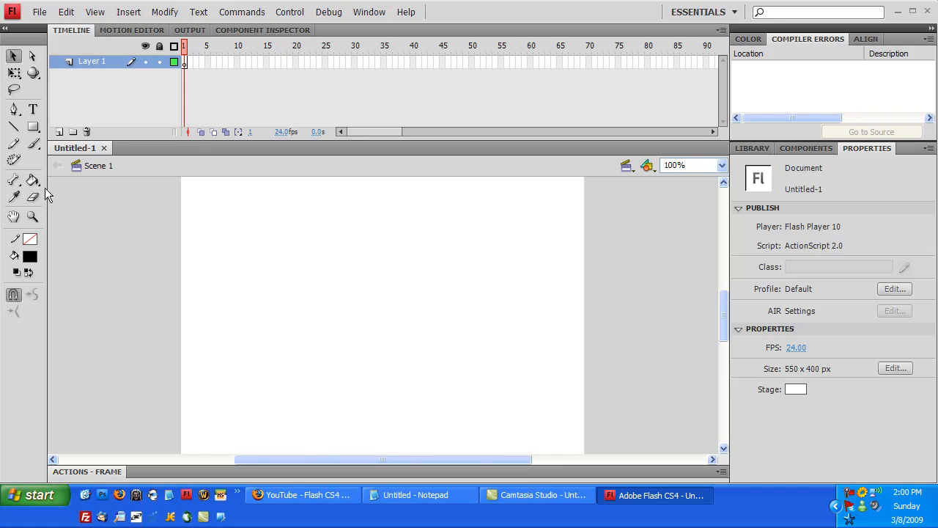
pyautogui.click(14, 179)
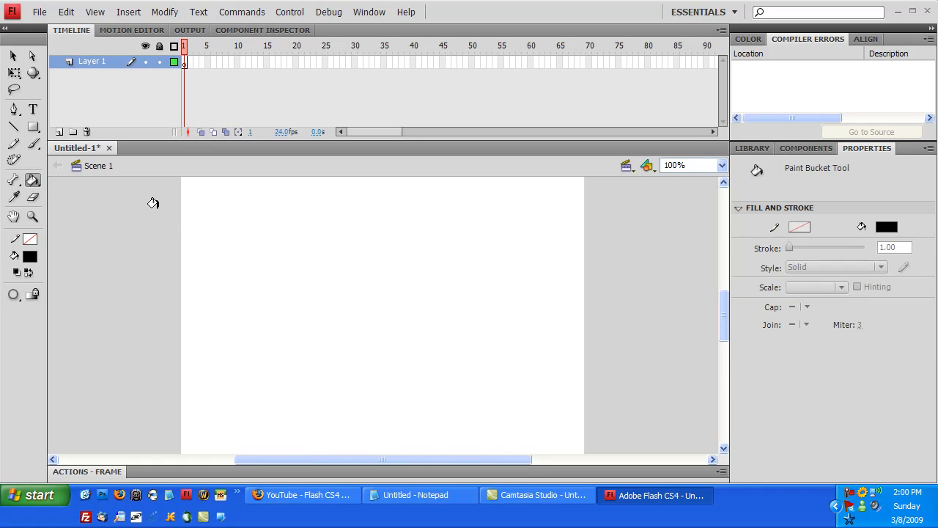
pyautogui.moveTo(437, 210)
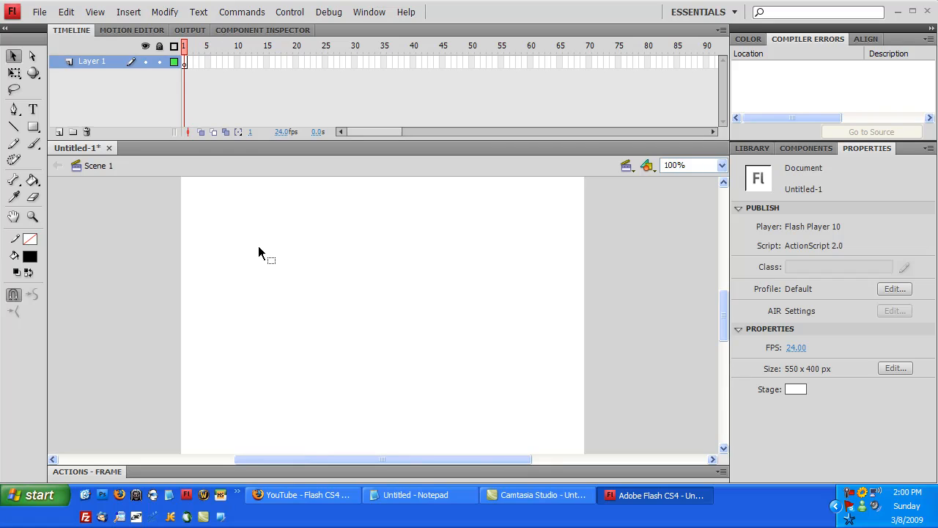
pyautogui.moveTo(256, 249)
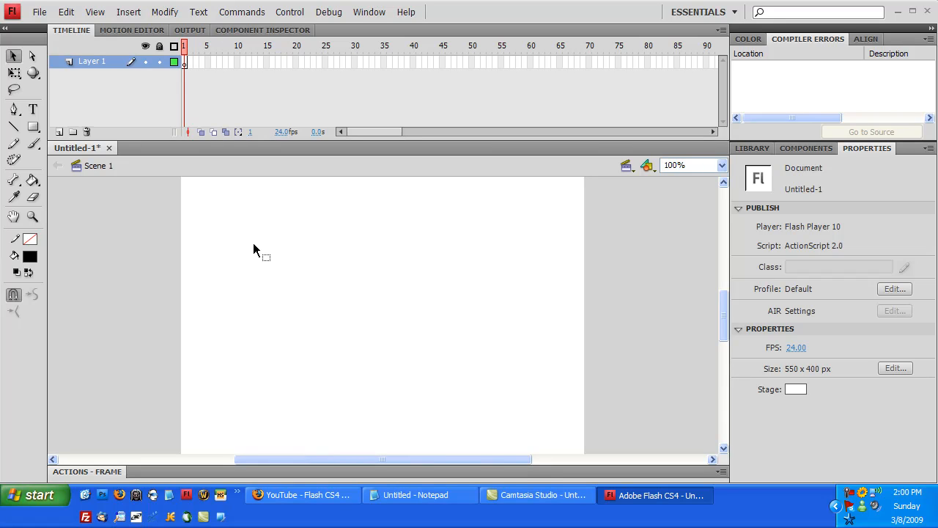
pyautogui.moveTo(483, 309)
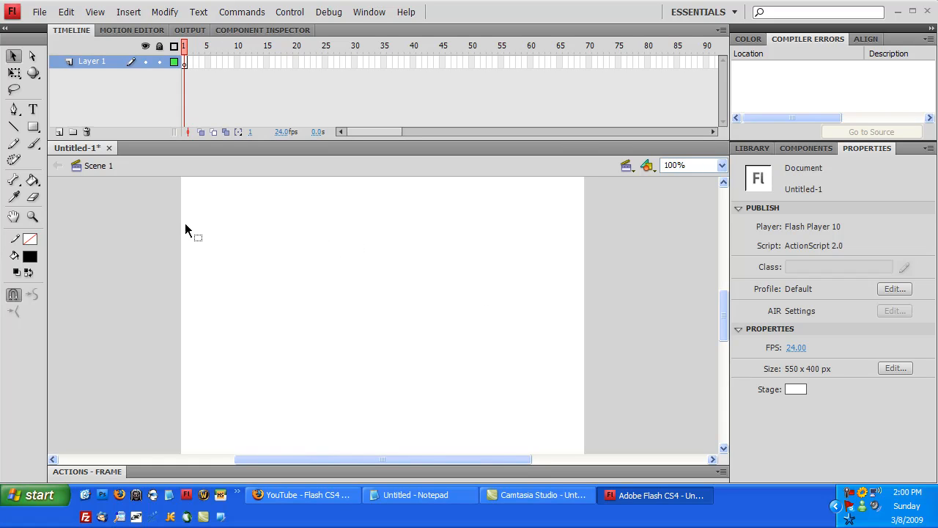
pyautogui.moveTo(484, 282)
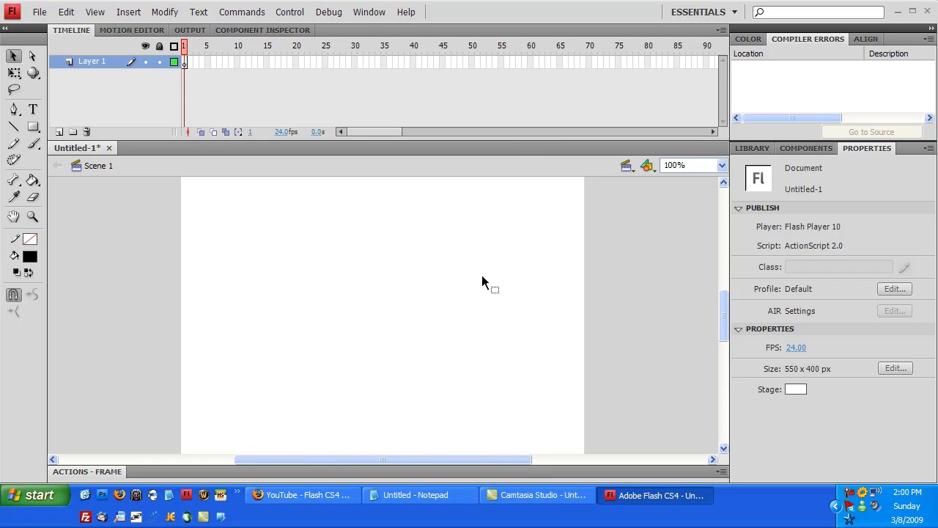
pyautogui.moveTo(689, 242)
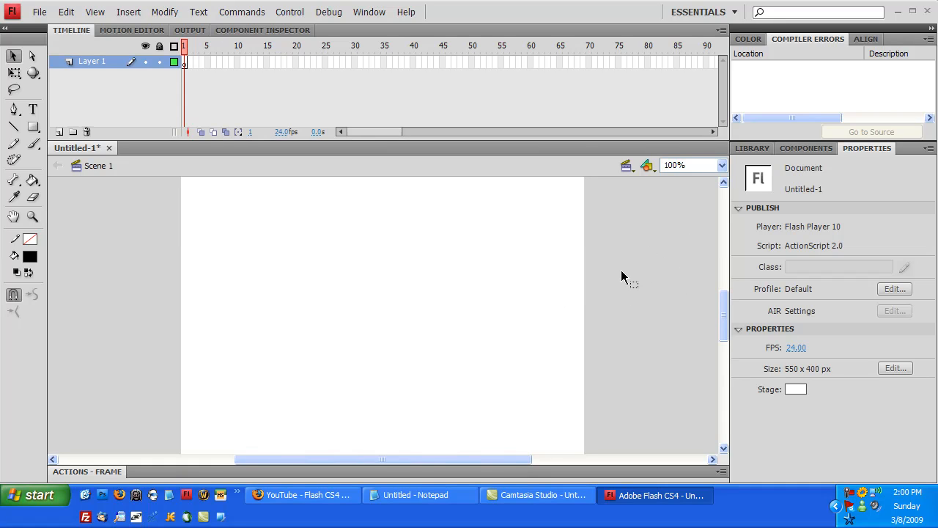
pyautogui.moveTo(533, 222)
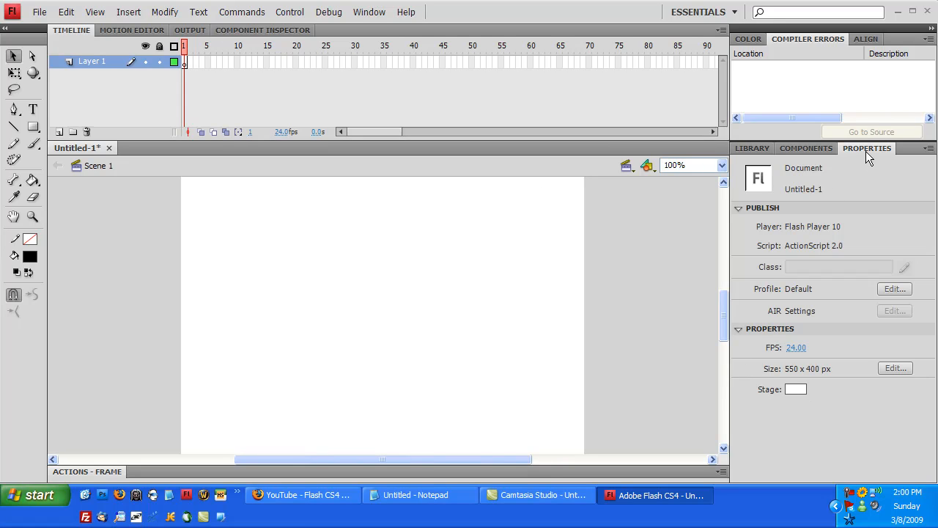
pyautogui.click(369, 12)
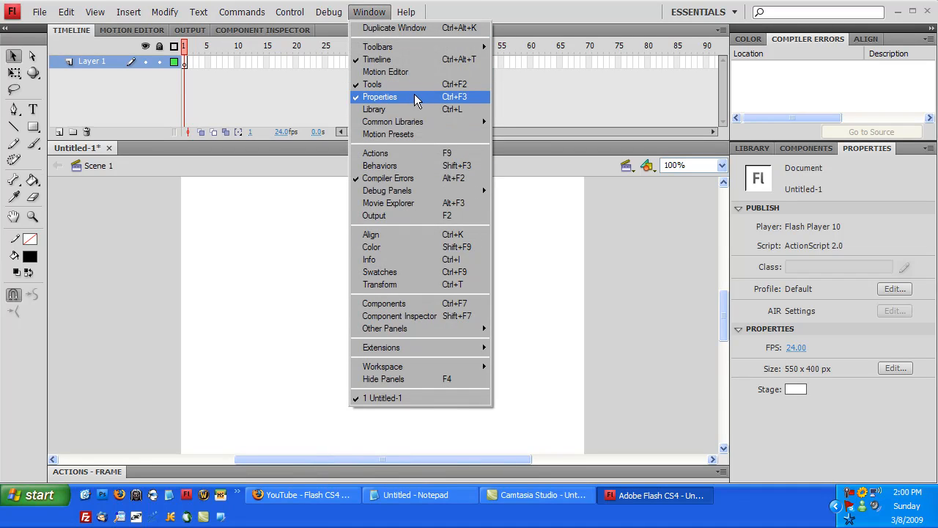
pyautogui.moveTo(421, 101)
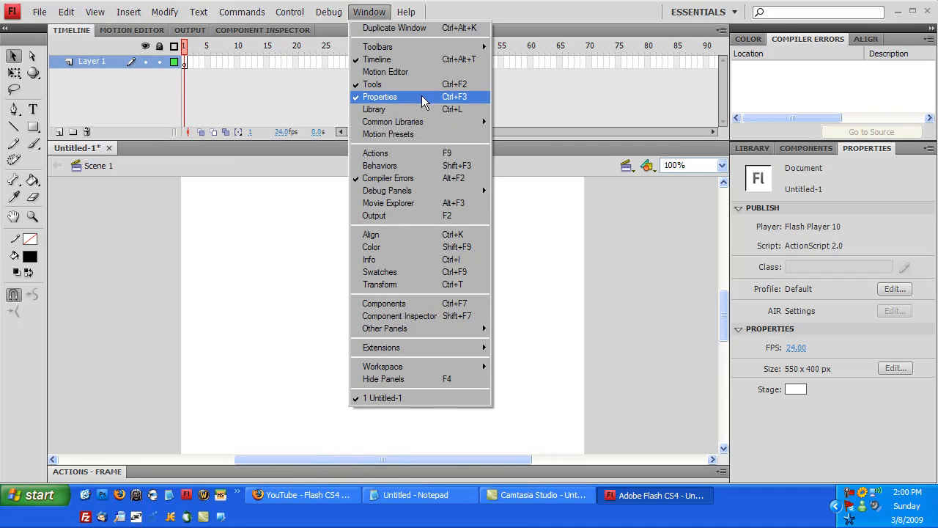
pyautogui.click(379, 96)
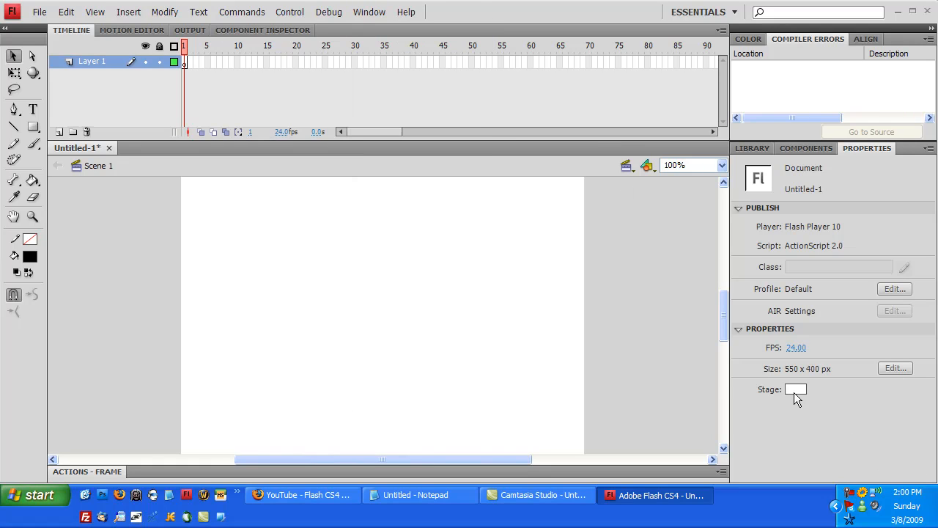
pyautogui.click(796, 390)
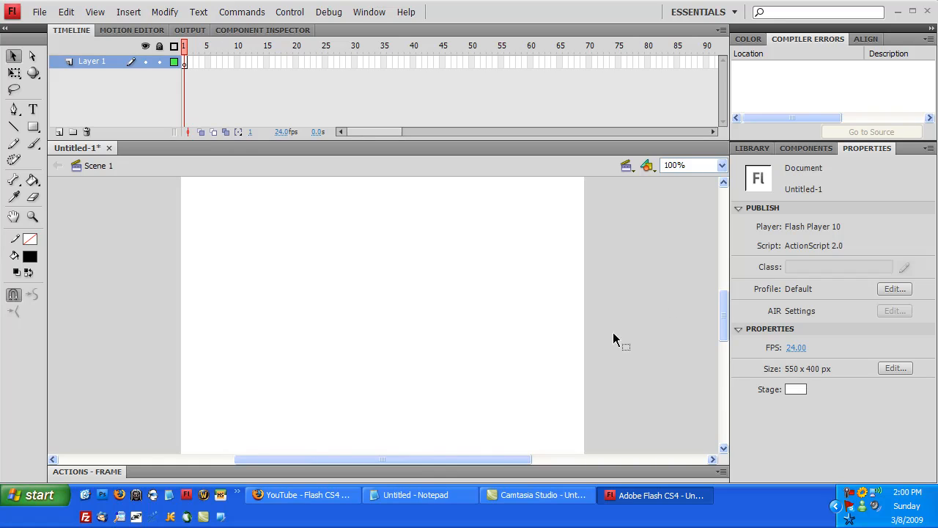
pyautogui.moveTo(261, 262)
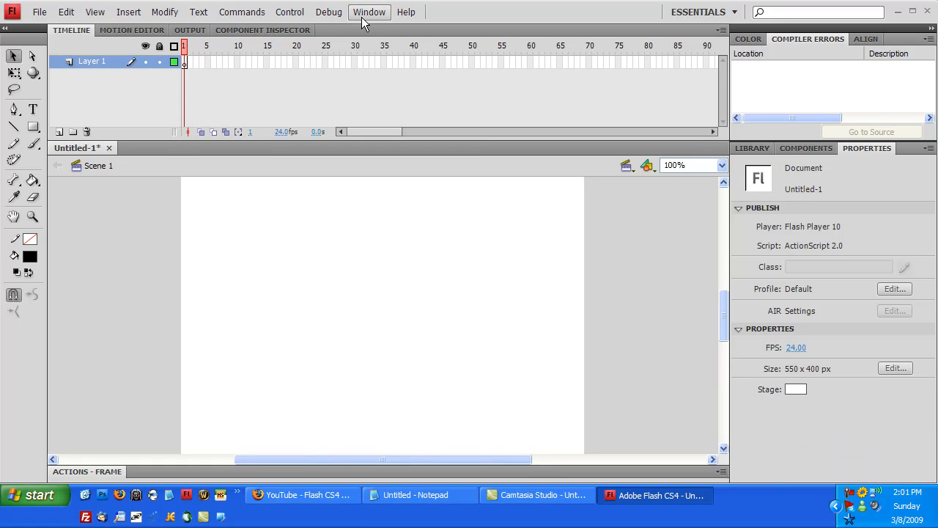
pyautogui.click(369, 11)
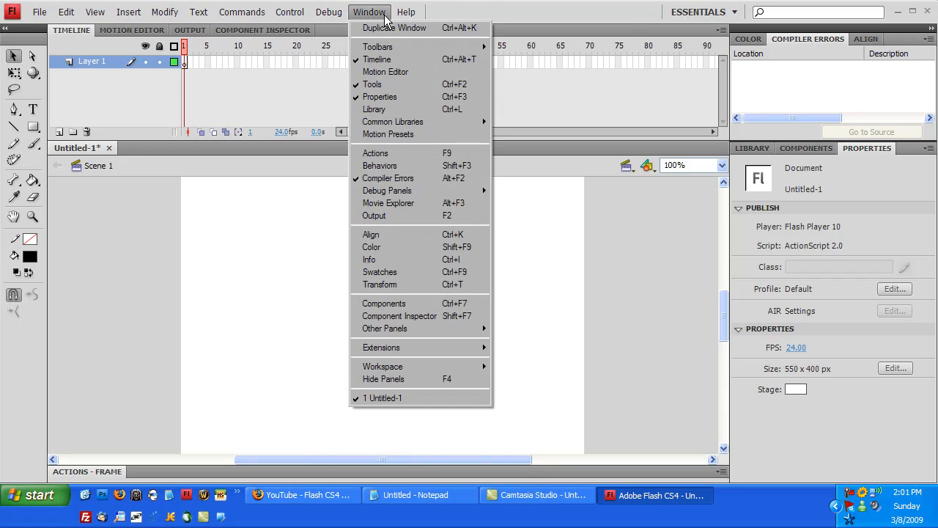
pyautogui.moveTo(380, 165)
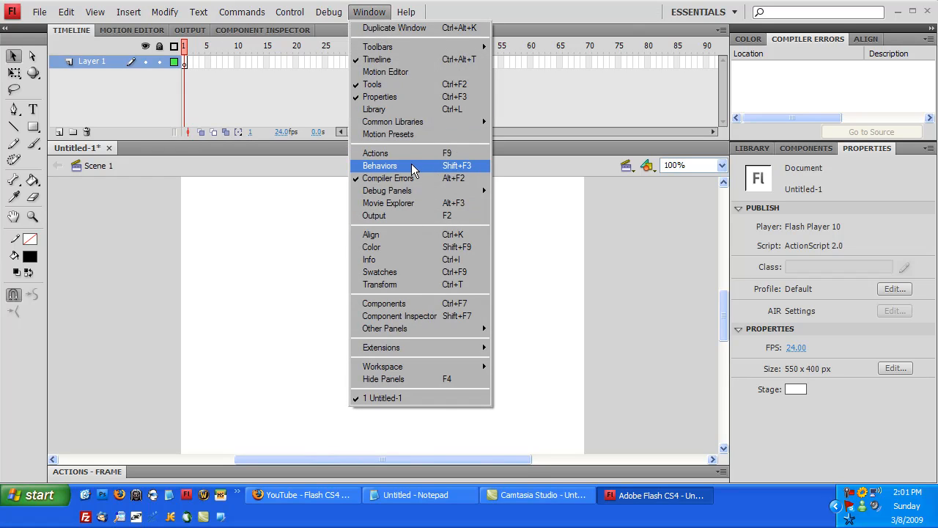
pyautogui.moveTo(384, 328)
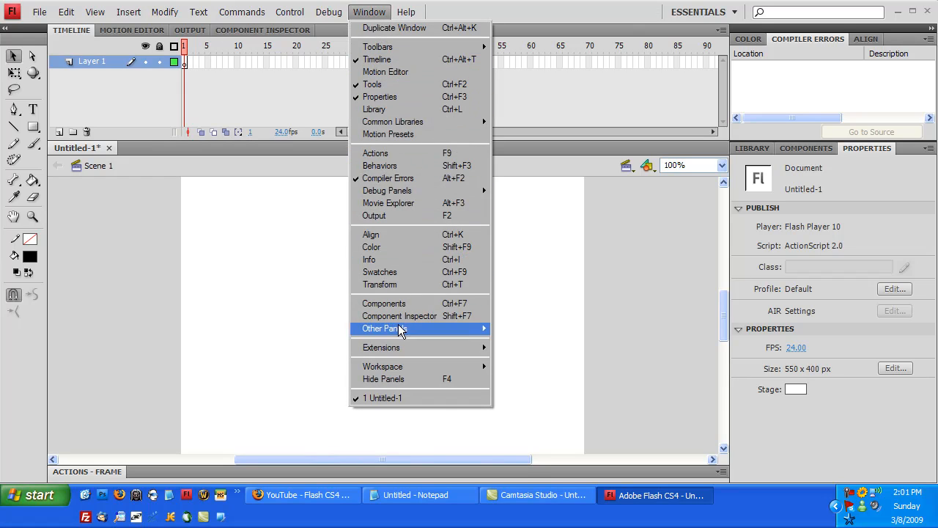
pyautogui.moveTo(384, 328)
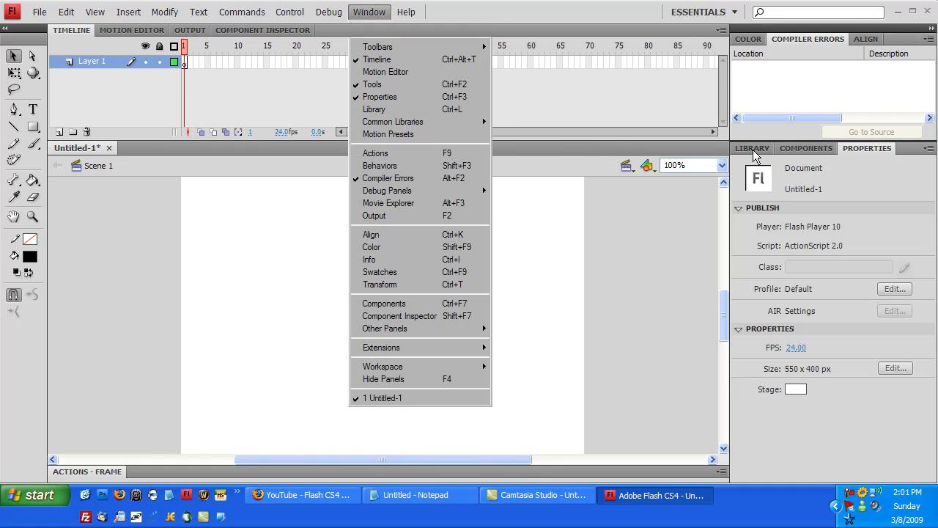
pyautogui.click(753, 148)
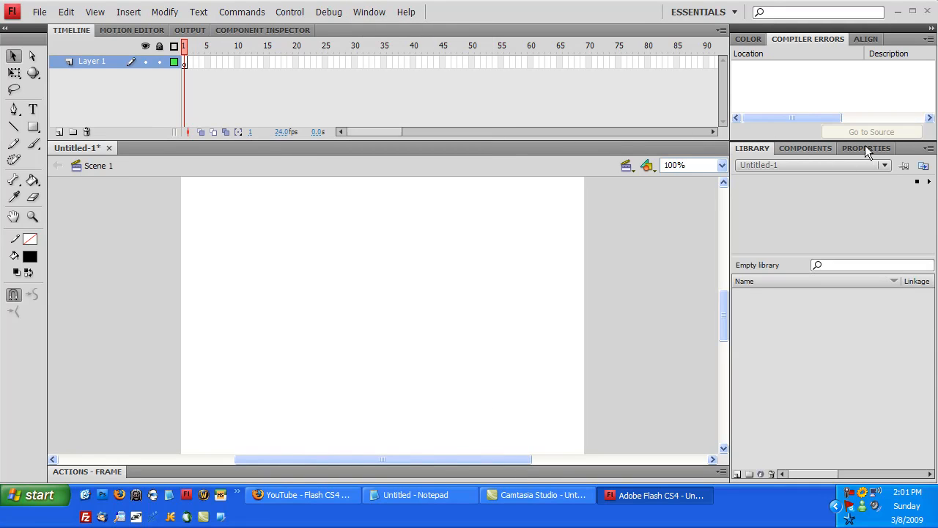
pyautogui.click(867, 148)
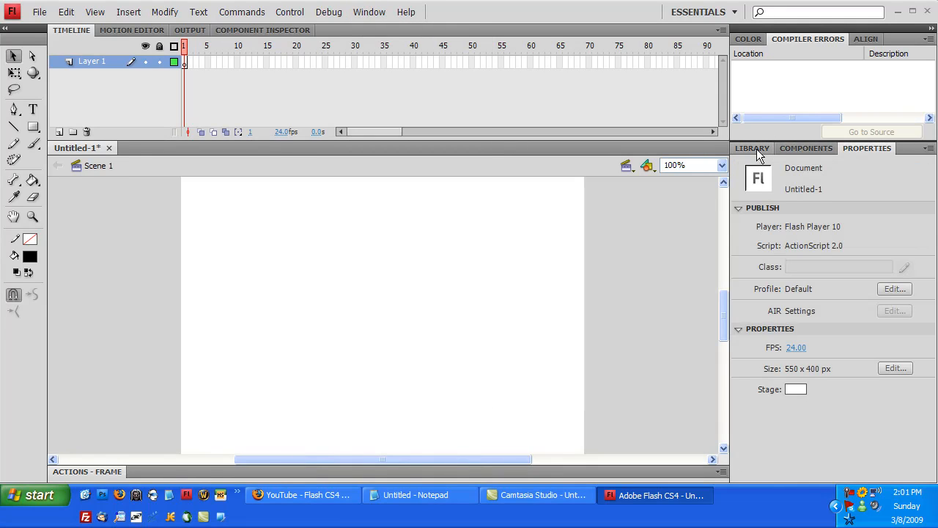
pyautogui.moveTo(733, 150)
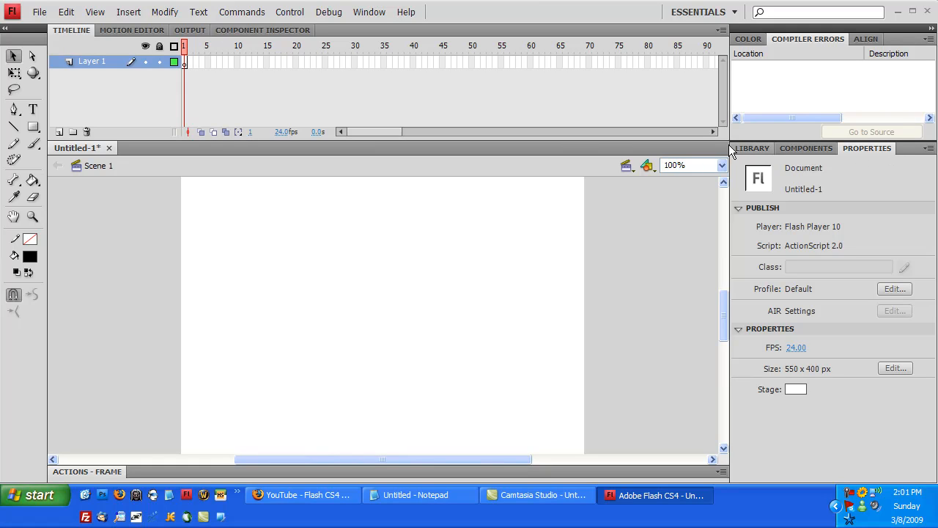
pyautogui.moveTo(374, 22)
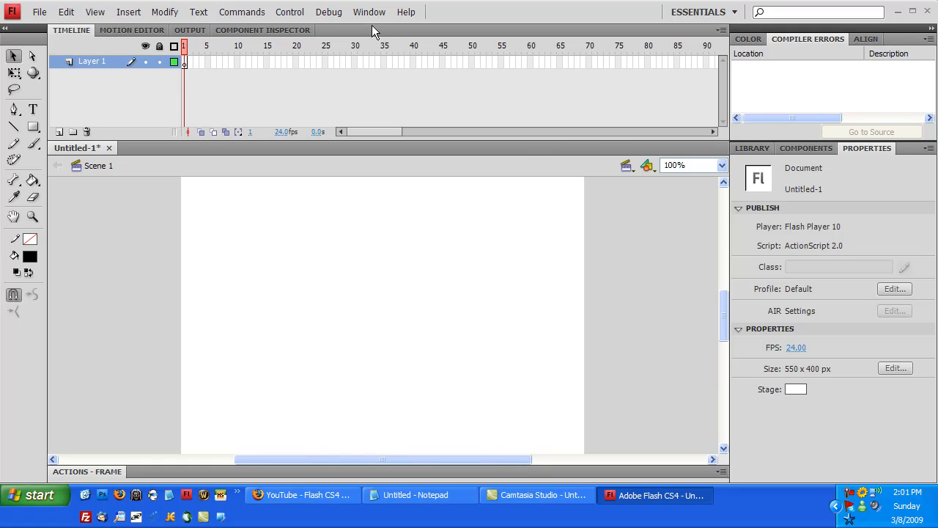
pyautogui.click(368, 11)
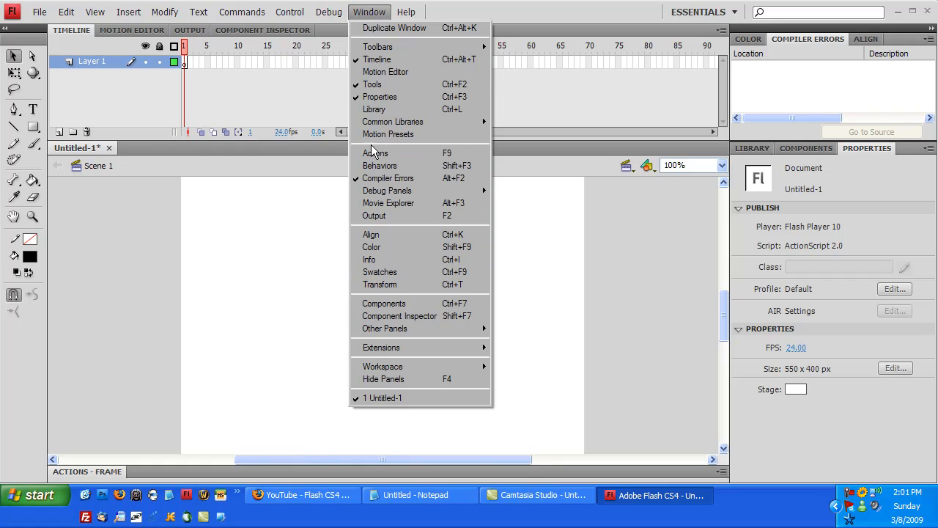
pyautogui.click(375, 153)
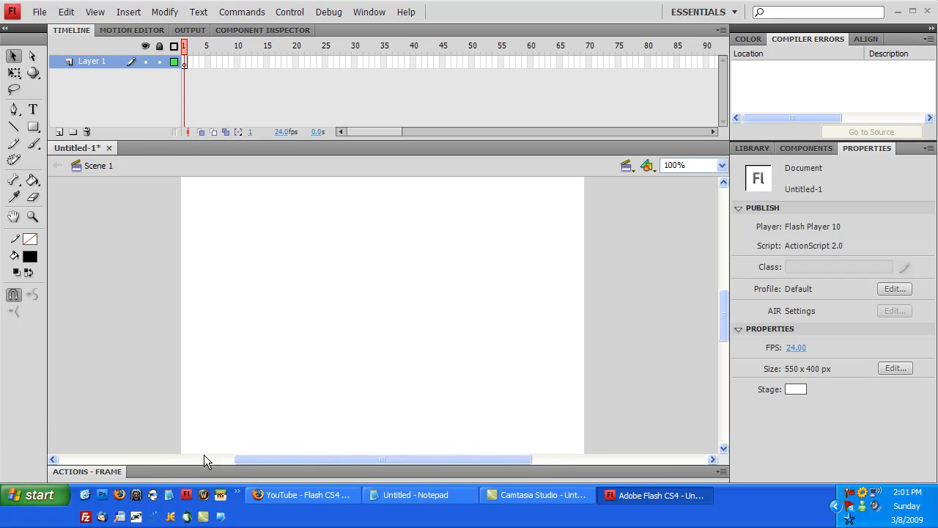
pyautogui.moveTo(341, 277)
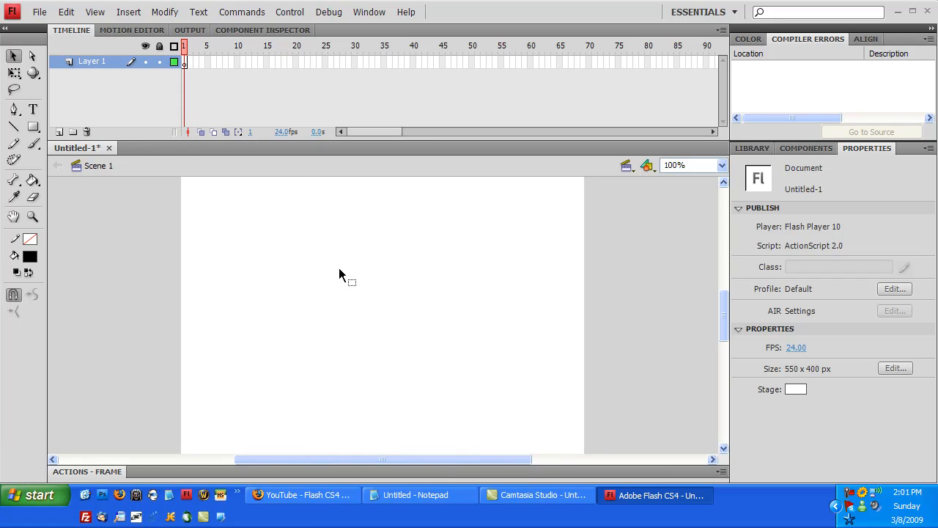
# Browse the Window menu, Timeline and Color panels, then bring up the Align panel.
pyautogui.click(369, 12)
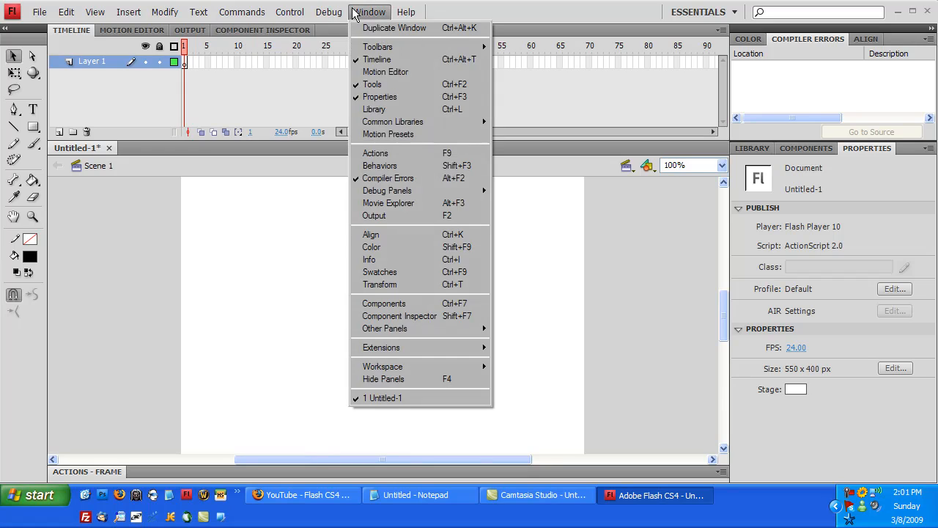
pyautogui.moveTo(403, 84)
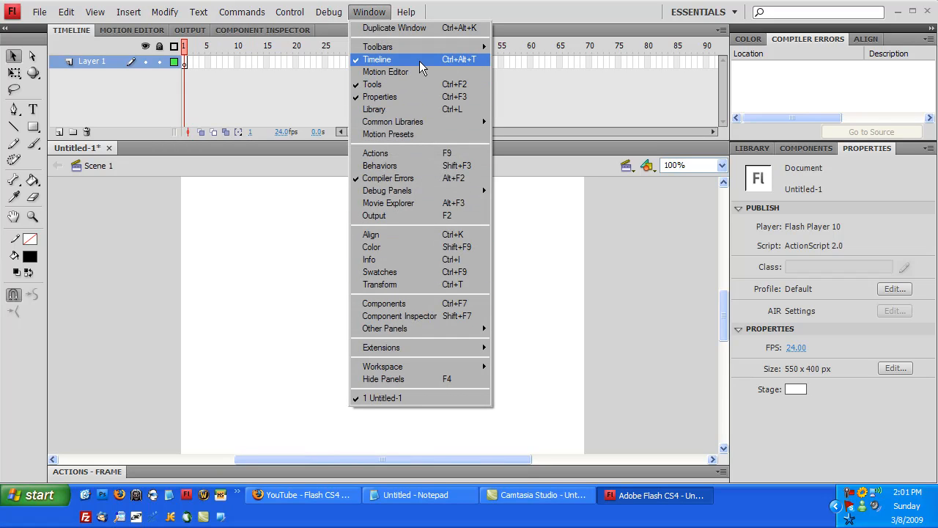
pyautogui.moveTo(413, 71)
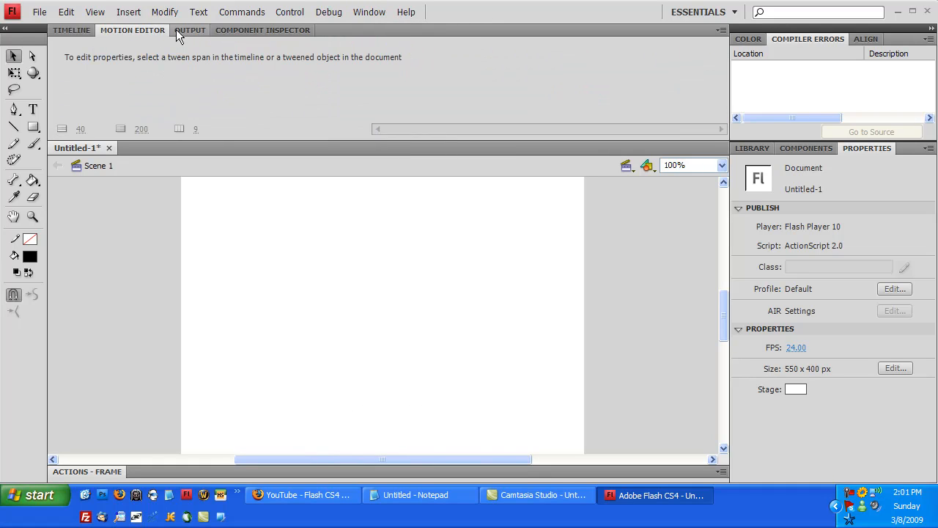
pyautogui.click(71, 30)
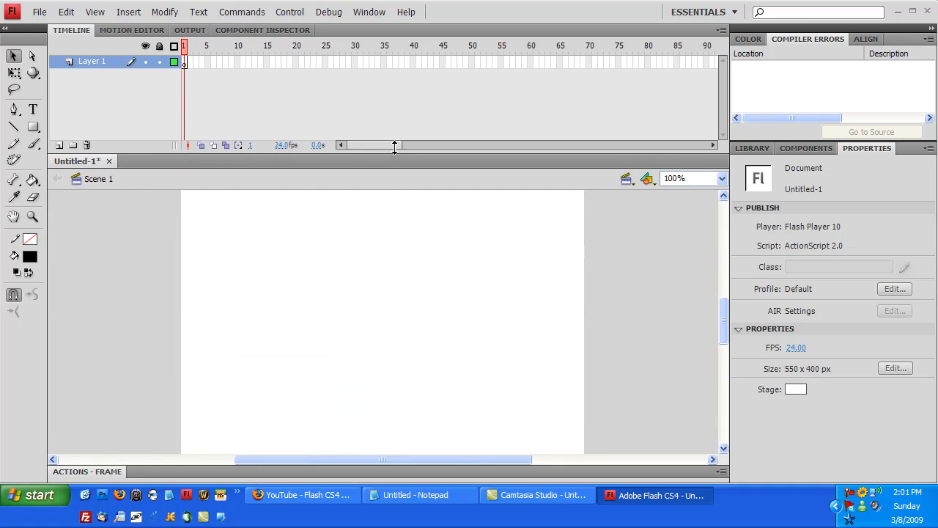
pyautogui.click(748, 39)
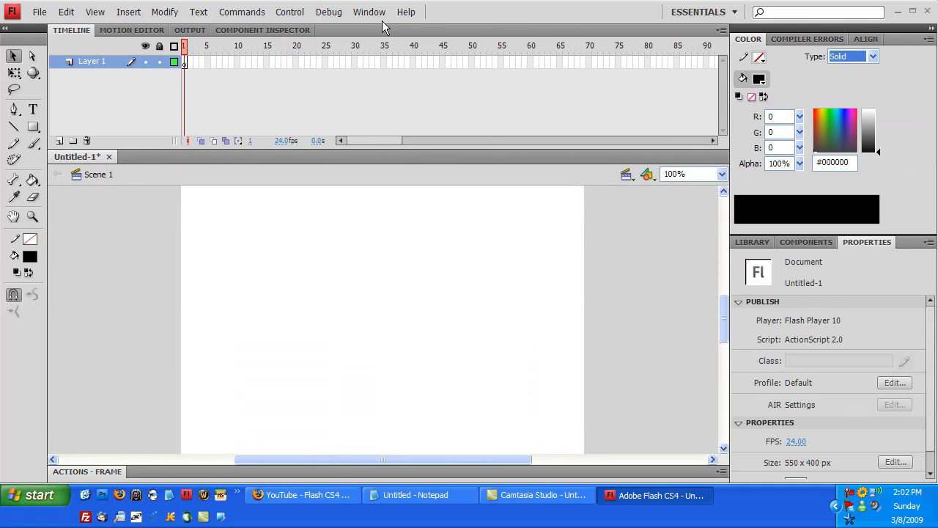
pyautogui.click(368, 11)
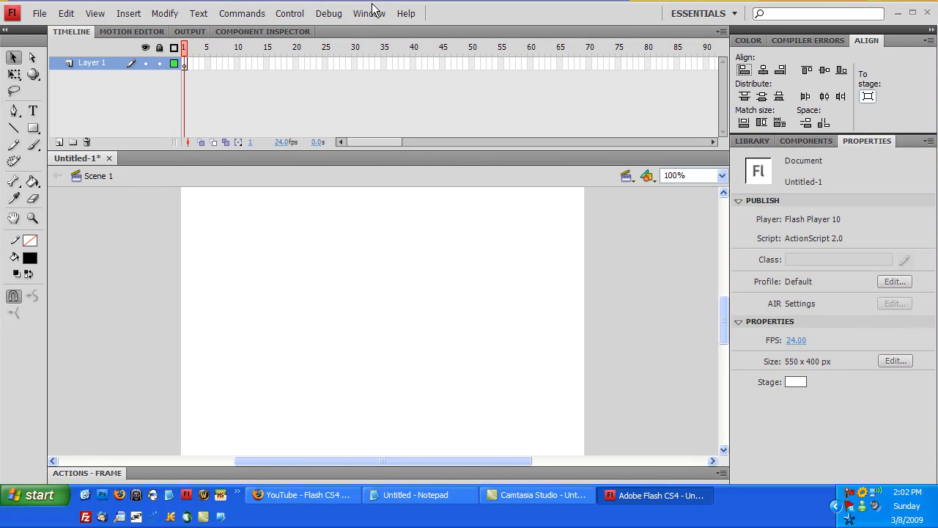
pyautogui.click(373, 13)
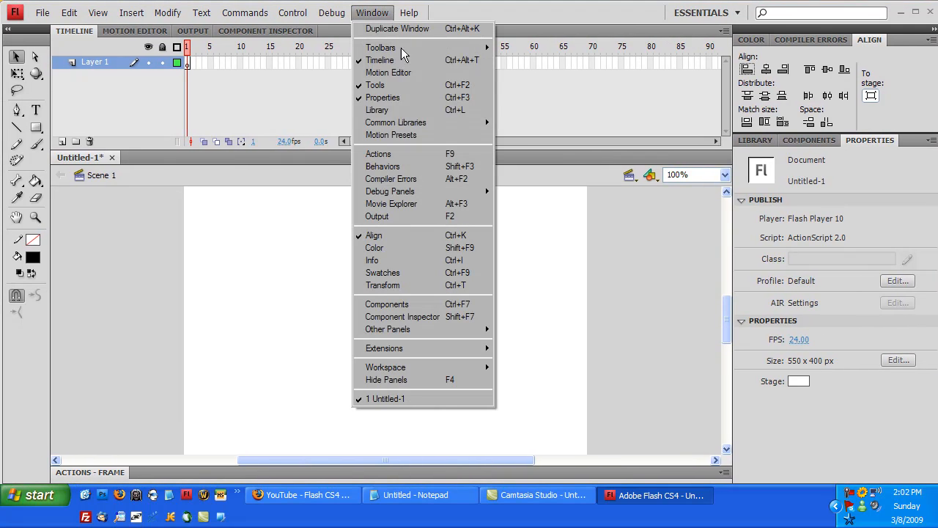
pyautogui.moveTo(550, 221)
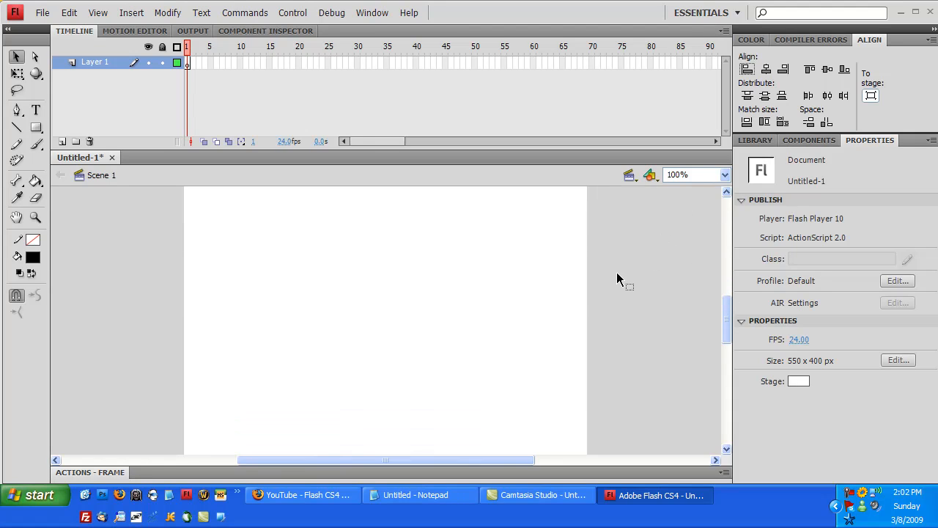
pyautogui.moveTo(156, 262)
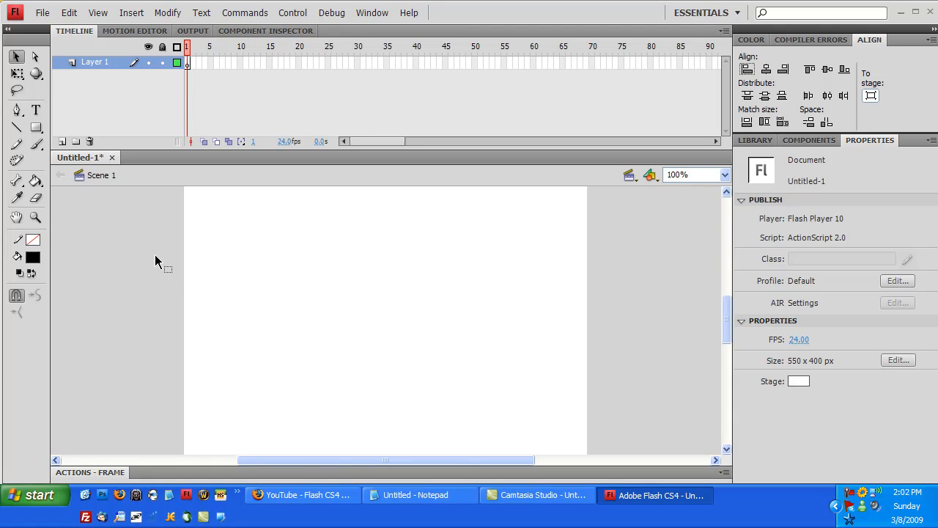
pyautogui.moveTo(522, 296)
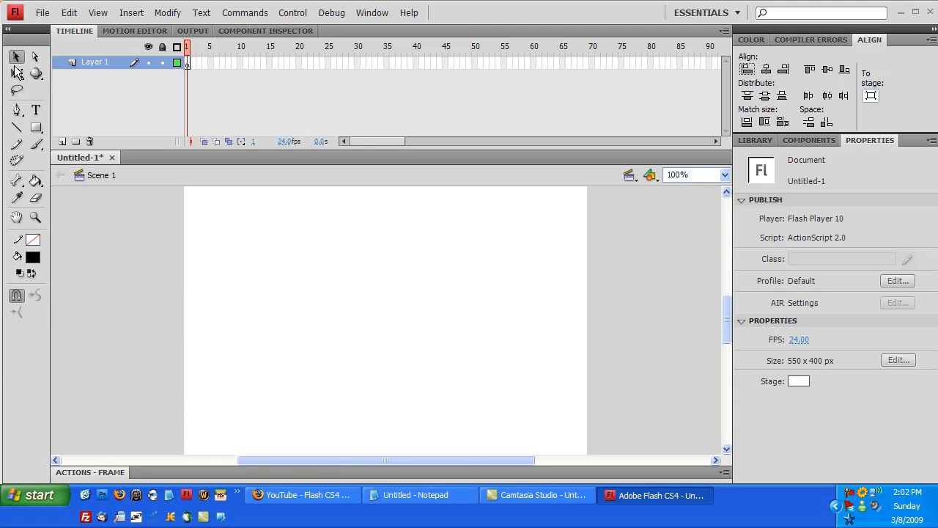
pyautogui.moveTo(433, 201)
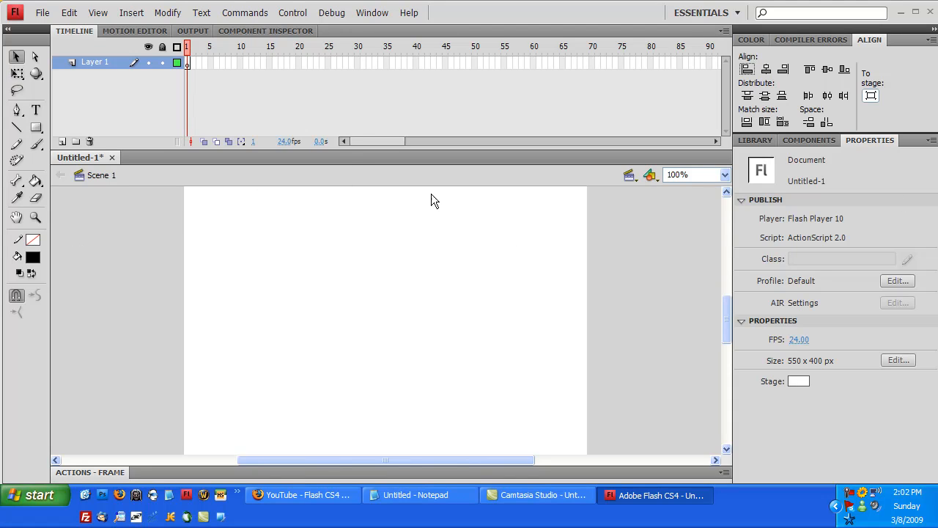
pyautogui.moveTo(258, 200)
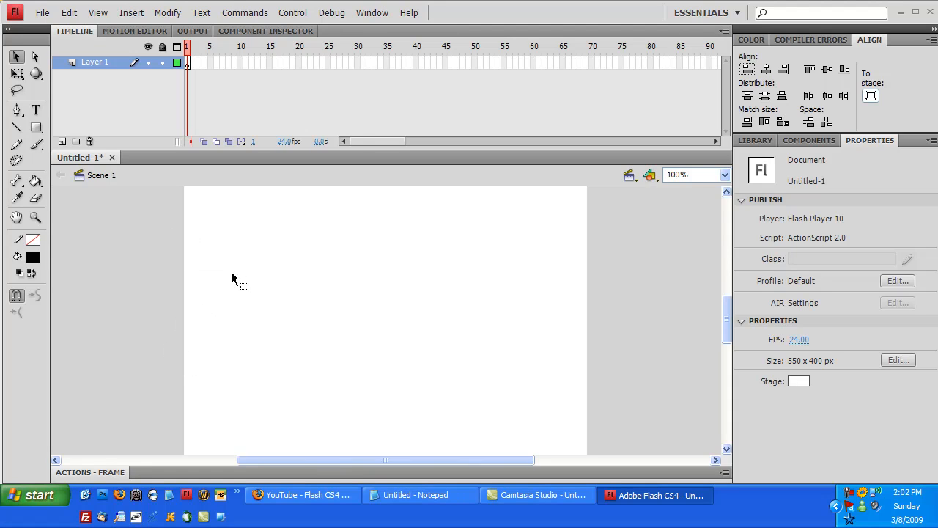
pyautogui.moveTo(224, 279)
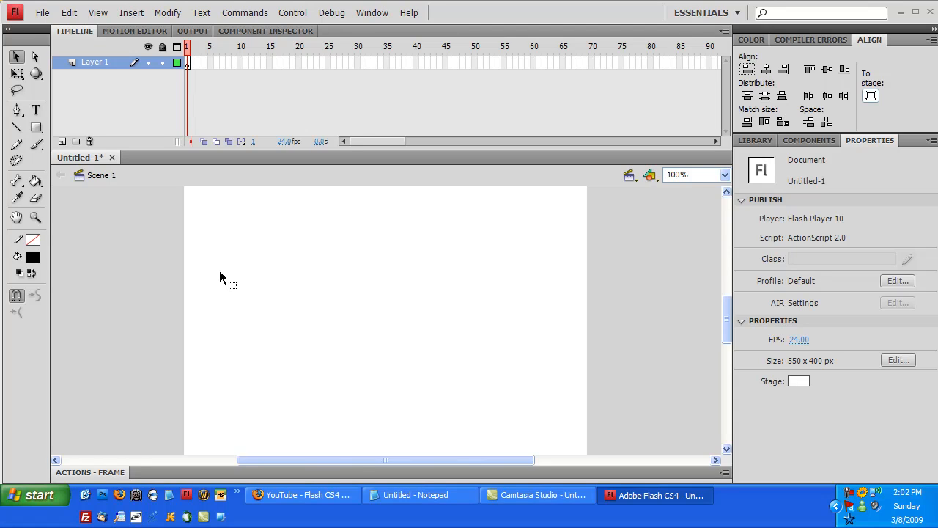
pyautogui.moveTo(208, 282)
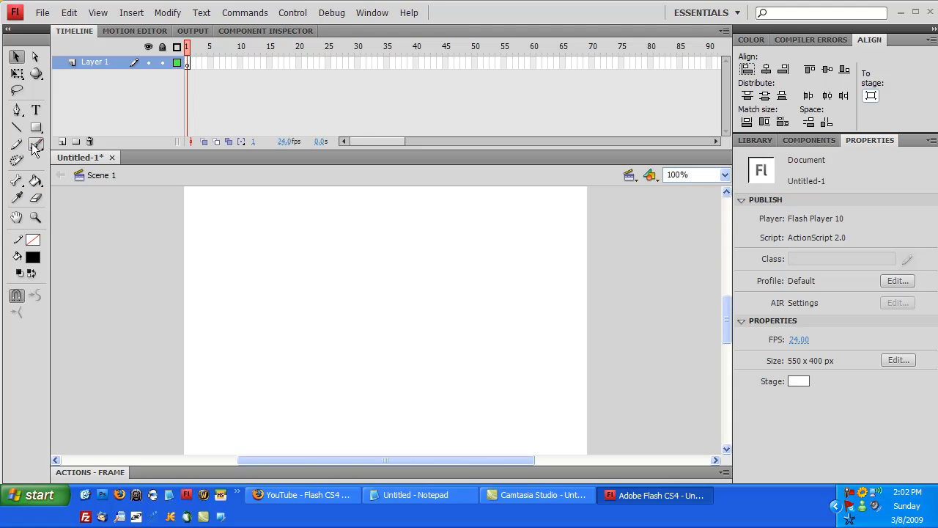
pyautogui.moveTo(35, 127)
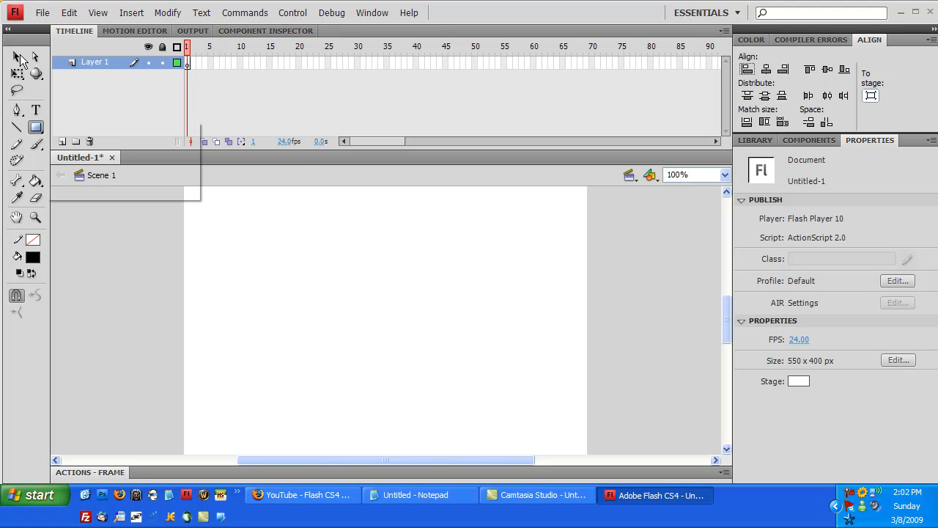
# Open the Window menu, view Compiler Errors, then return to the Align panel.
pyautogui.click(372, 13)
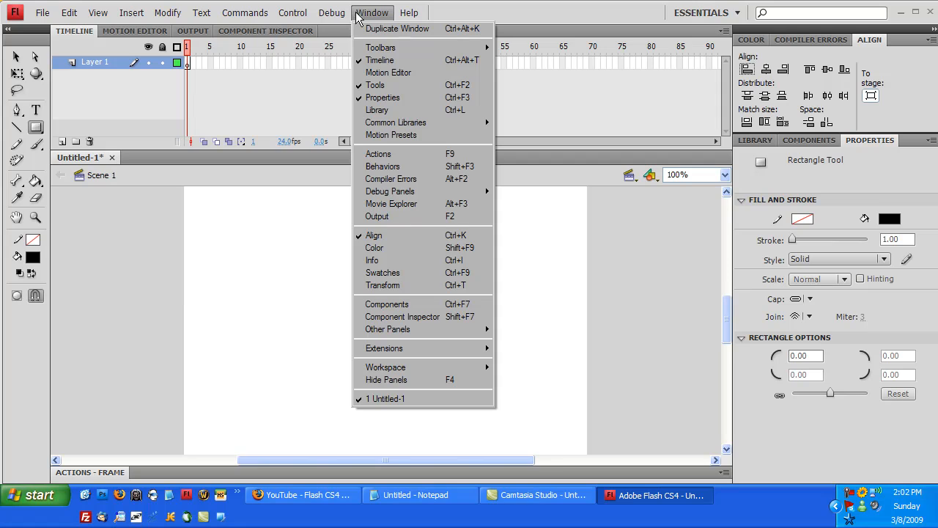
pyautogui.moveTo(72, 77)
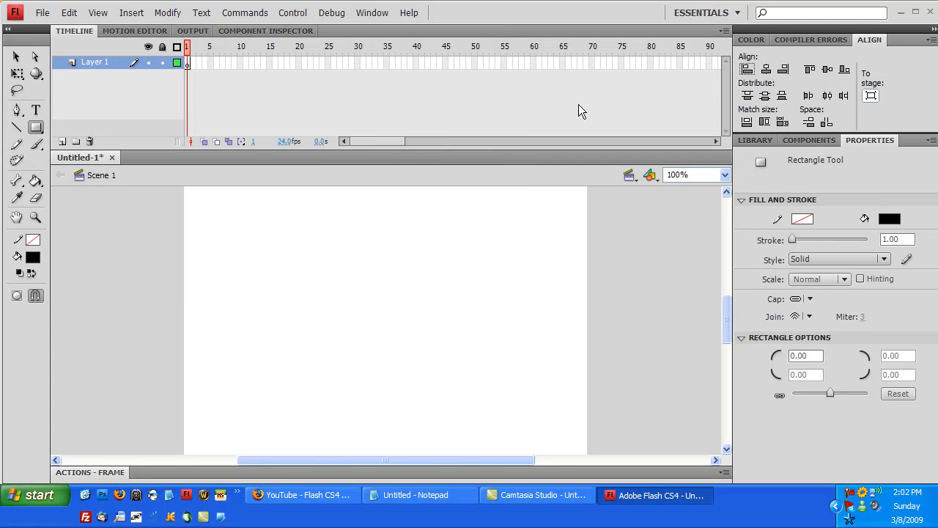
pyautogui.moveTo(73, 116)
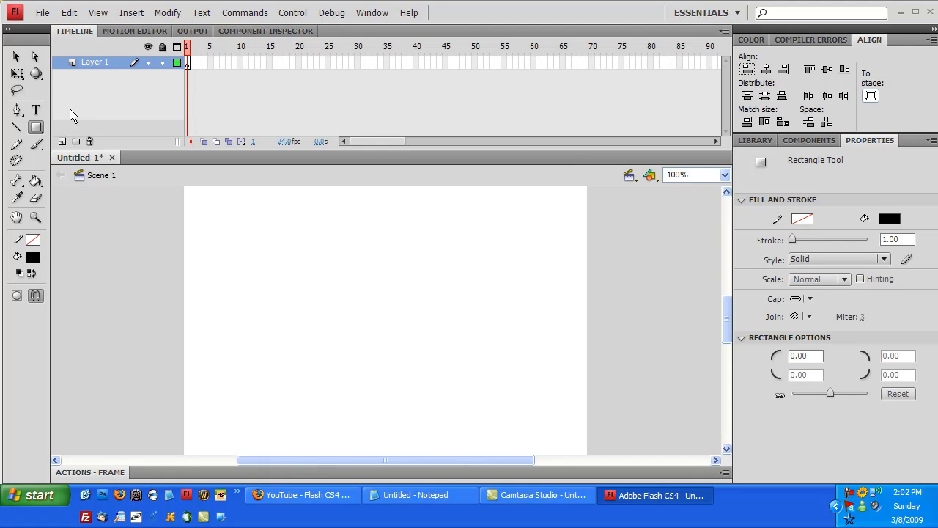
pyautogui.moveTo(790, 235)
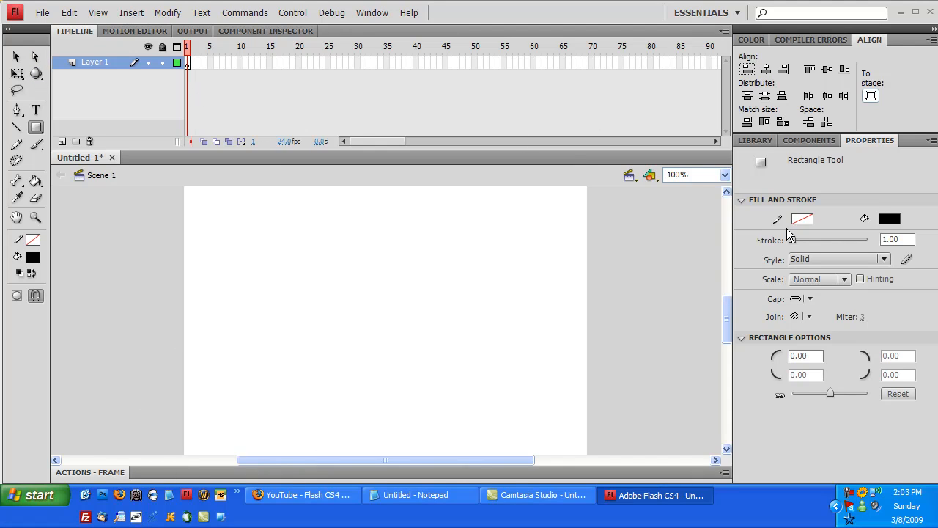
pyautogui.moveTo(909, 348)
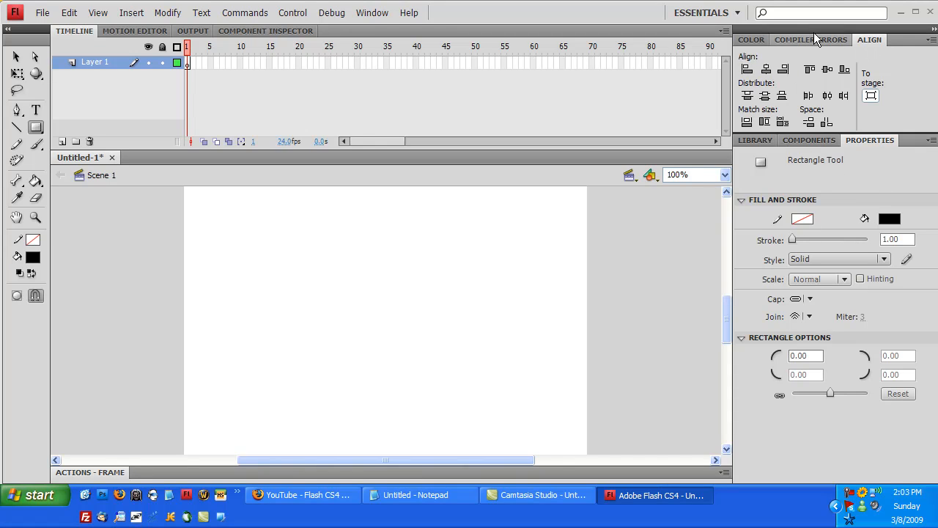
pyautogui.click(811, 40)
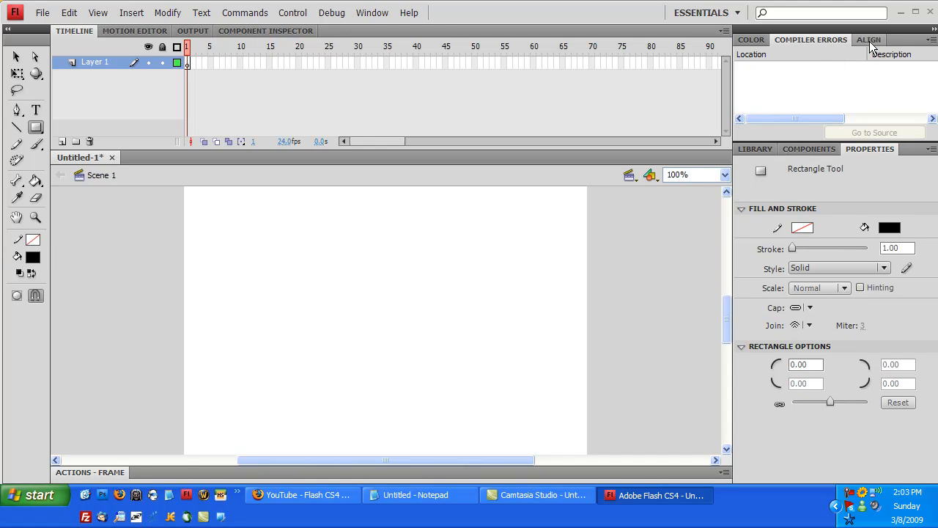
pyautogui.click(869, 40)
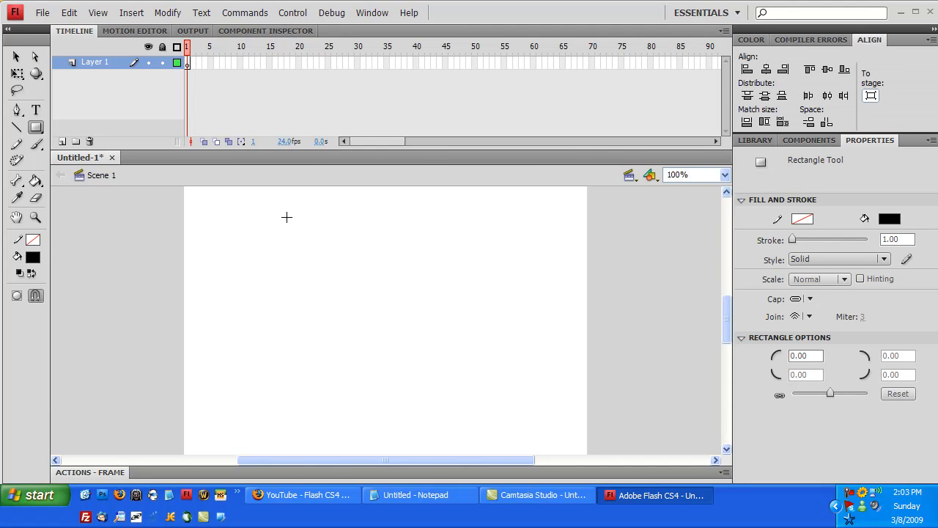
pyautogui.moveTo(70, 95)
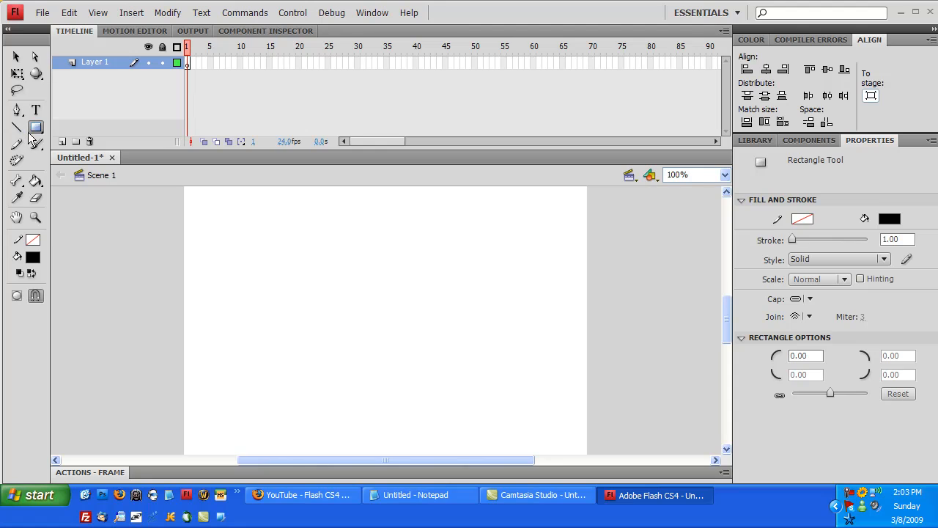
pyautogui.moveTo(36, 128)
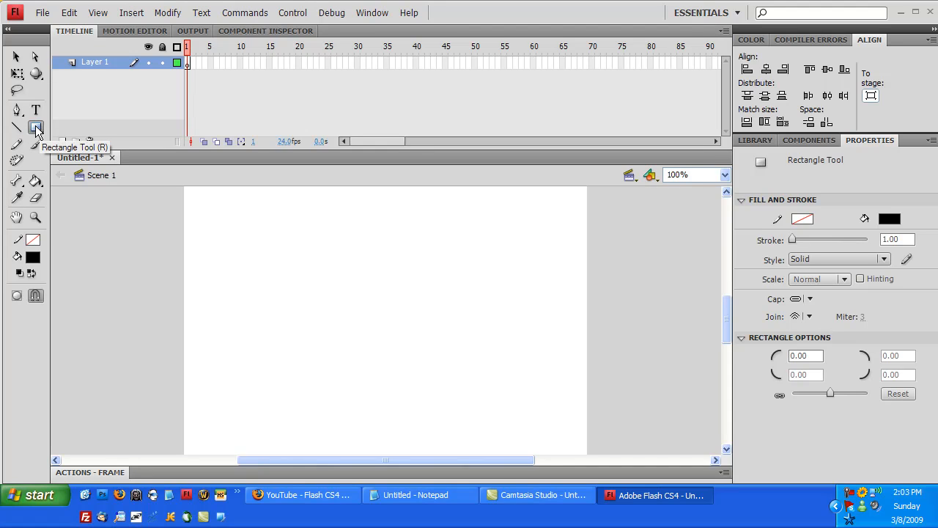
# Choose the Oval Tool from the Rectangle Tool flyout.
pyautogui.click(36, 128)
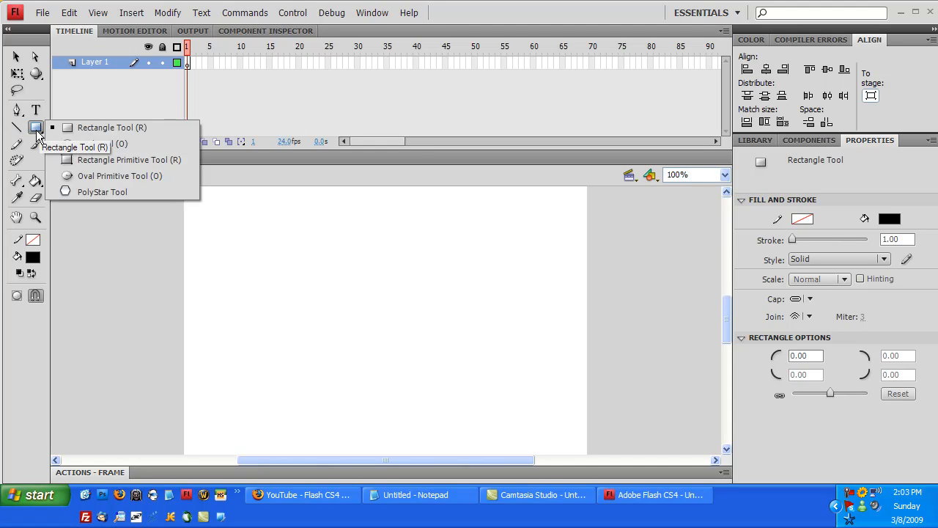
pyautogui.moveTo(103, 143)
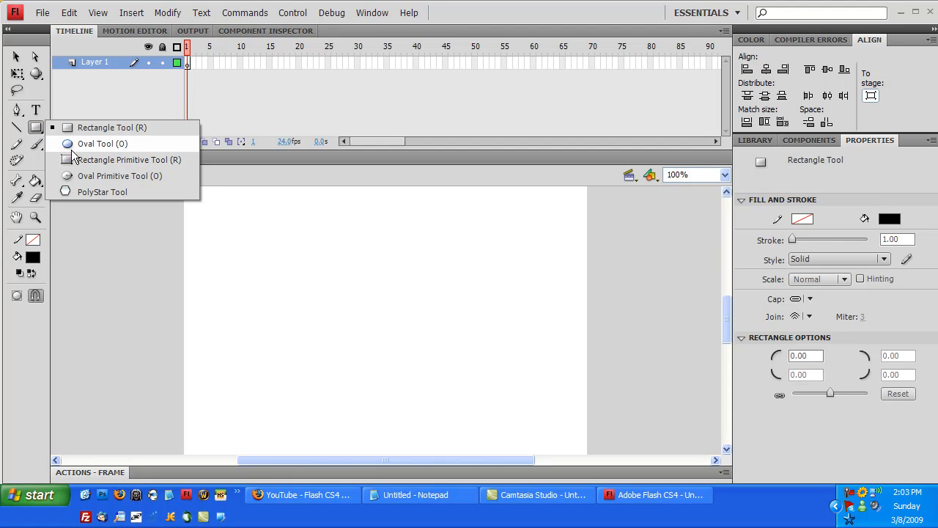
pyautogui.moveTo(75, 162)
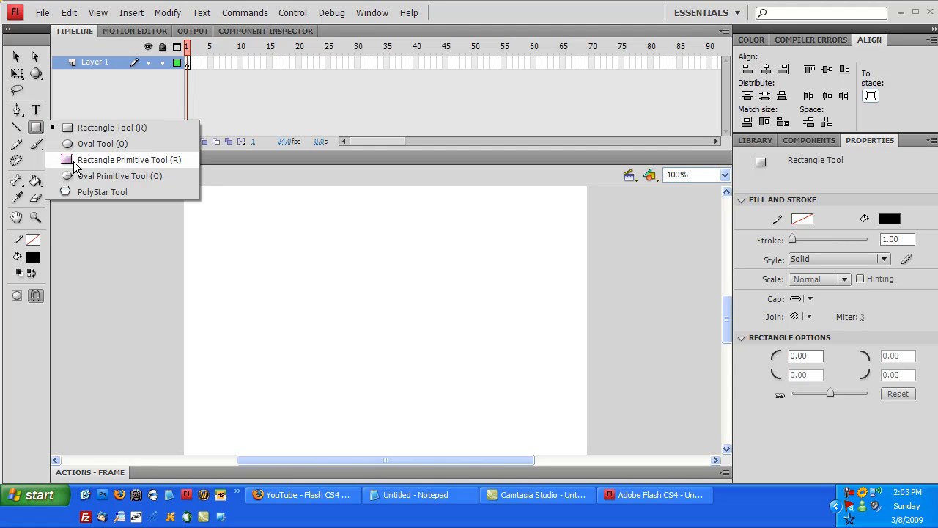
pyautogui.moveTo(110, 179)
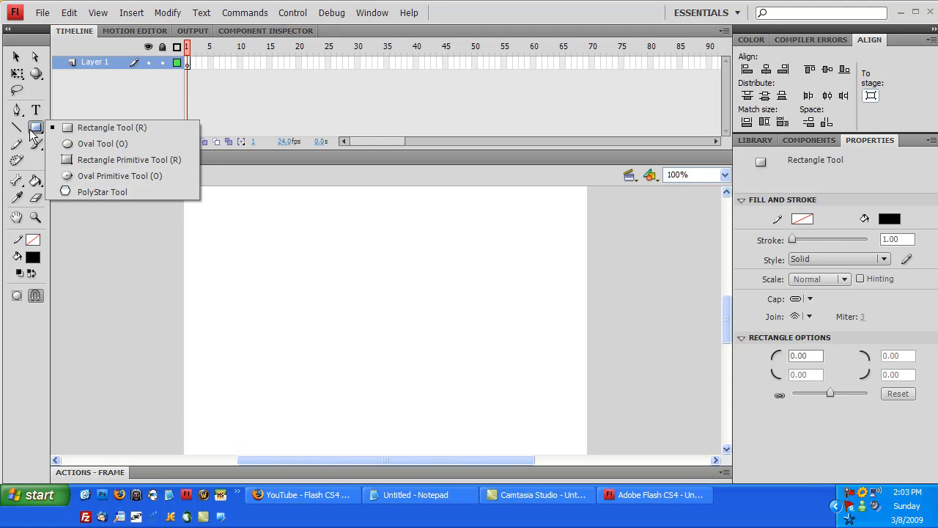
pyautogui.moveTo(102, 143)
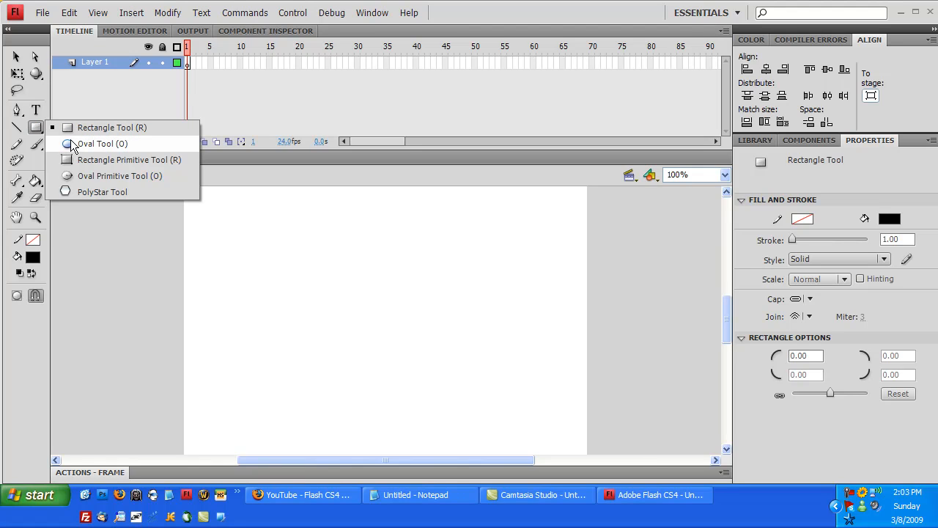
pyautogui.moveTo(83, 152)
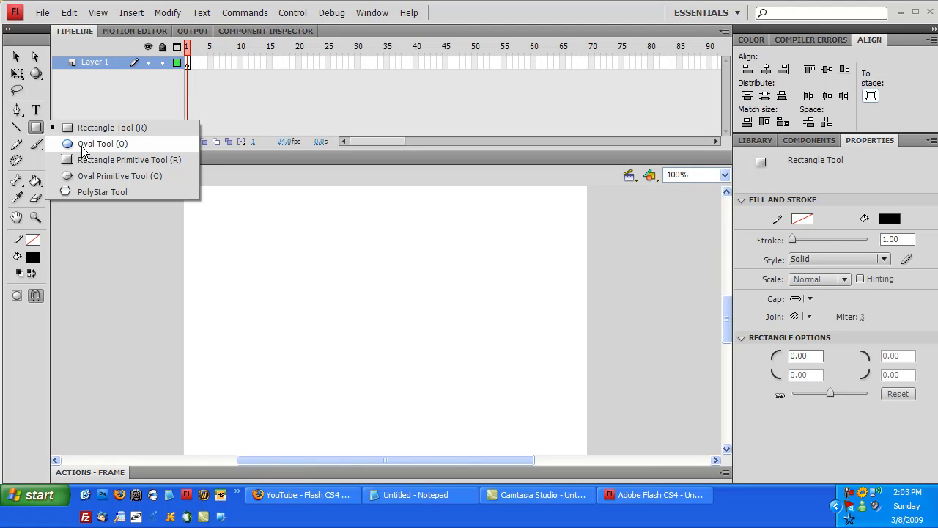
pyautogui.click(103, 143)
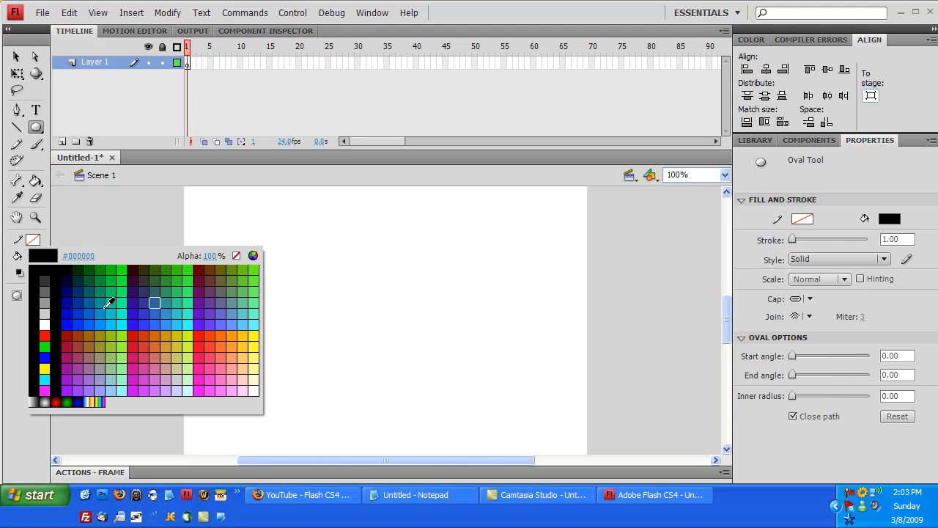
# Try a teal oval outline, then set the oval stroke colour to none.
pyautogui.click(134, 303)
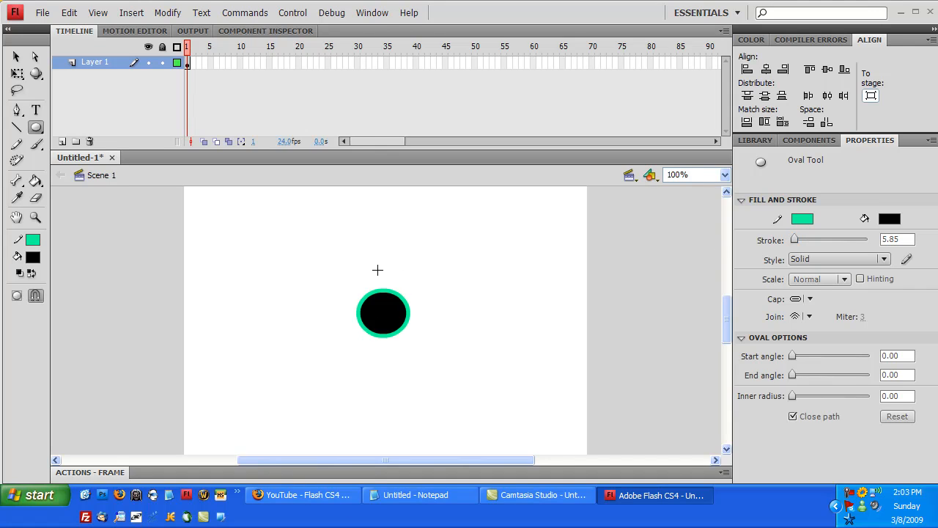
pyautogui.moveTo(476, 308)
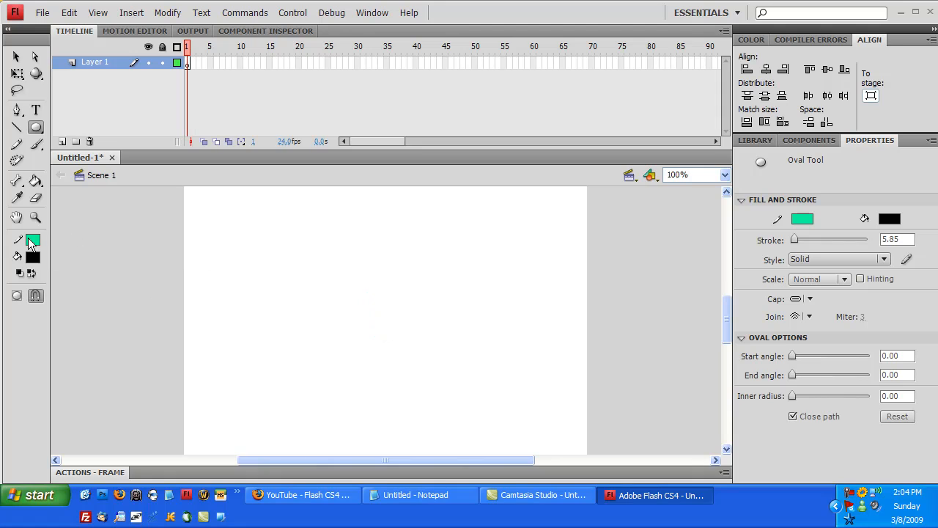
pyautogui.click(33, 240)
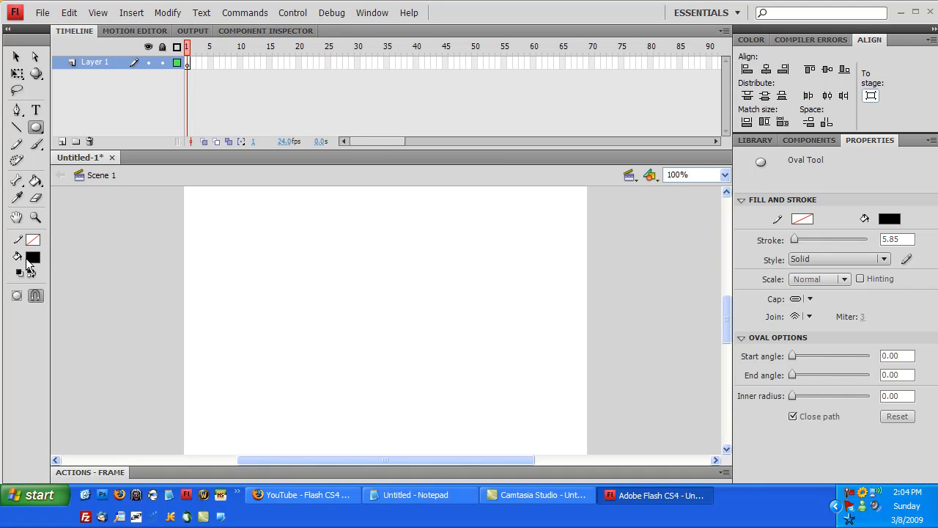
# Draw a black, outline-free 104 px circle on the stage and select it.
pyautogui.click(32, 256)
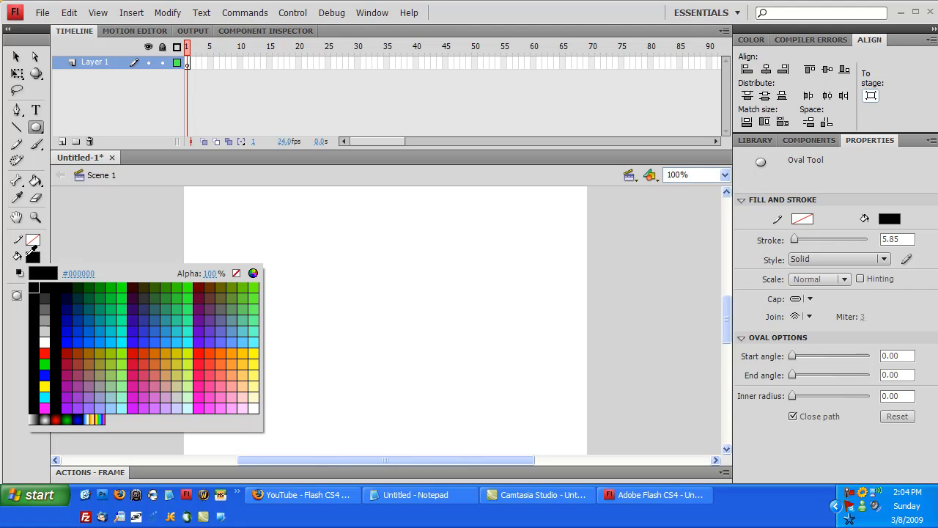
pyautogui.moveTo(374, 235); pyautogui.dragTo(469, 411)
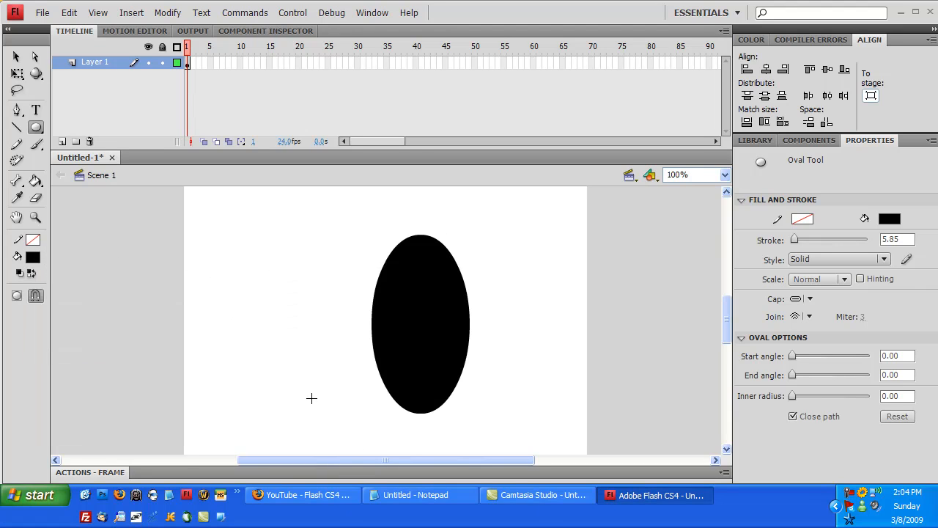
pyautogui.moveTo(279, 312); pyautogui.dragTo(312, 396)
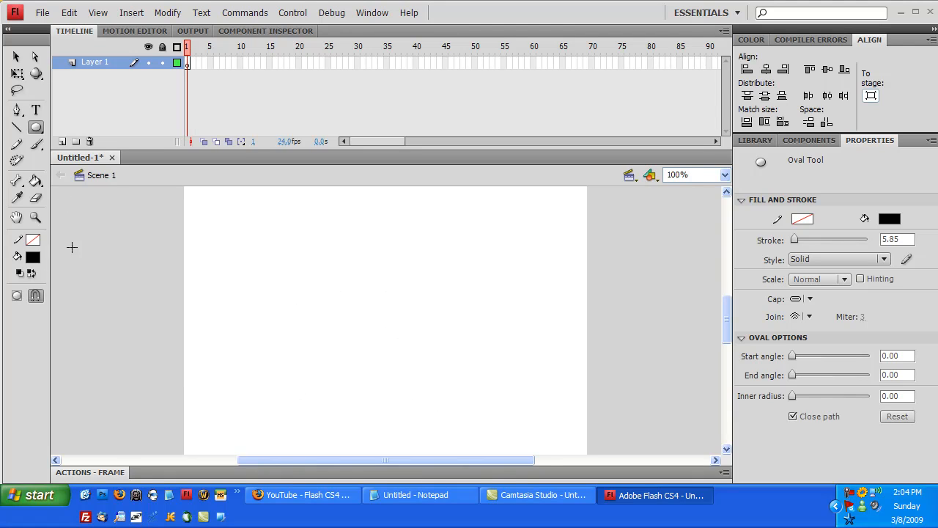
pyautogui.moveTo(223, 189); pyautogui.dragTo(446, 358)
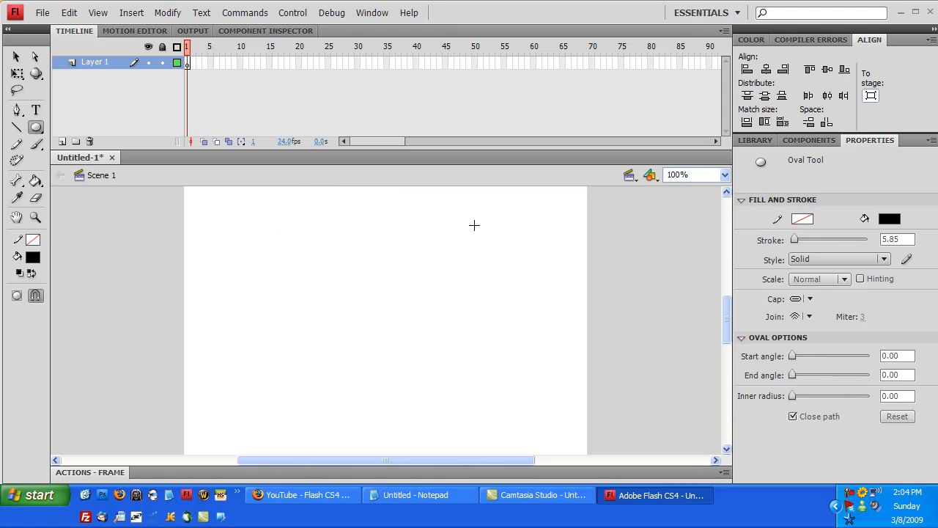
pyautogui.moveTo(489, 222)
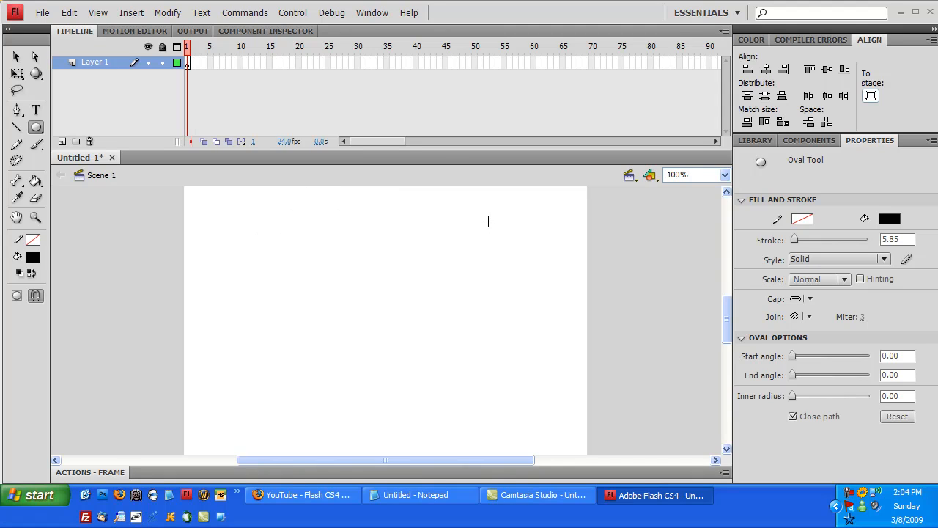
pyautogui.moveTo(489, 221); pyautogui.dragTo(390, 374)
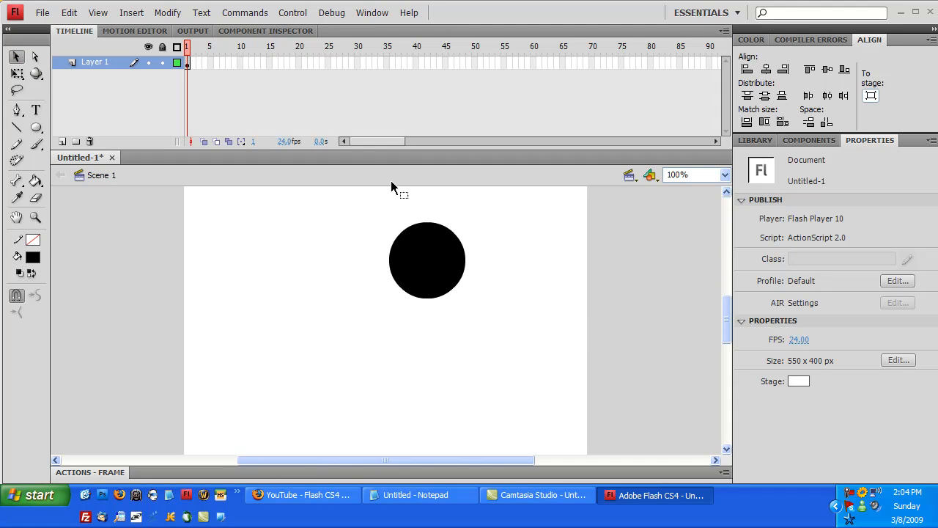
pyautogui.click(428, 260)
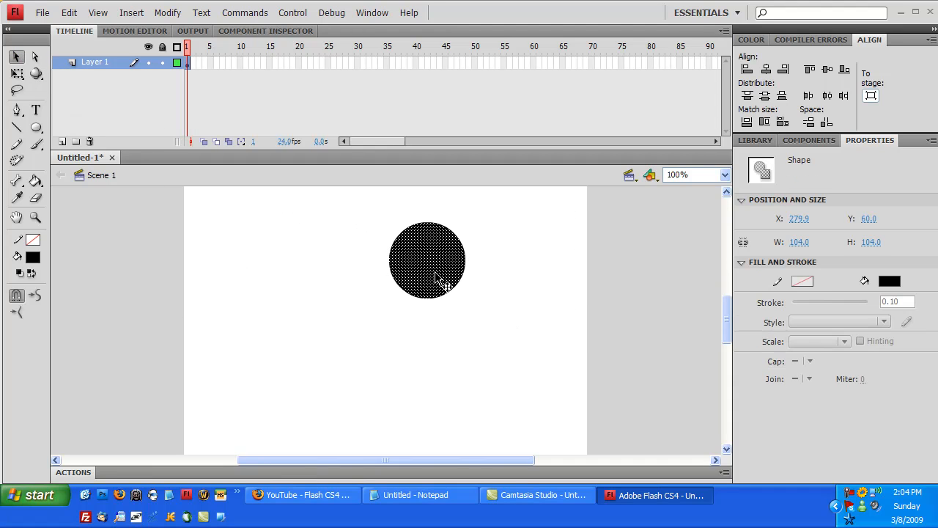
pyautogui.click(42, 12)
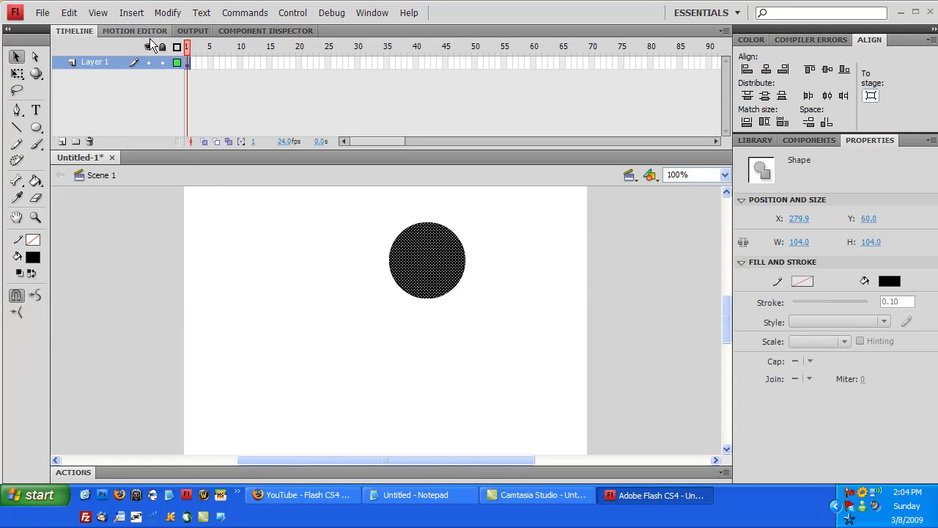
pyautogui.click(69, 13)
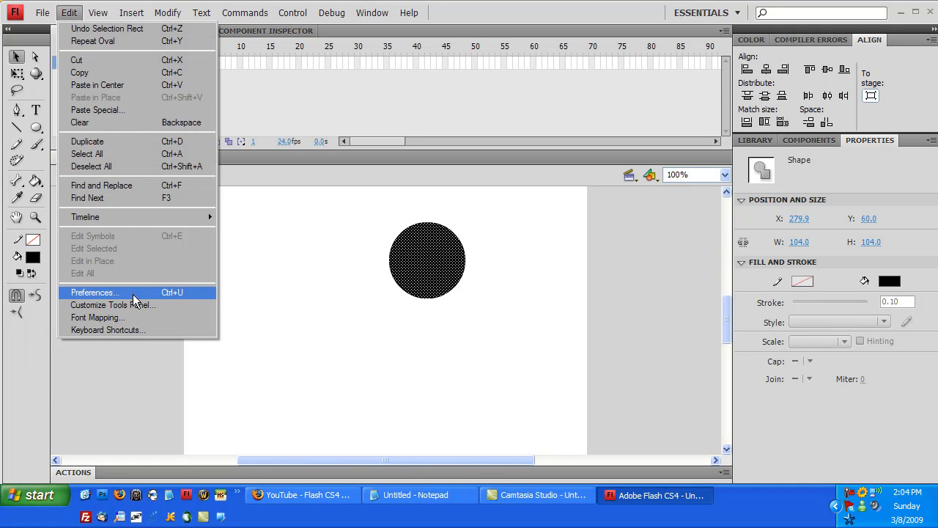
pyautogui.click(94, 292)
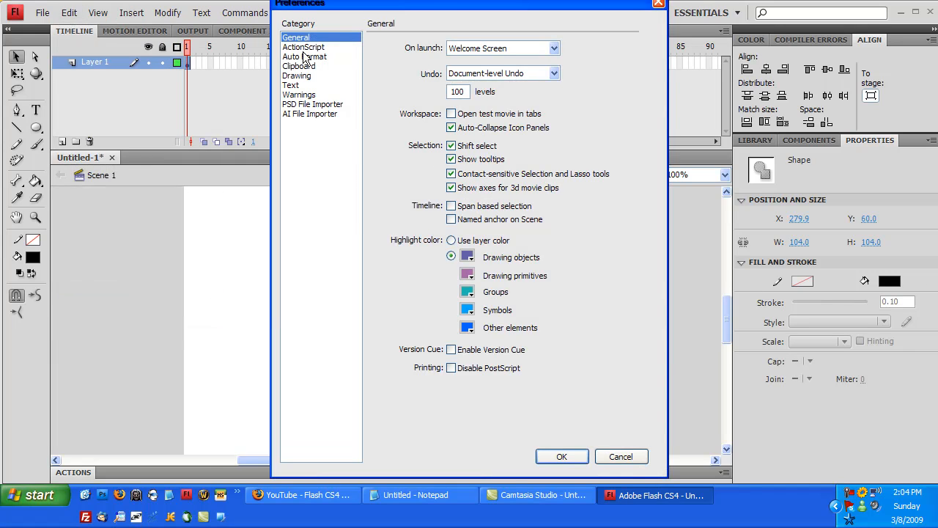
pyautogui.click(291, 85)
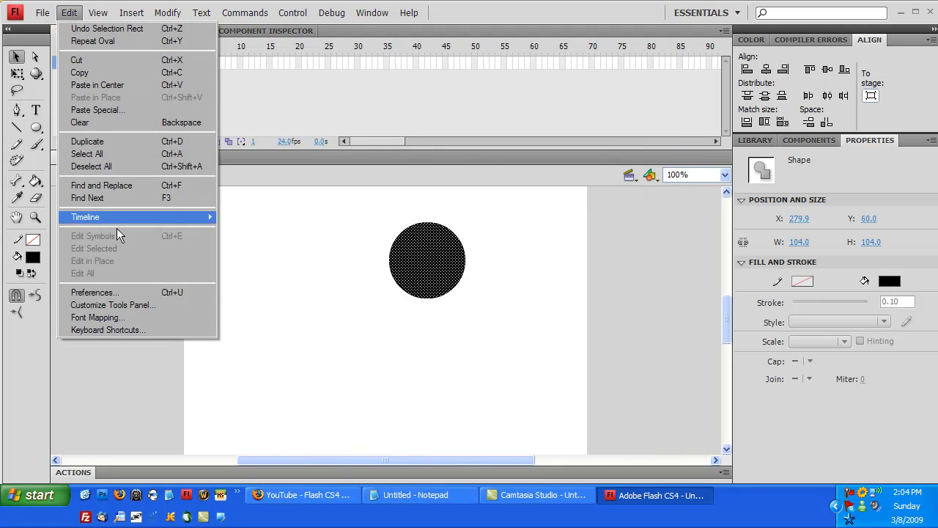
pyautogui.click(108, 330)
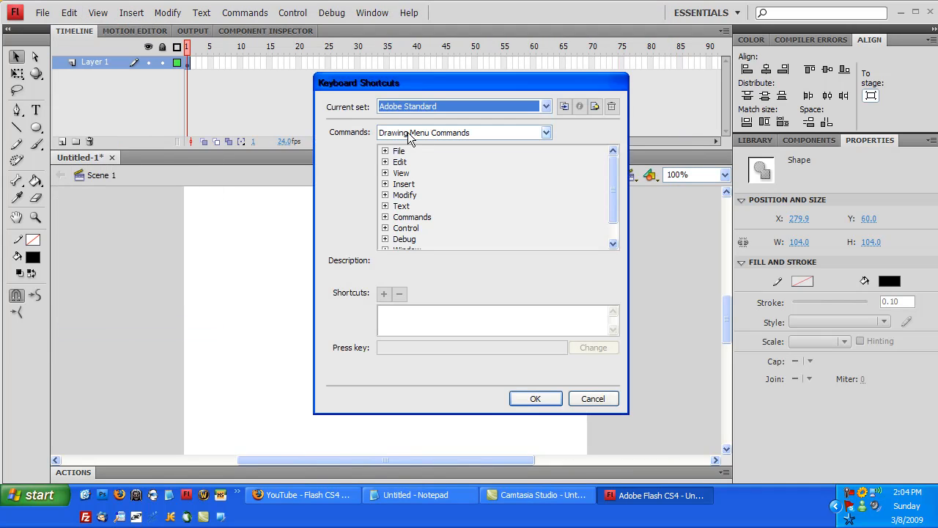
pyautogui.click(385, 150)
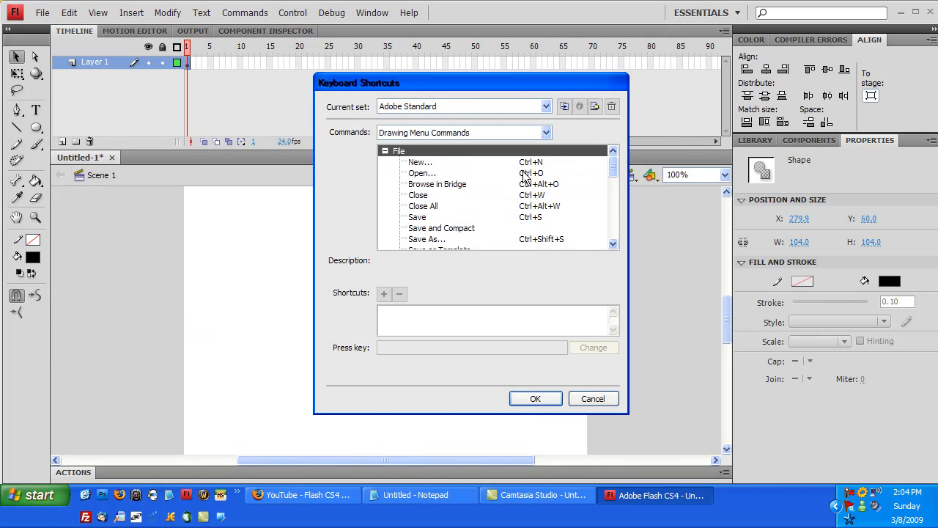
pyautogui.click(420, 162)
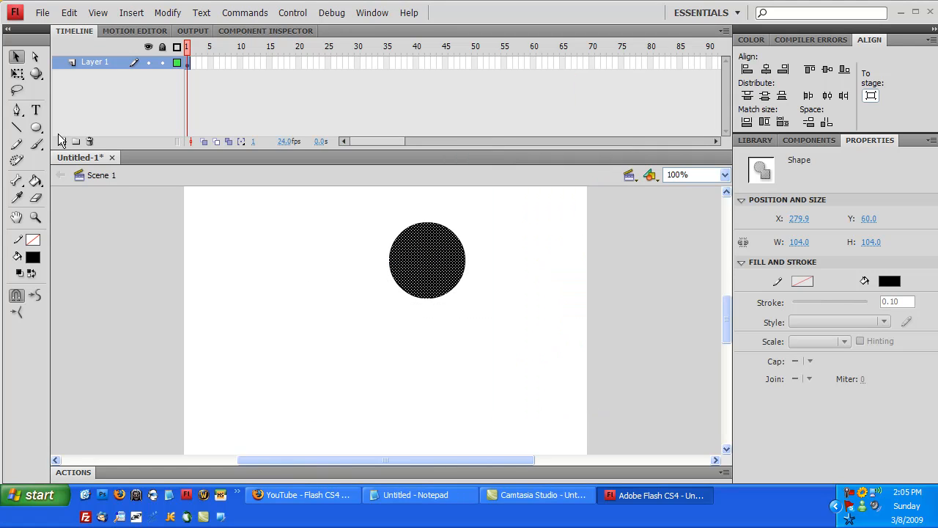
pyautogui.moveTo(561, 362)
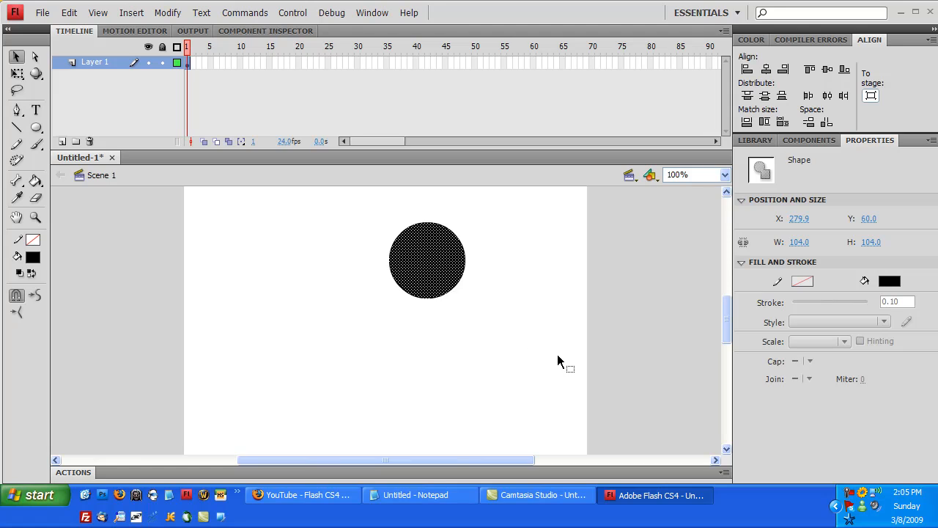
pyautogui.moveTo(538, 294)
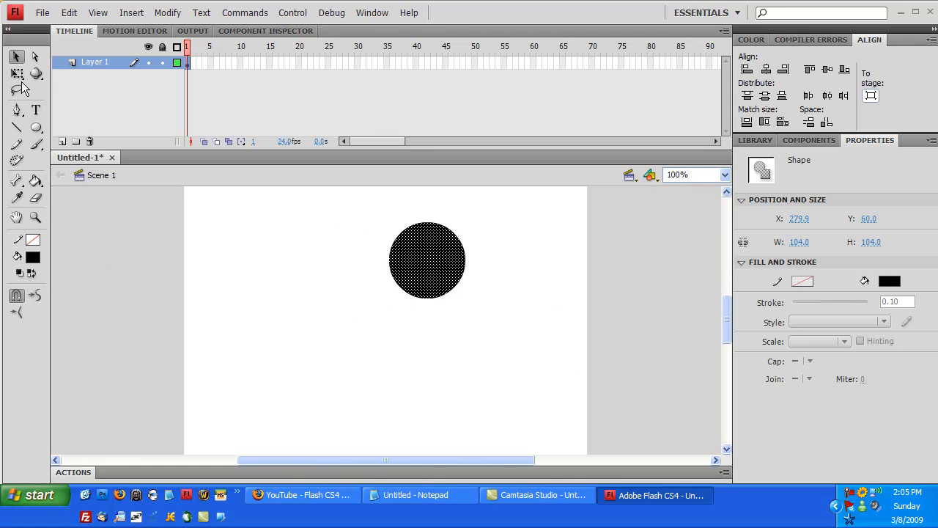
# Reselect the black circle and drag it slightly down and left.
pyautogui.click(331, 332)
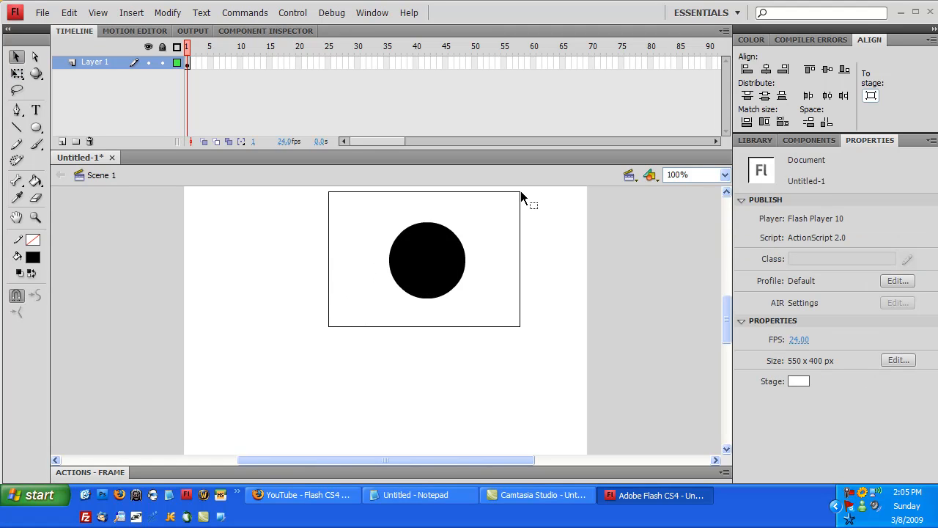
pyautogui.click(427, 260)
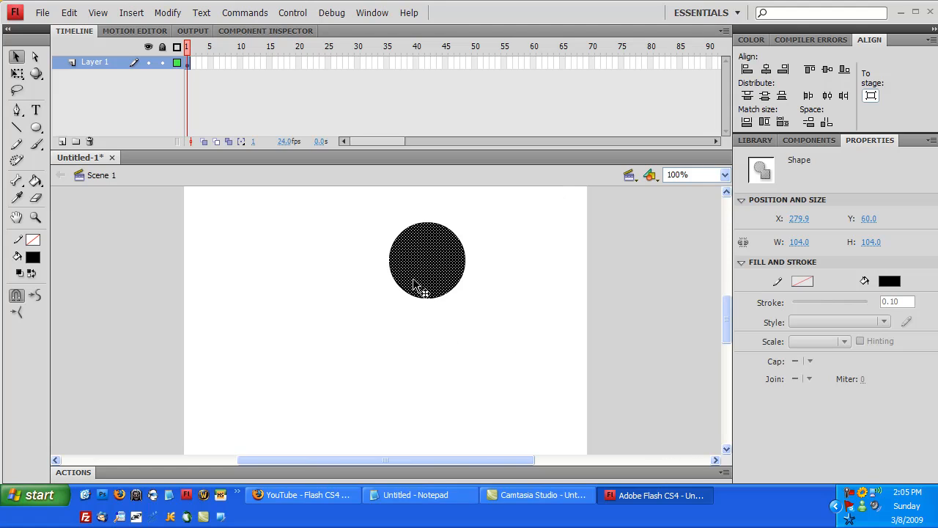
pyautogui.moveTo(486, 235)
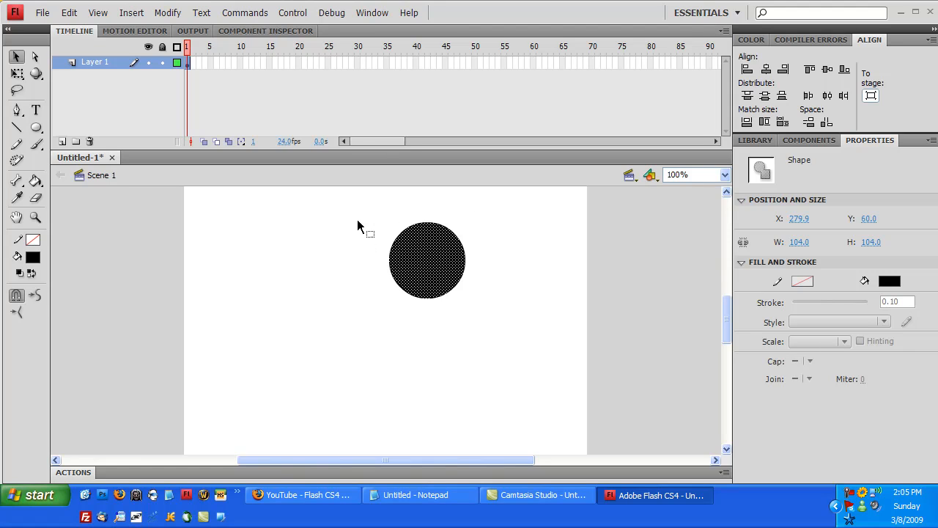
pyautogui.moveTo(447, 279)
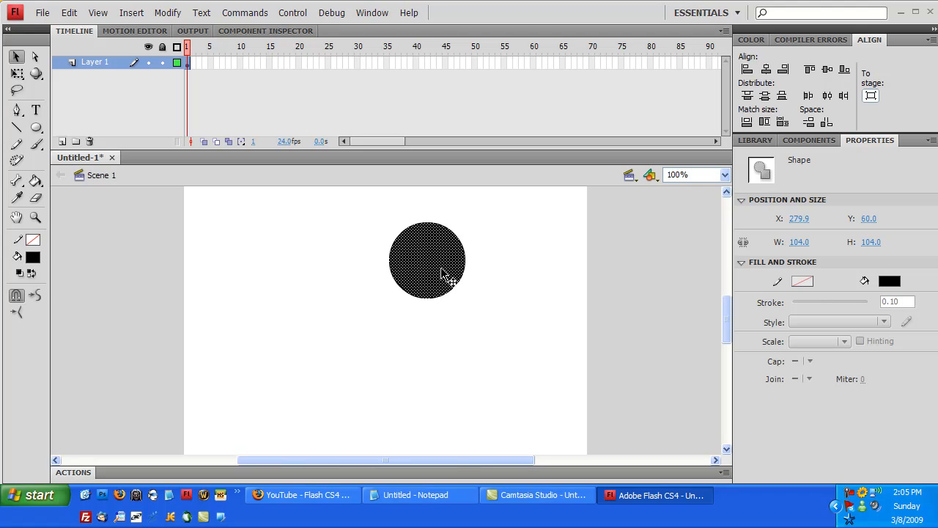
pyautogui.moveTo(428, 260); pyautogui.dragTo(405, 287)
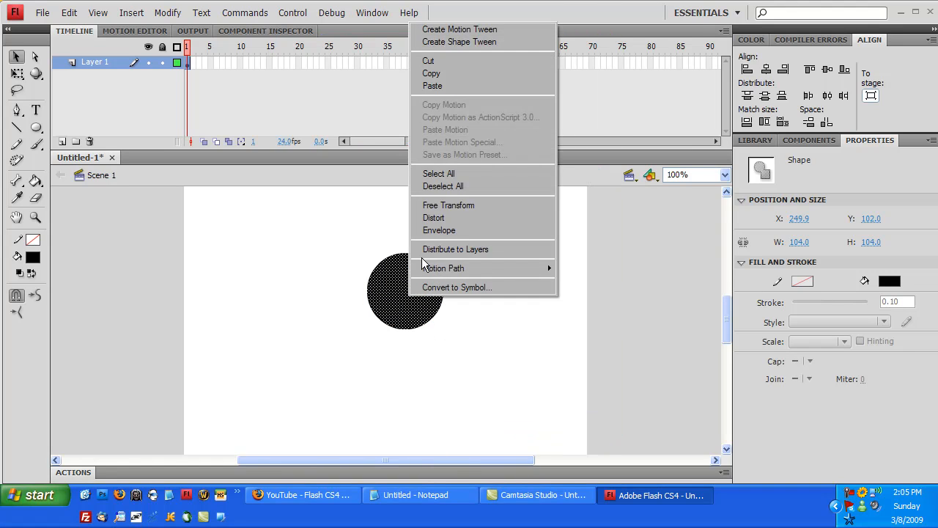
# In Convert to Symbol, name the circle 'Character' with Movie Clip type.
pyautogui.click(456, 287)
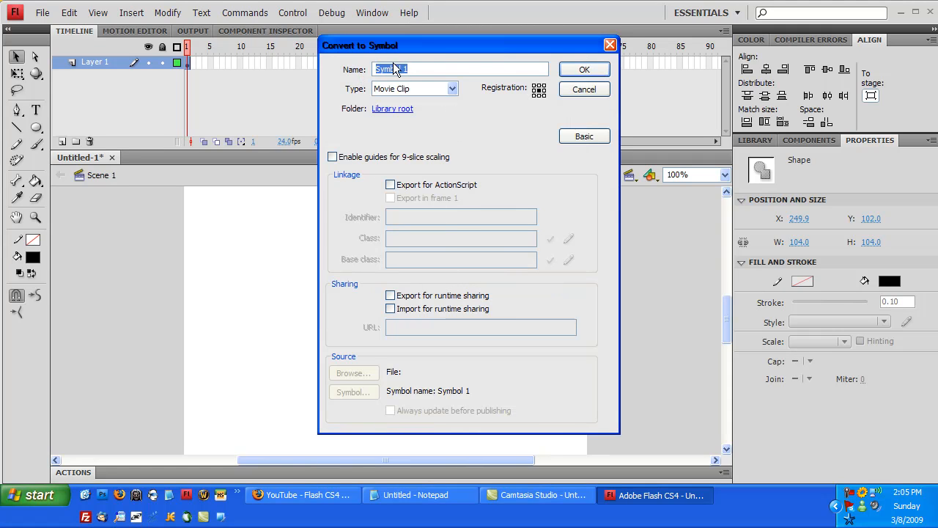
pyautogui.write('C')
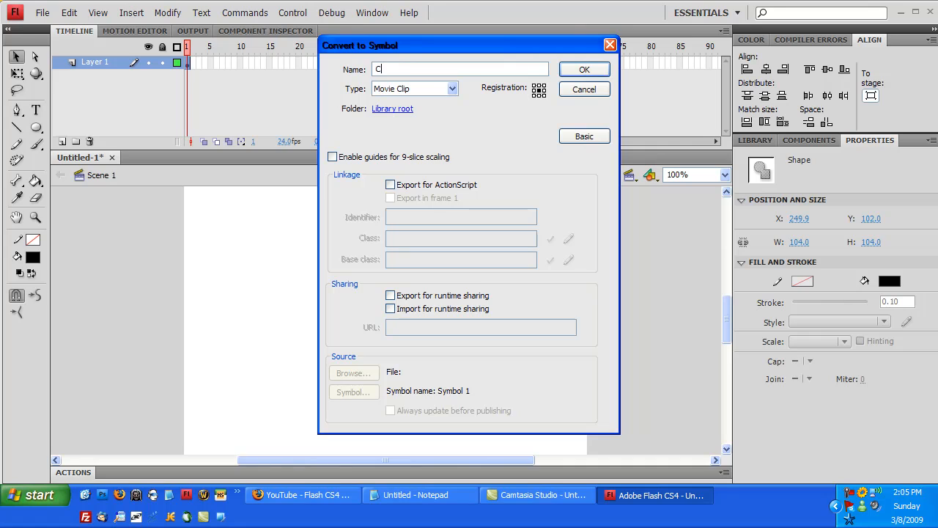
pyautogui.write('haracter')
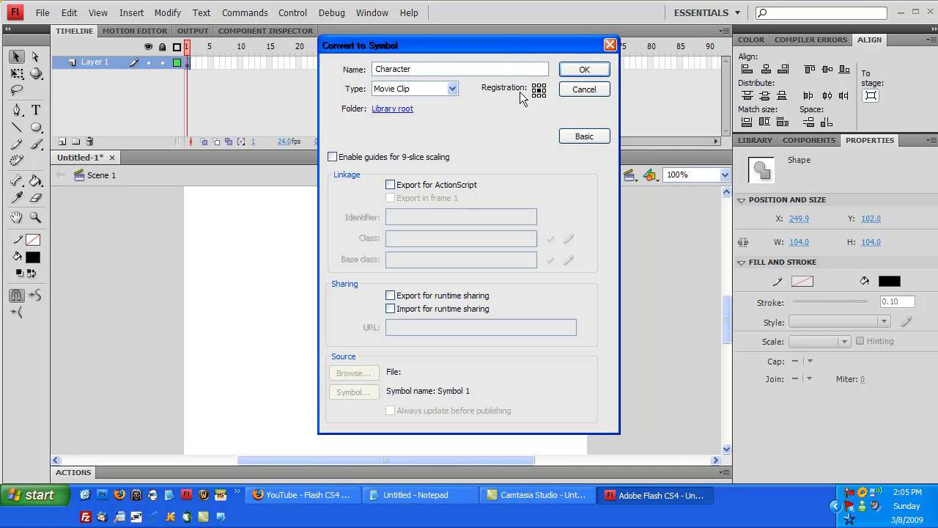
pyautogui.moveTo(541, 103)
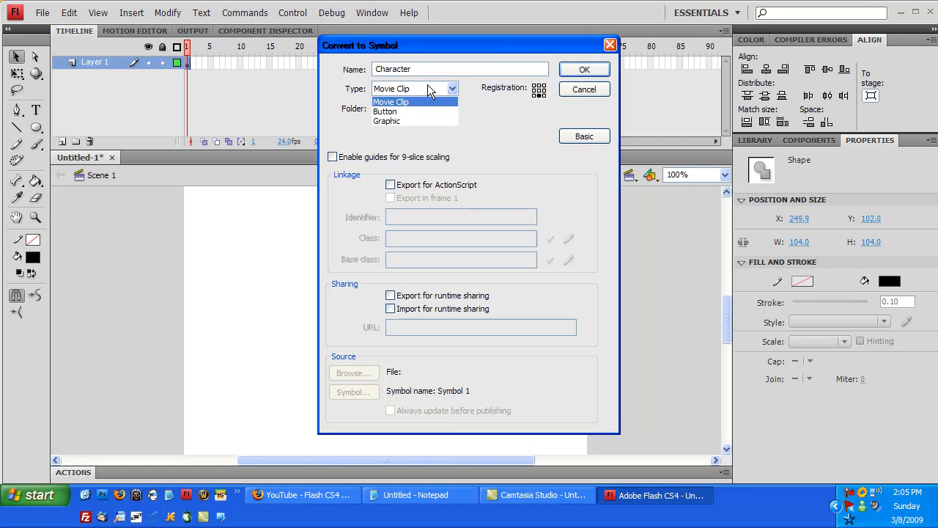
pyautogui.click(391, 101)
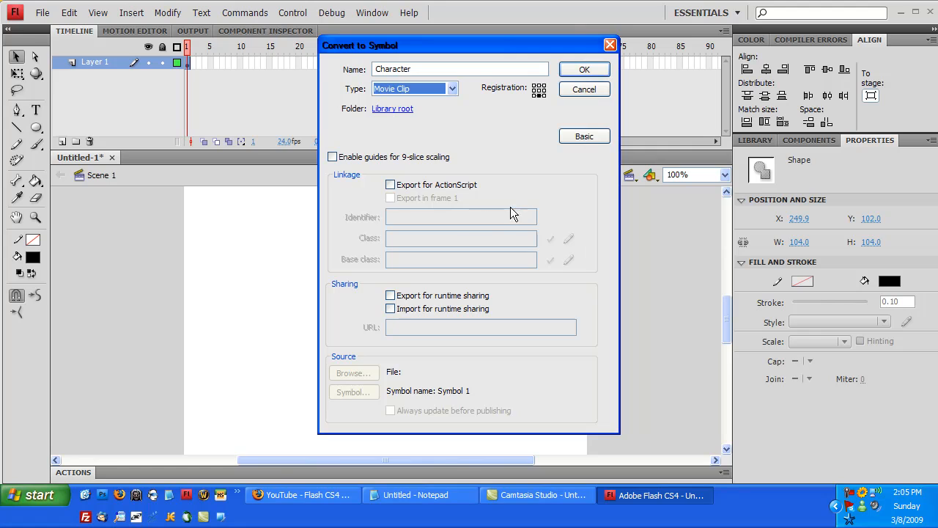
pyautogui.moveTo(526, 152)
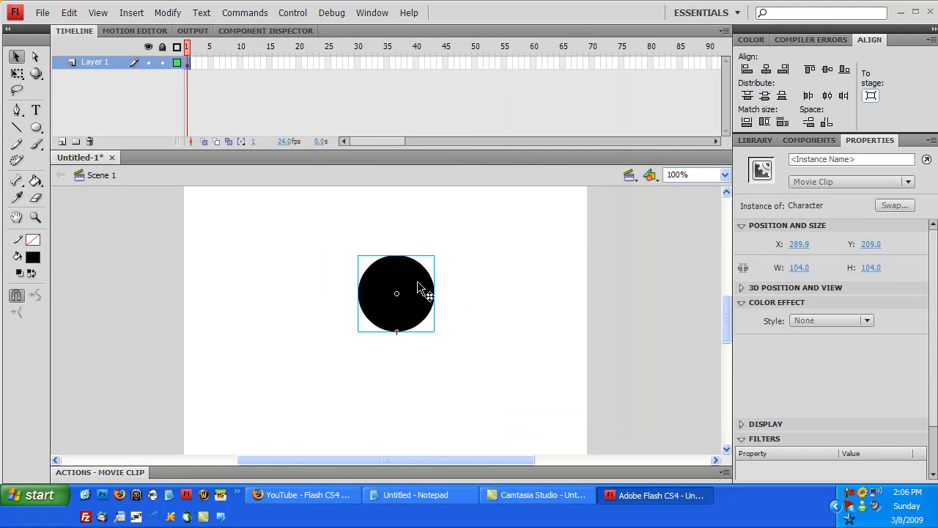
pyautogui.moveTo(490, 266)
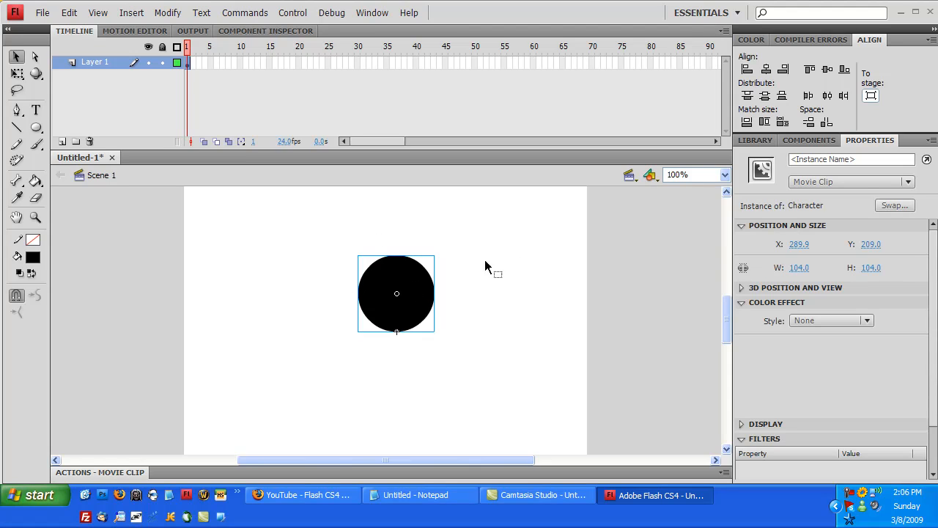
pyautogui.moveTo(483, 281)
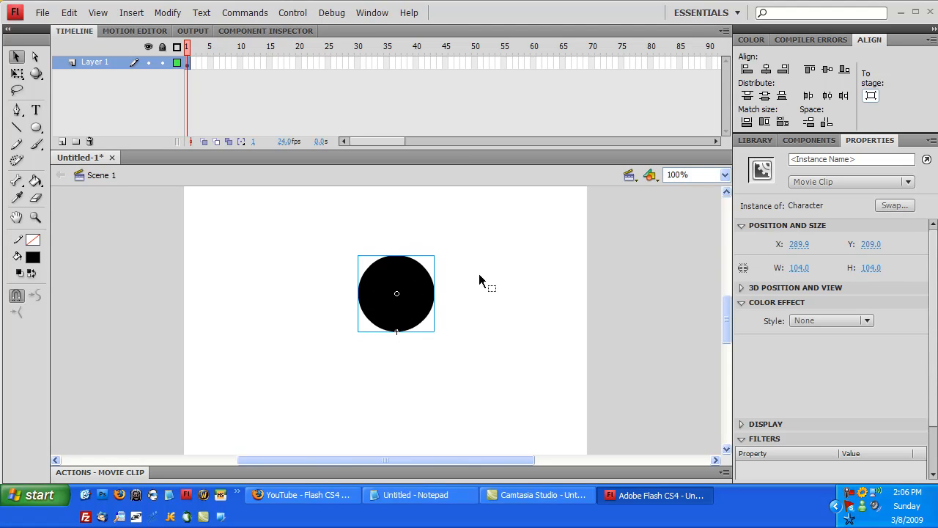
pyautogui.moveTo(491, 121)
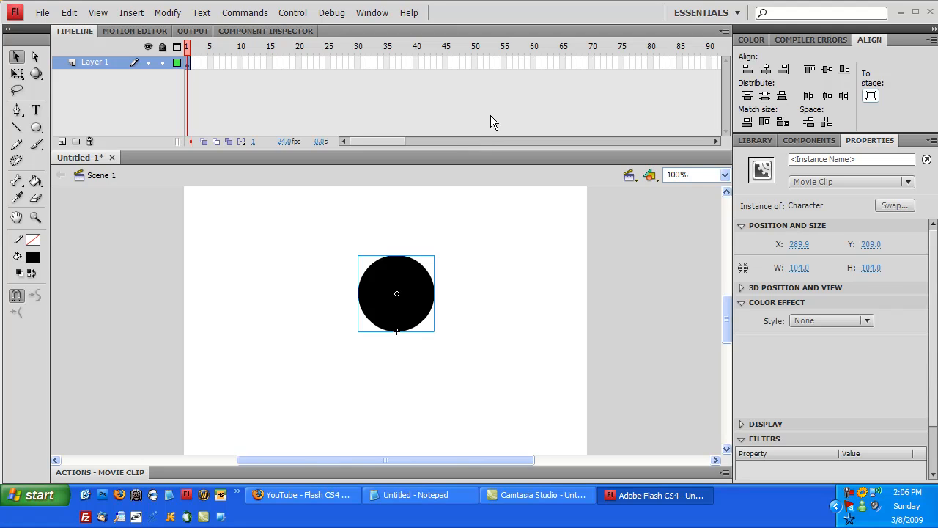
pyautogui.moveTo(325, 363)
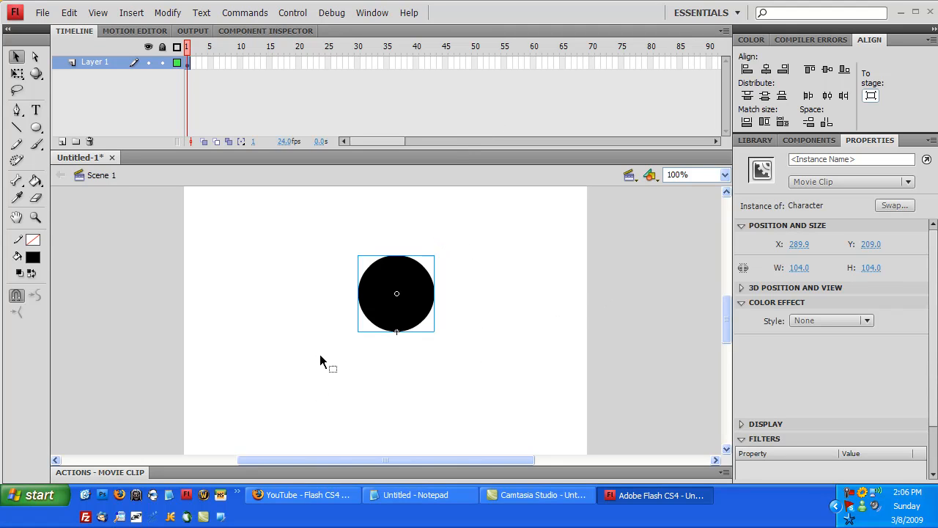
# Reposition the Character clip and enter 'Character' as its instance name.
pyautogui.moveTo(397, 293); pyautogui.dragTo(375, 308)
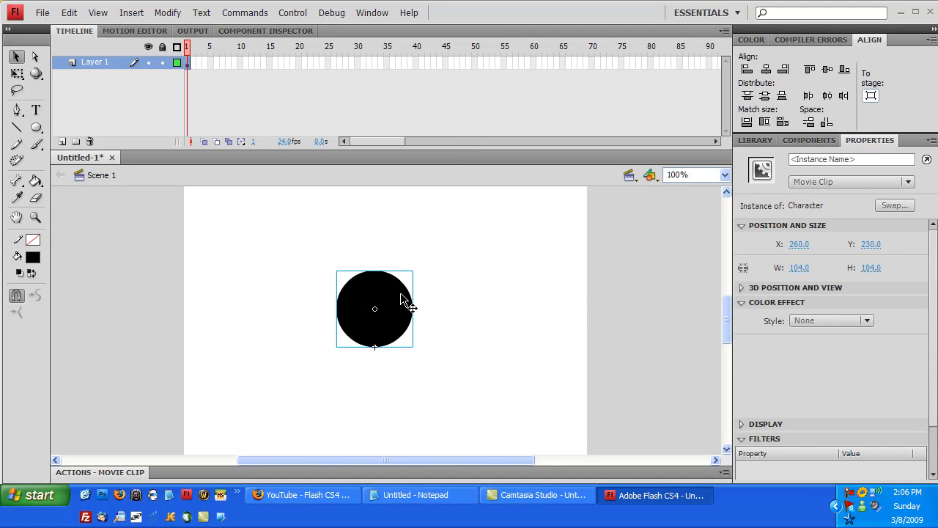
pyautogui.moveTo(375, 308); pyautogui.dragTo(418, 254)
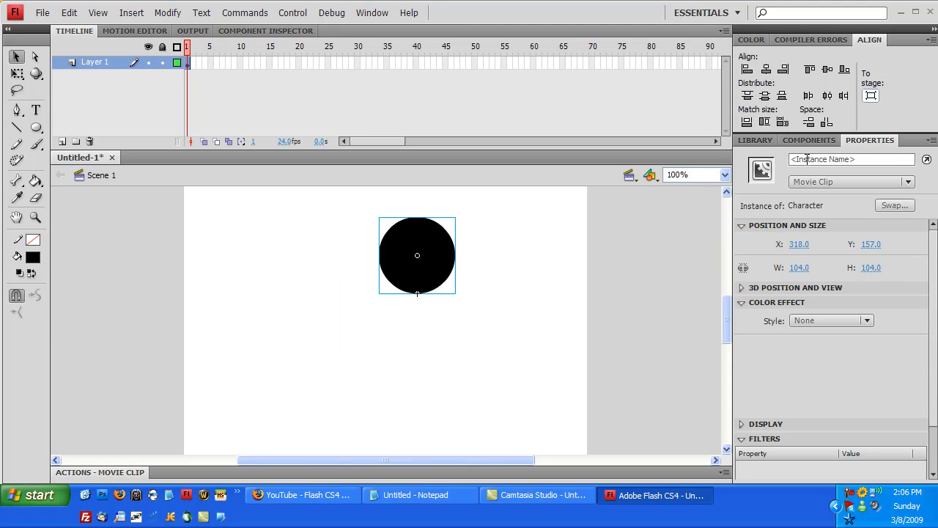
pyautogui.click(850, 159)
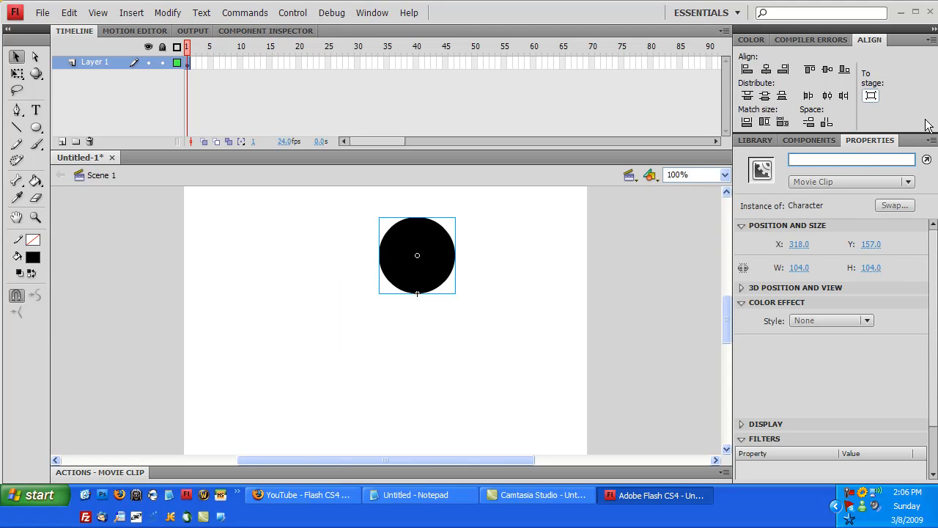
pyautogui.click(850, 159)
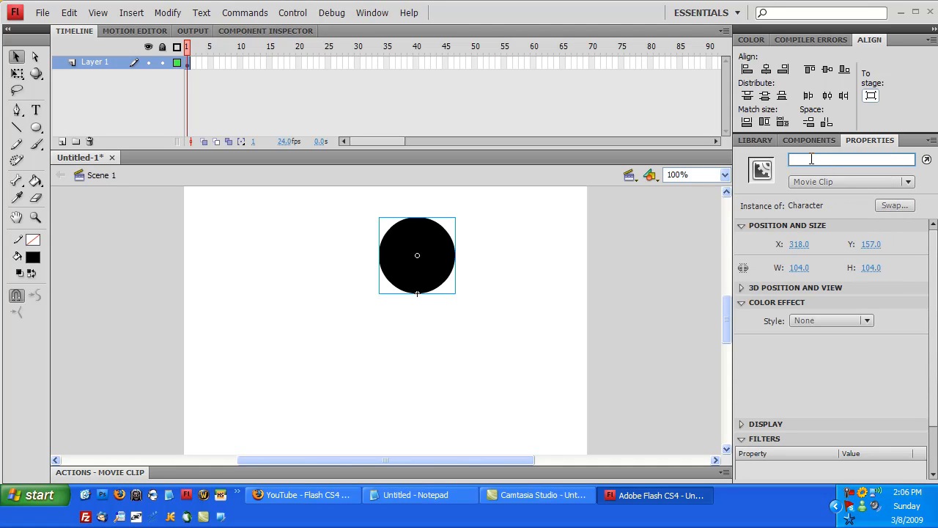
pyautogui.write('Character')
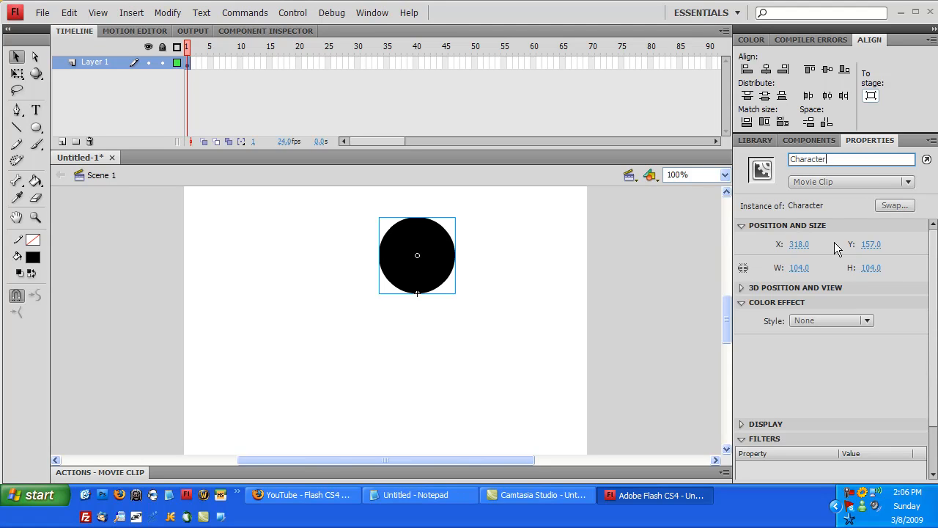
pyautogui.click(850, 159)
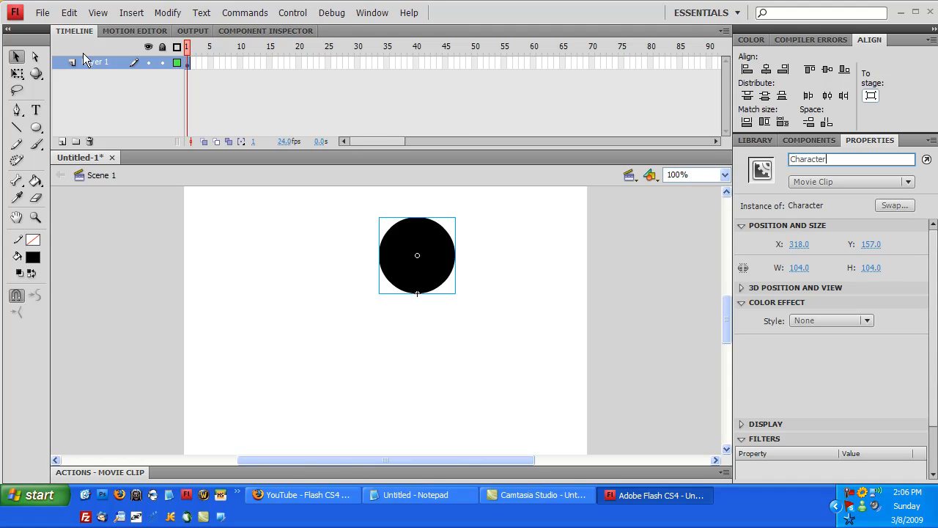
pyautogui.moveTo(128, 72)
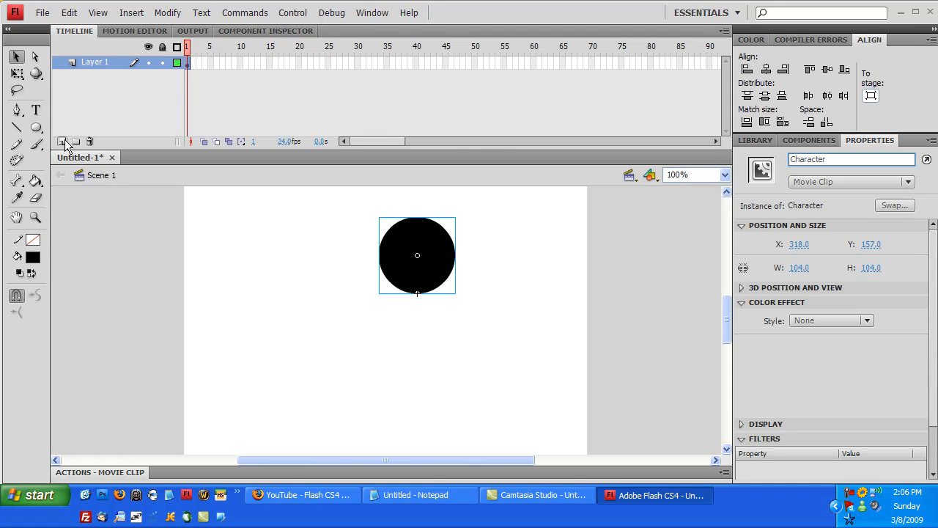
pyautogui.moveTo(63, 142)
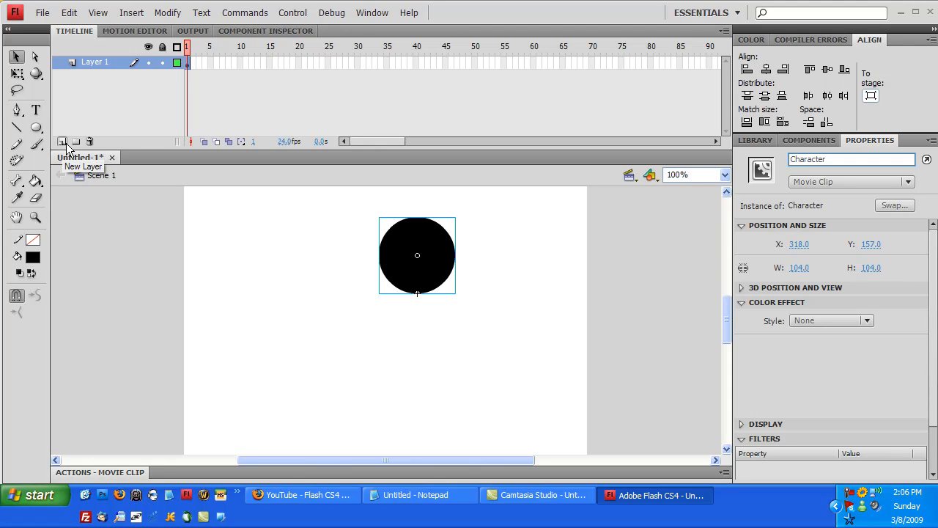
# Insert Layer 2 above Layer 1 and rename it 'Actions', then dismiss the first-frame menu.
pyautogui.click(62, 141)
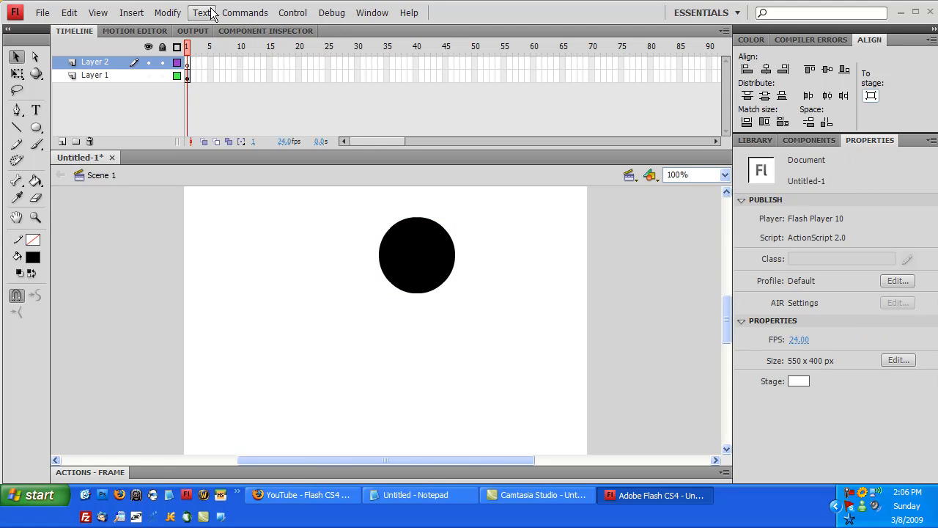
pyautogui.click(131, 12)
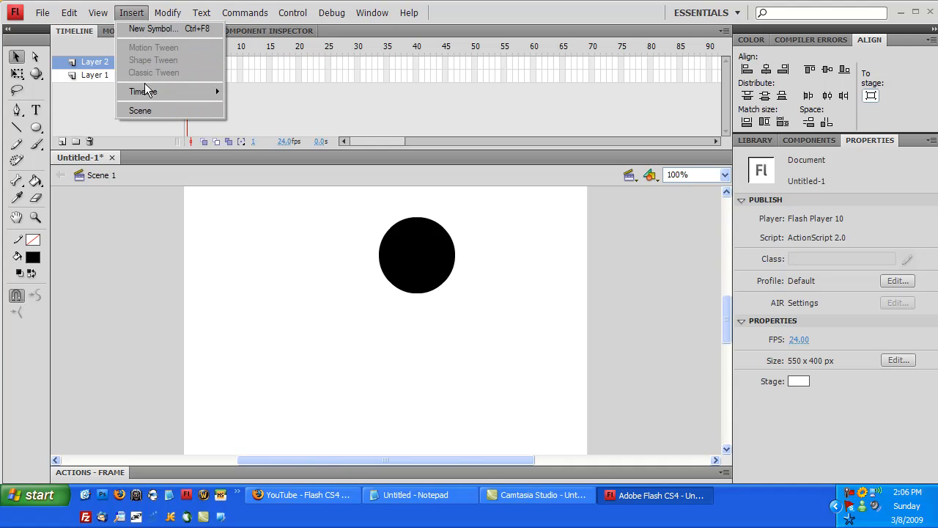
pyautogui.moveTo(142, 91)
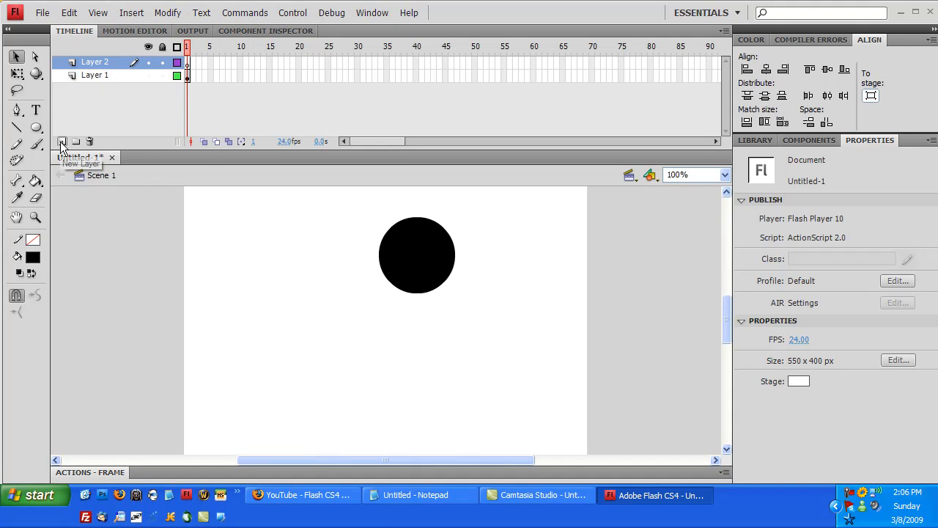
pyautogui.doubleClick(95, 62)
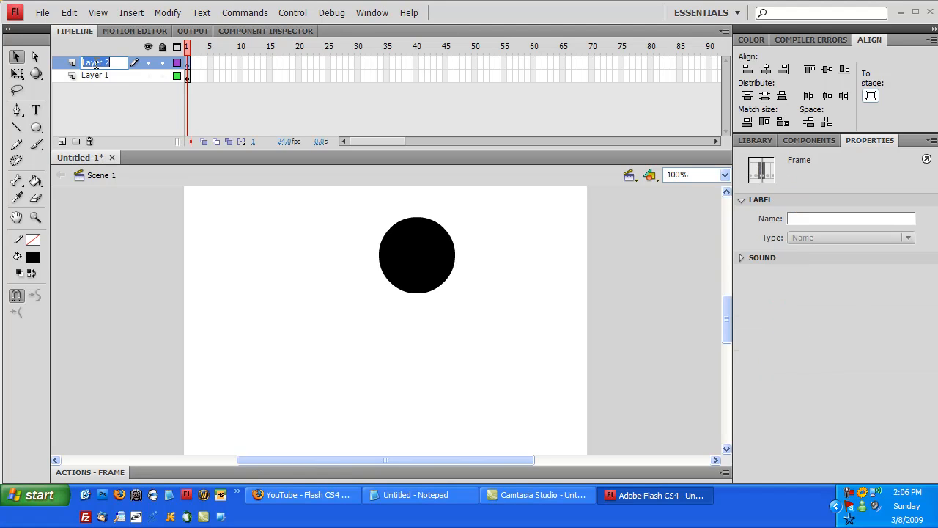
pyautogui.write('A')
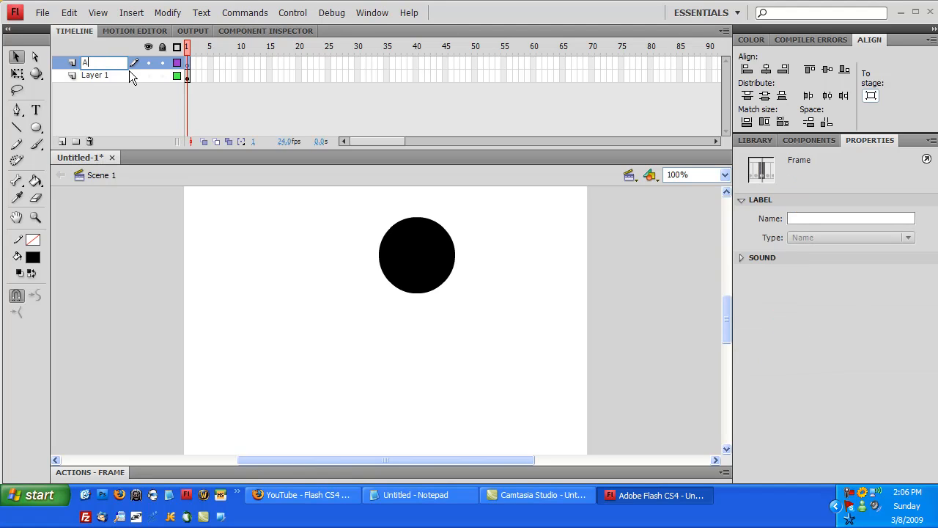
pyautogui.write('Actions')
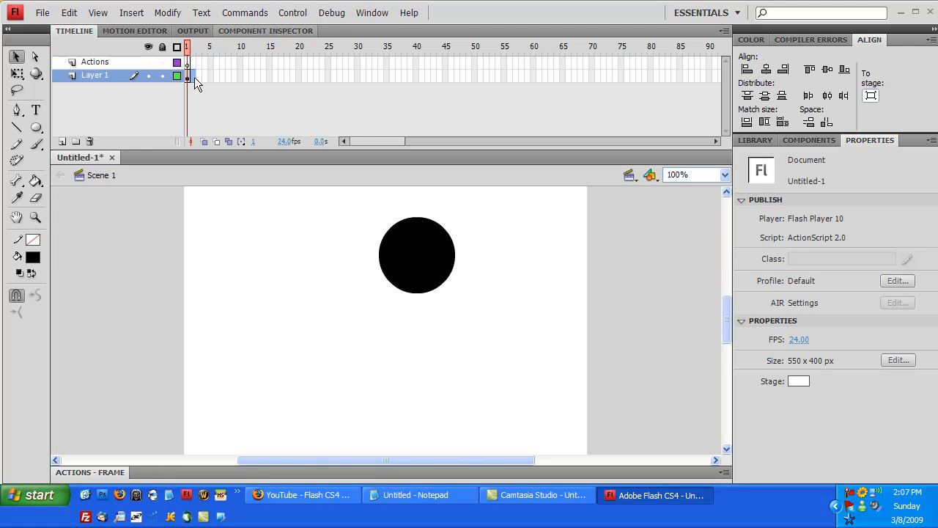
pyautogui.rightClick(187, 77)
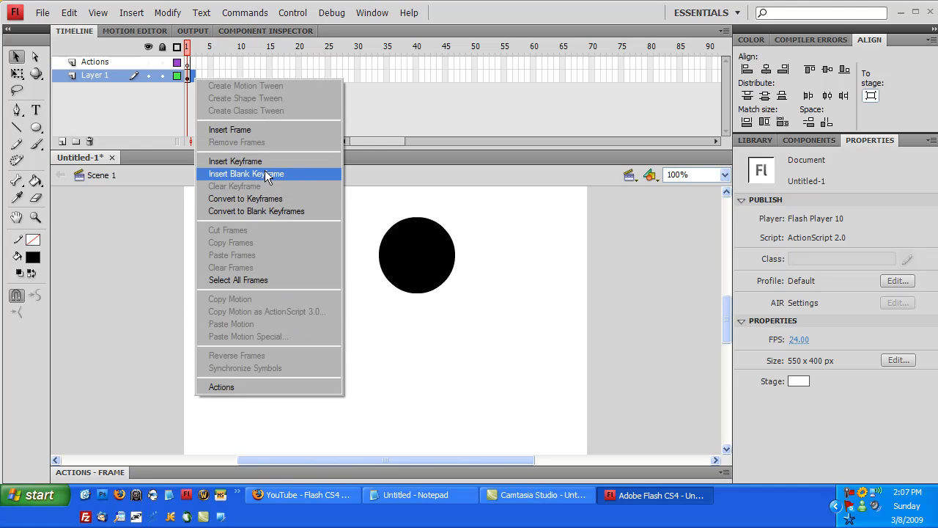
pyautogui.click(235, 161)
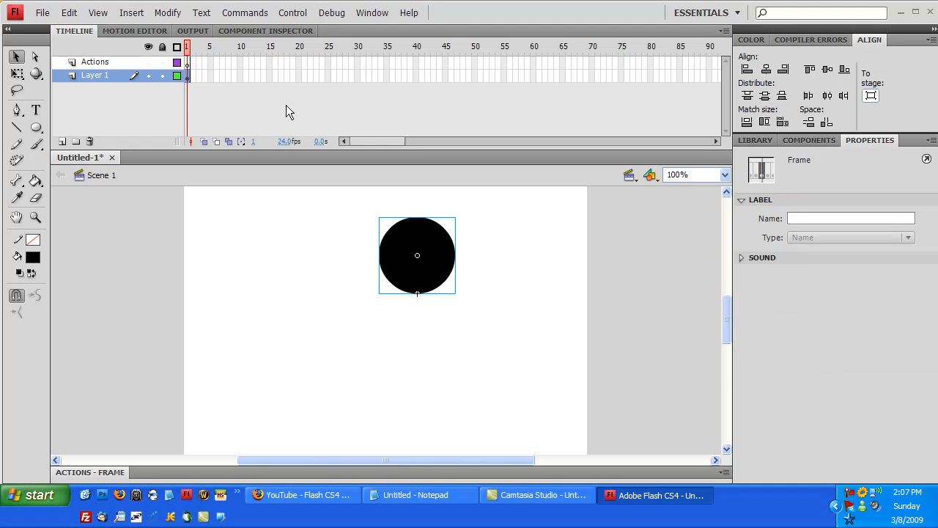
pyautogui.moveTo(292, 65)
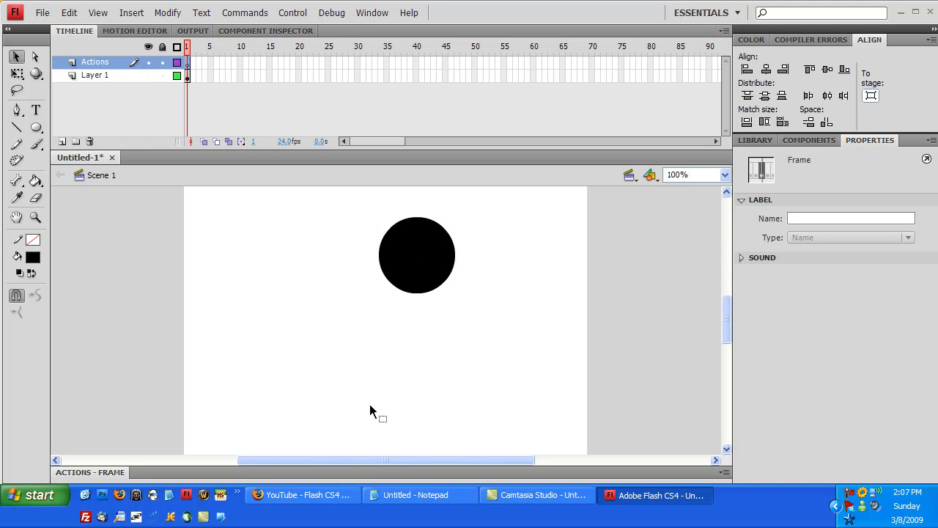
pyautogui.moveTo(156, 480)
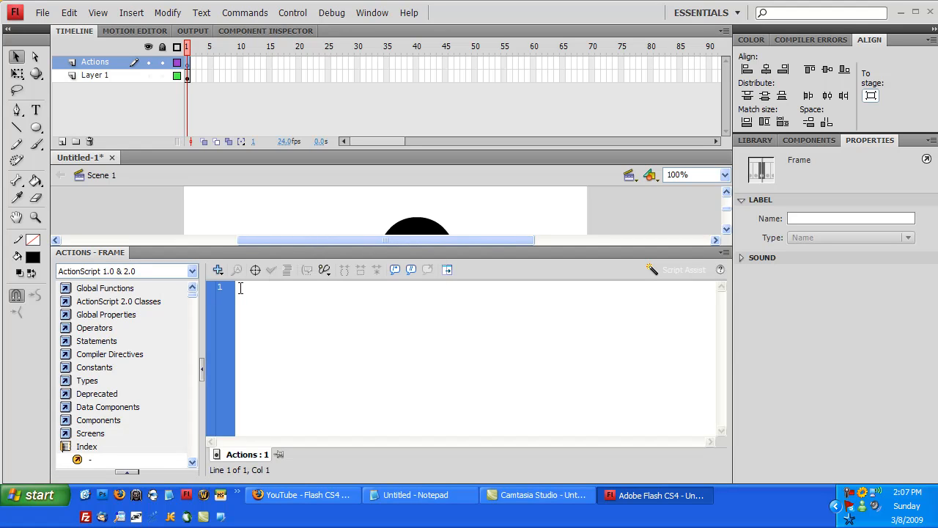
pyautogui.moveTo(335, 346)
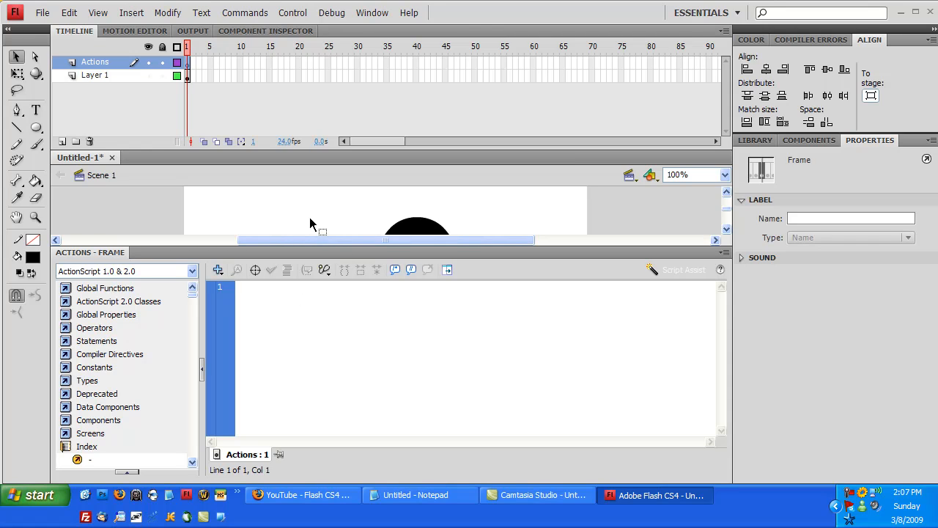
# Type the declaration 'var speed:Number = 8;' in the frame script.
pyautogui.write('s')
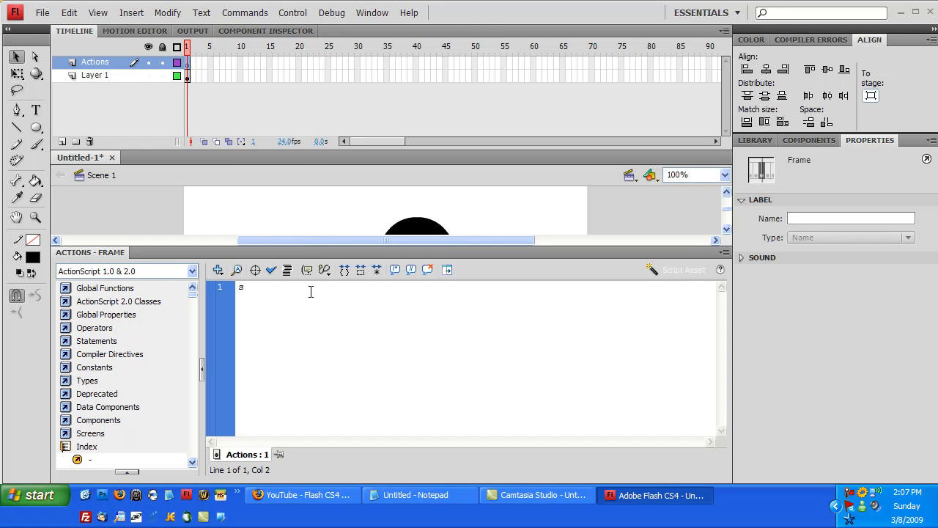
pyautogui.write('peed')
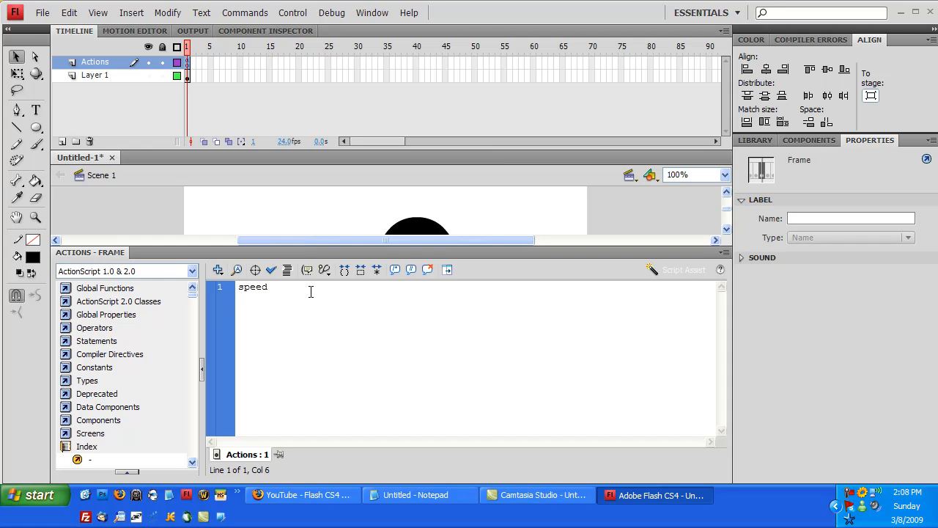
pyautogui.write(':')
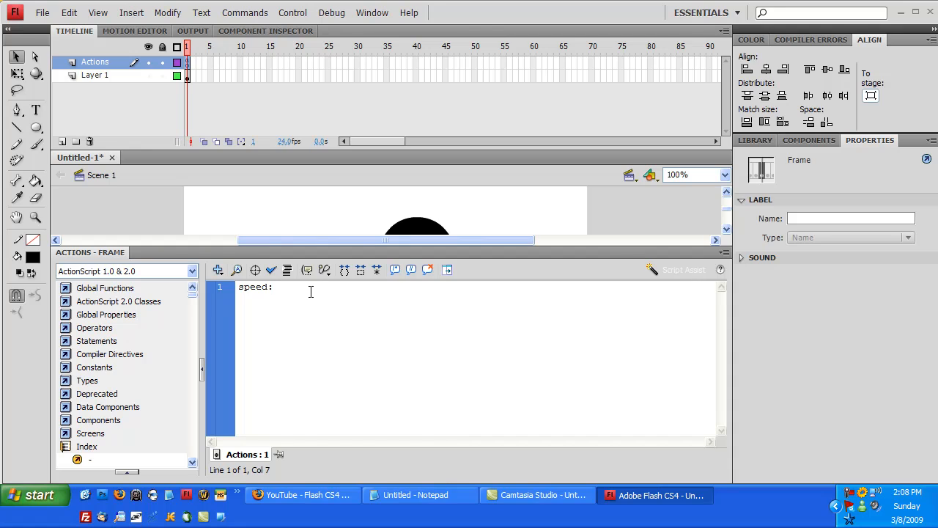
pyautogui.write('Num')
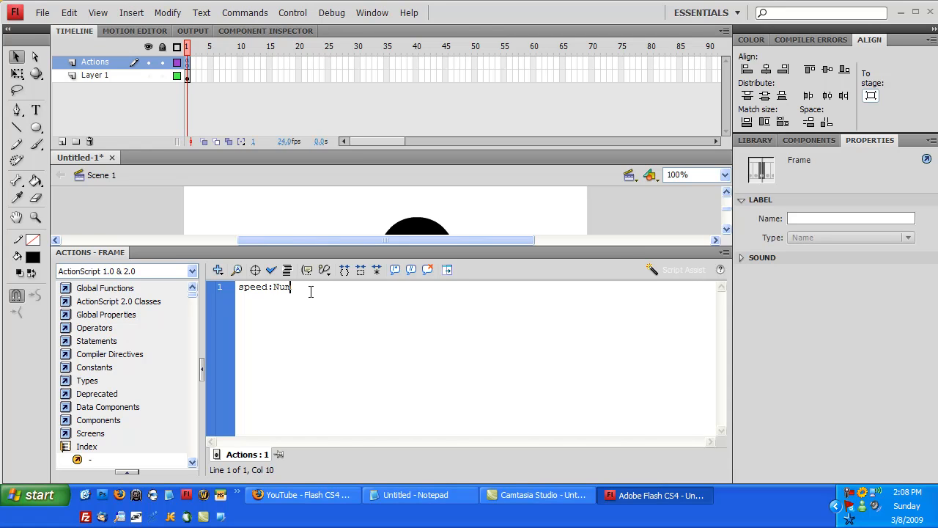
pyautogui.write('ber')
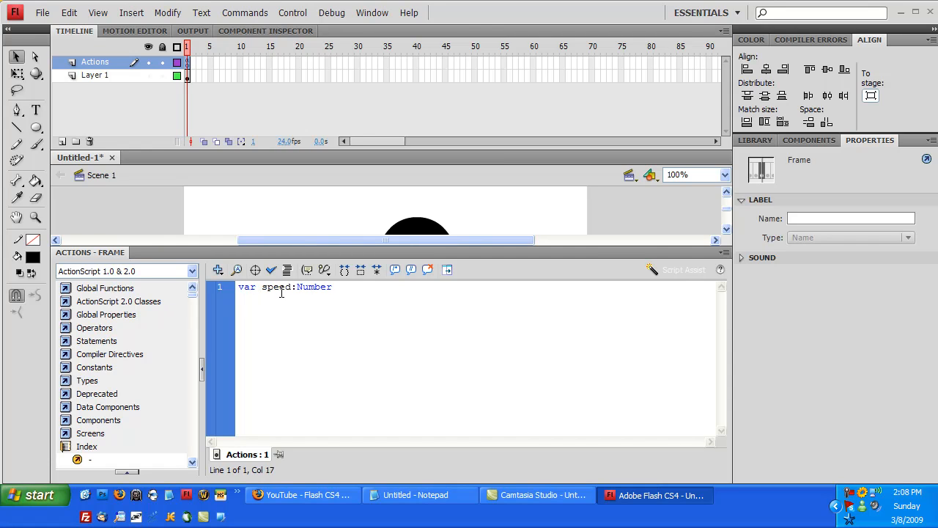
pyautogui.write(':')
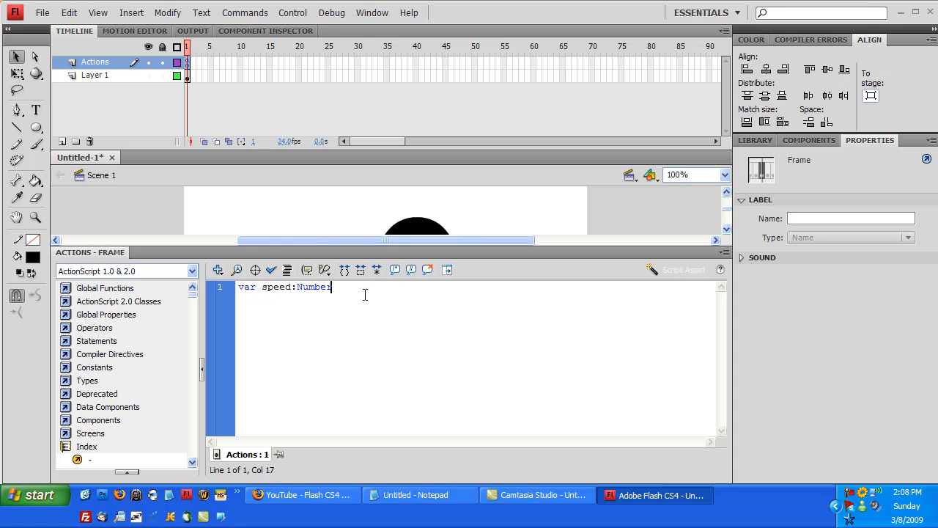
pyautogui.write('=')
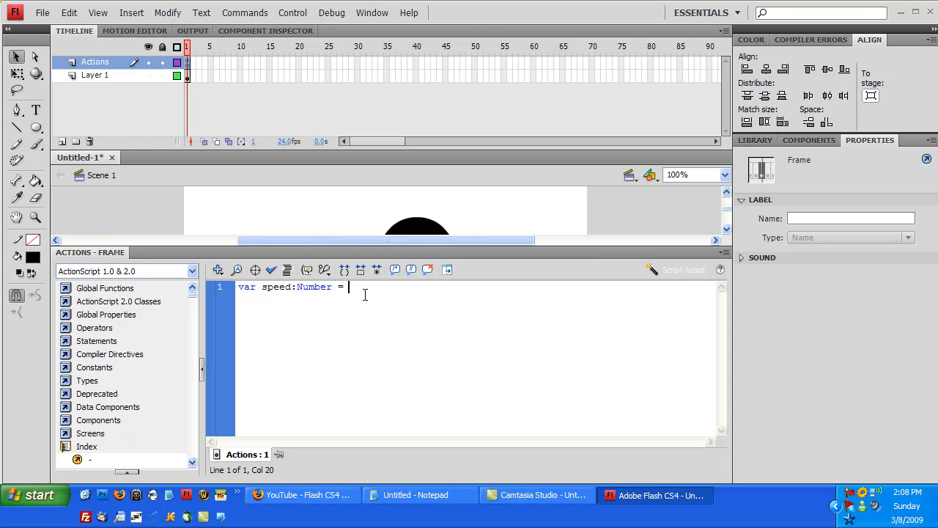
pyautogui.write('8;')
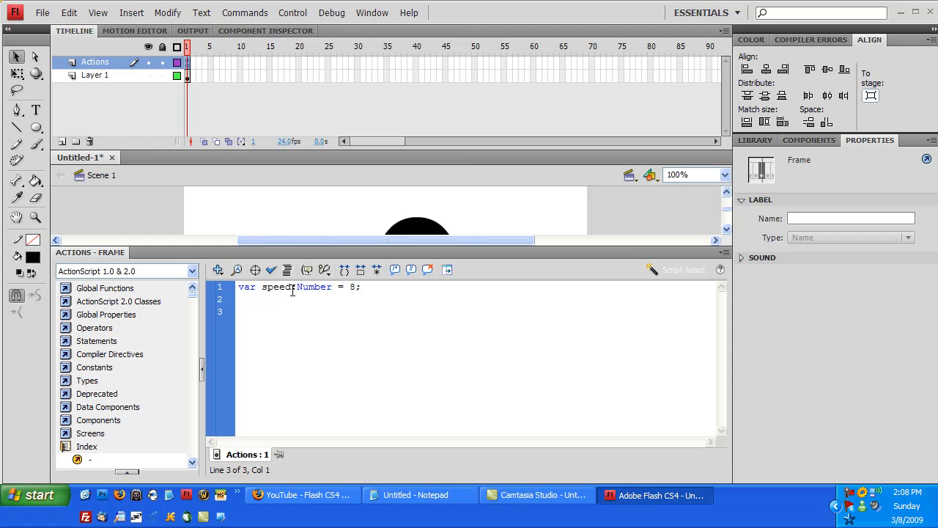
# Begin a function declaration named 'rightn…' on a new line below.
pyautogui.doubleClick(276, 286)
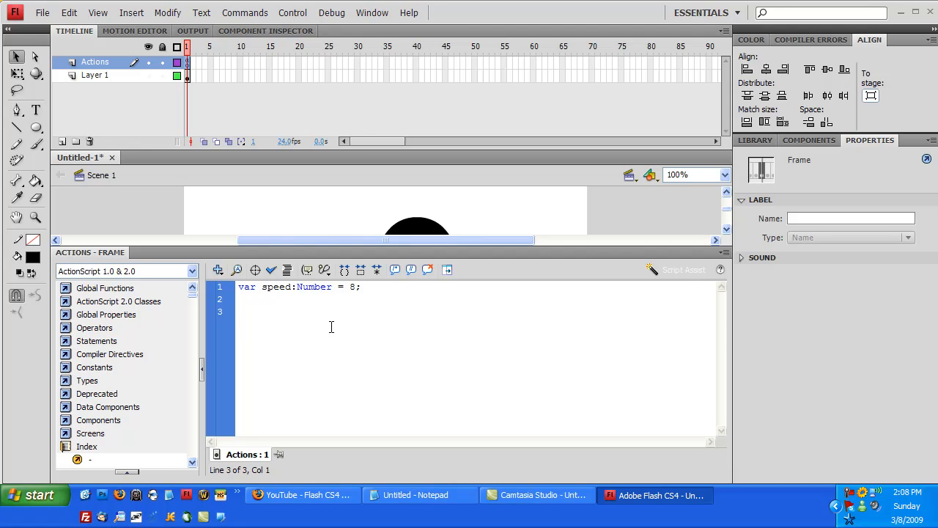
pyautogui.write('funct')
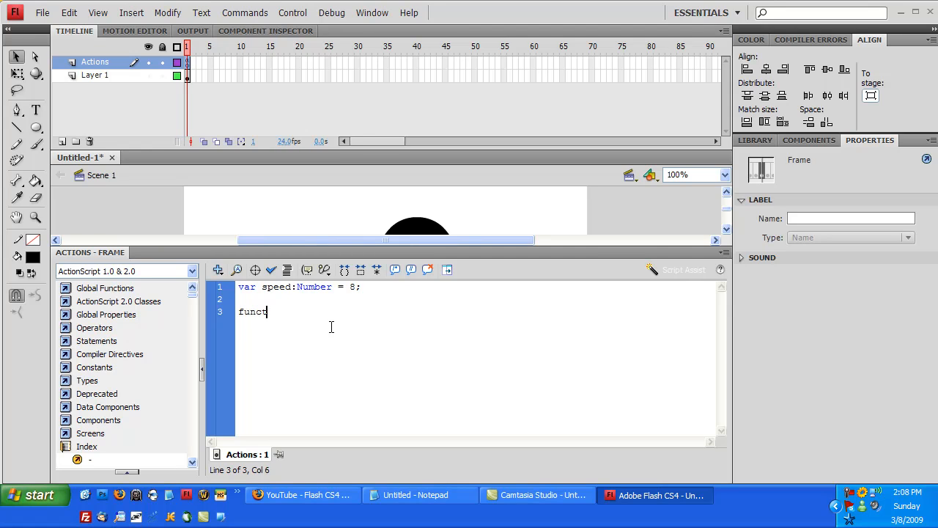
pyautogui.write('ion rightn')
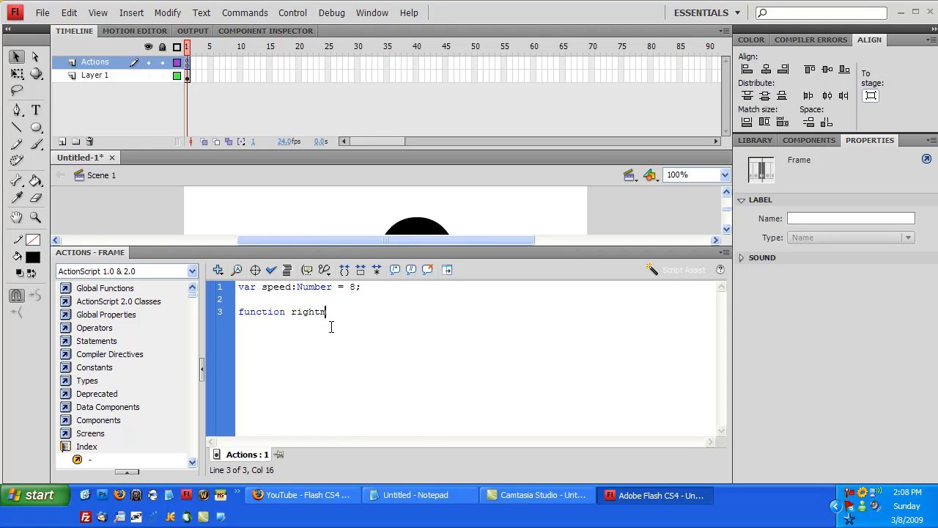